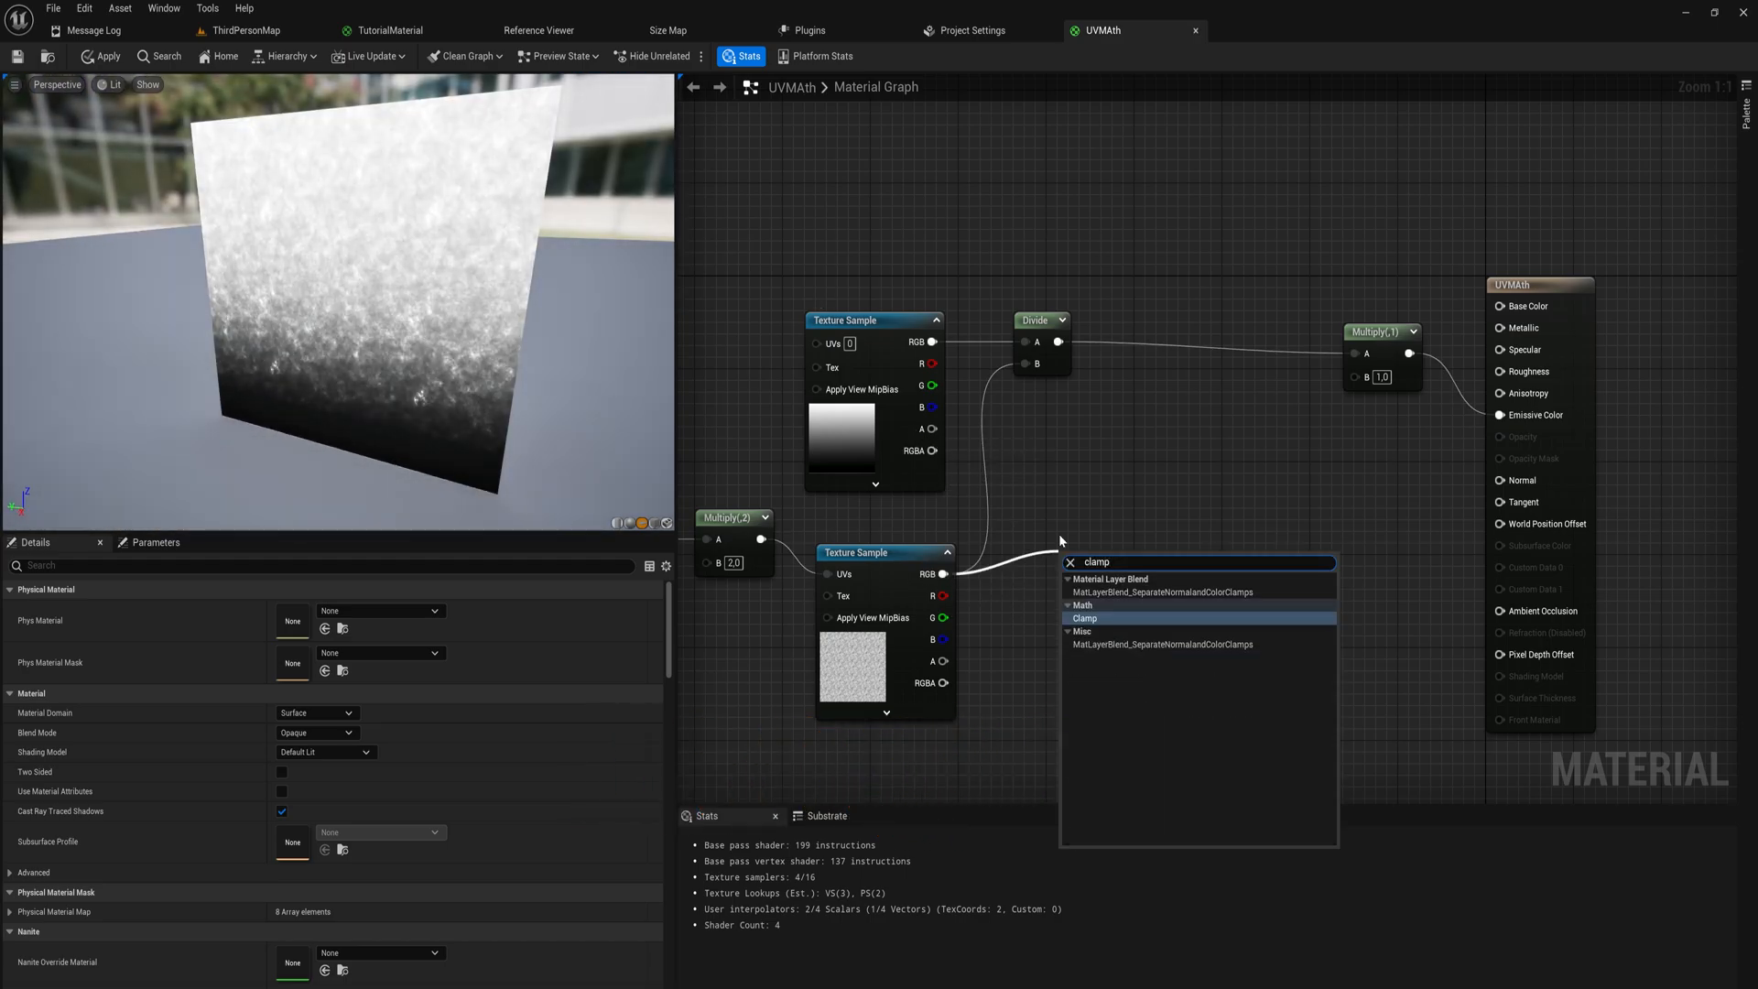
Add a Clamp node on the noise texture and wire its output into Base Color
left_click(1085, 618)
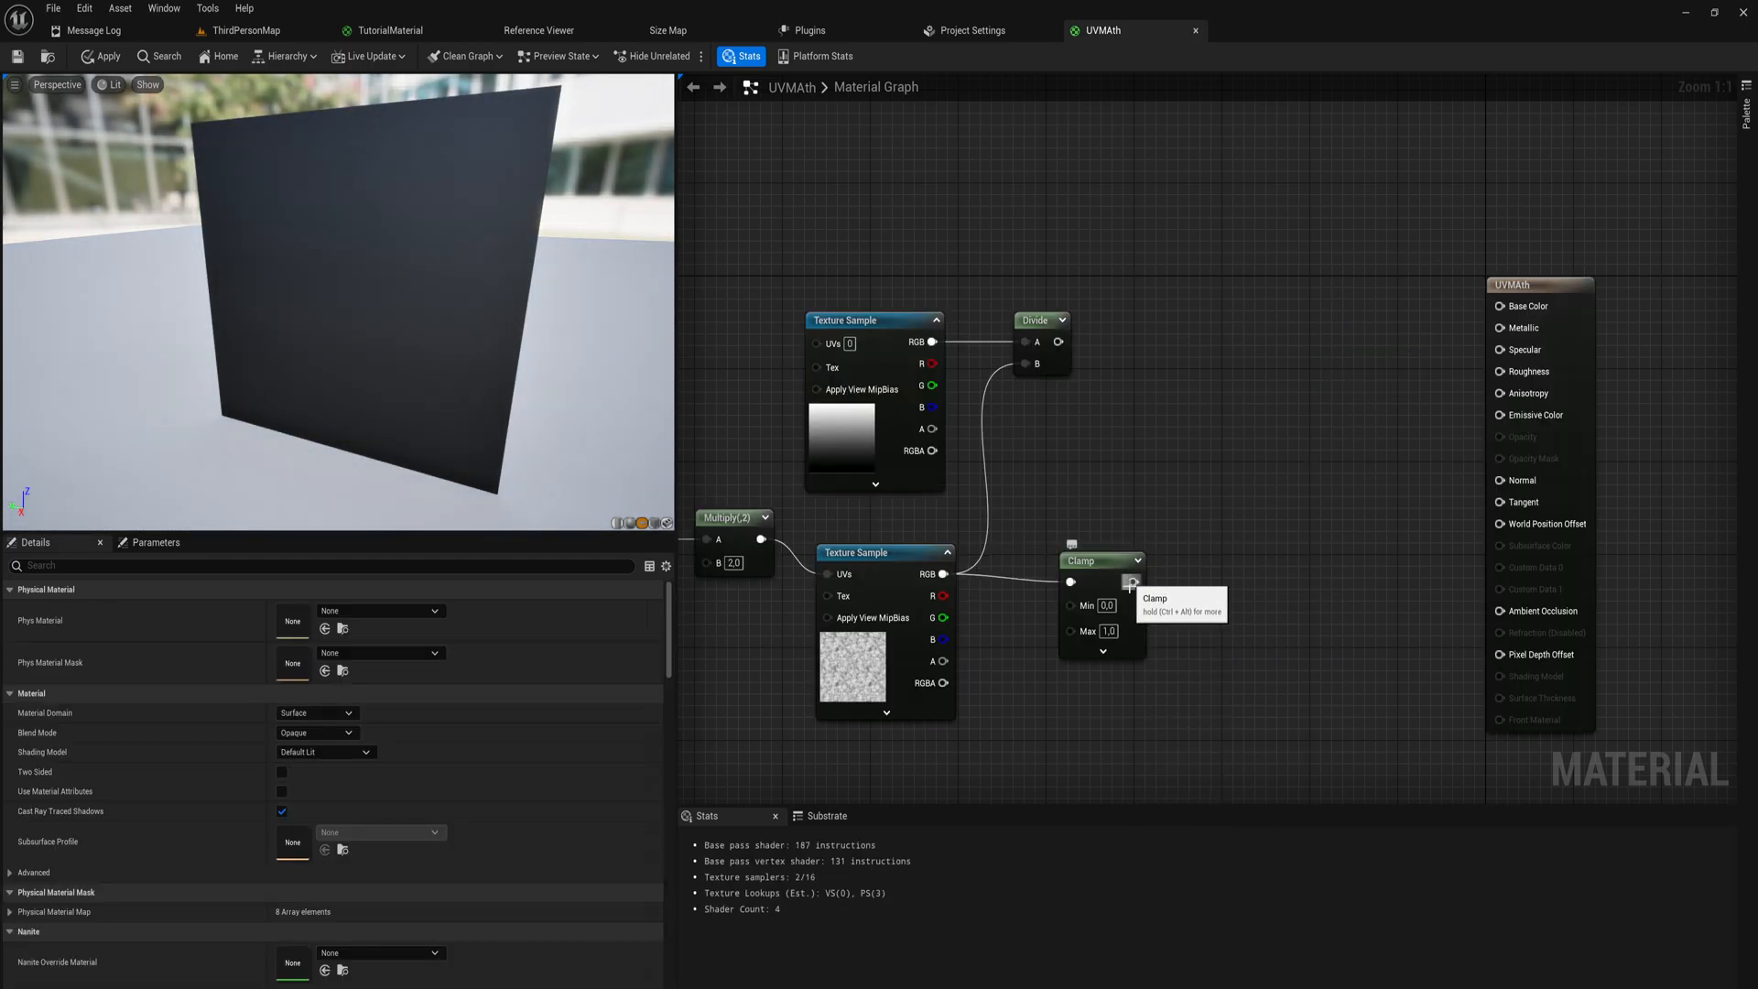
left_click_drag(1133, 582, 1351, 470)
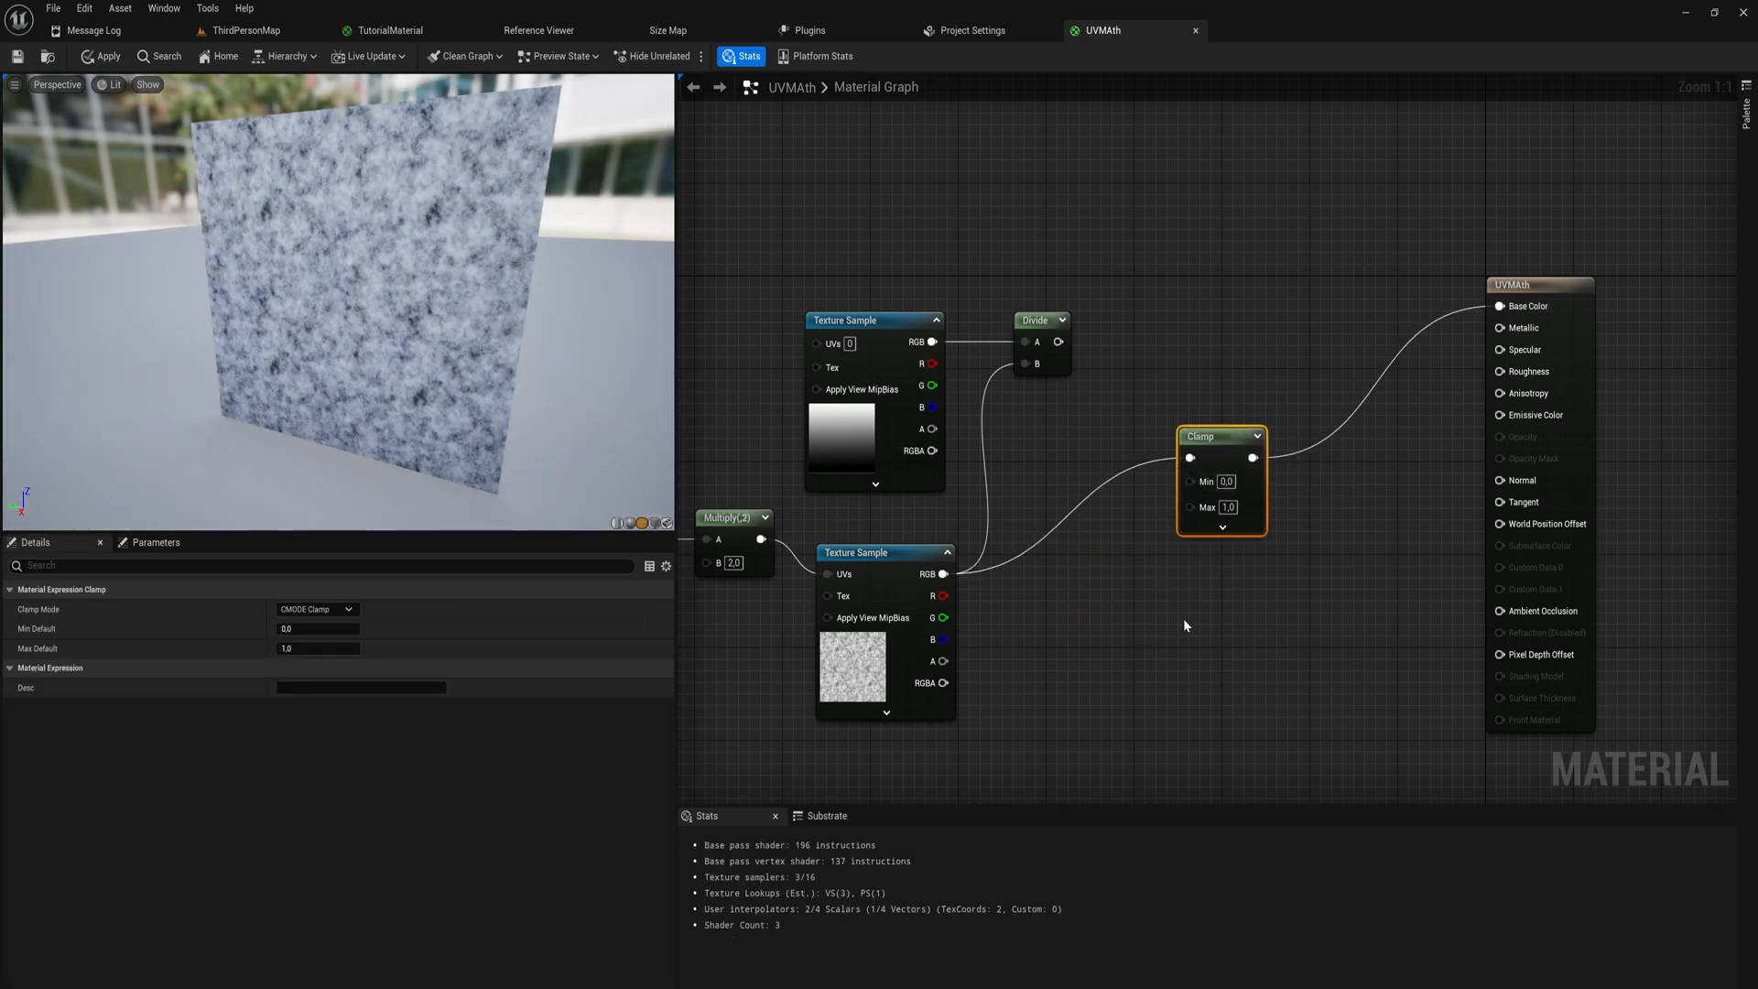
Add an unconnected Saturate node to the material graph via a 'satu' search
type("satu")
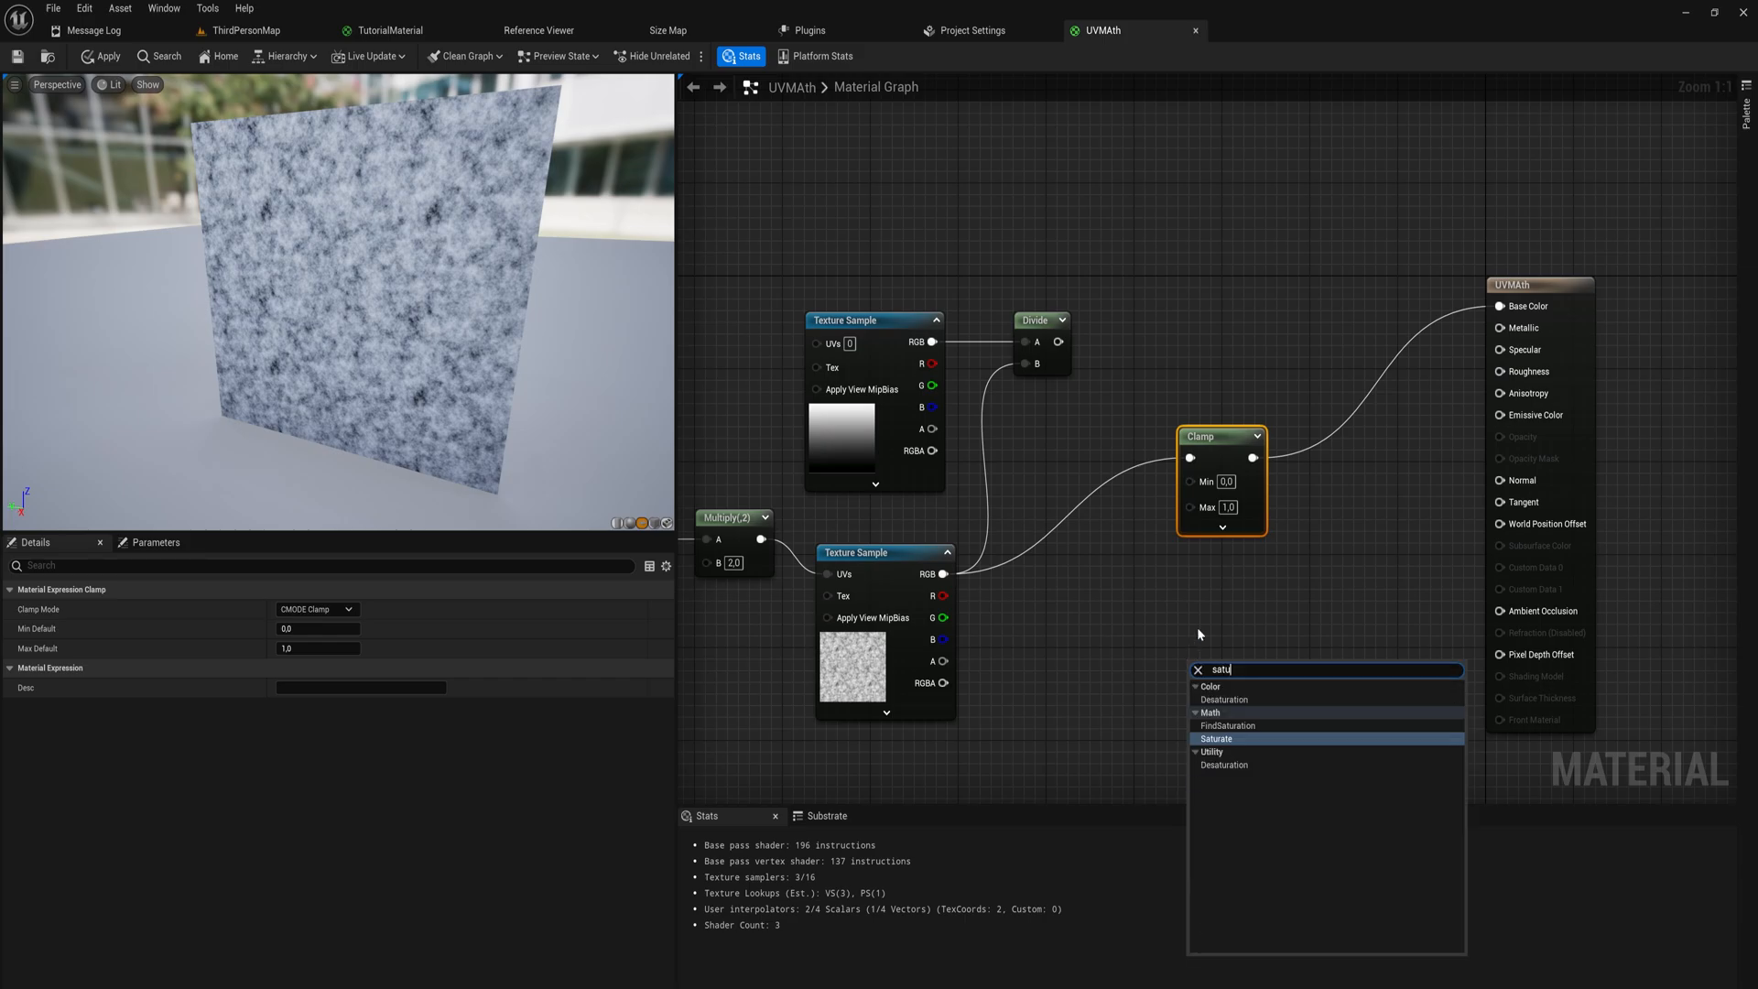
left_click(1217, 738)
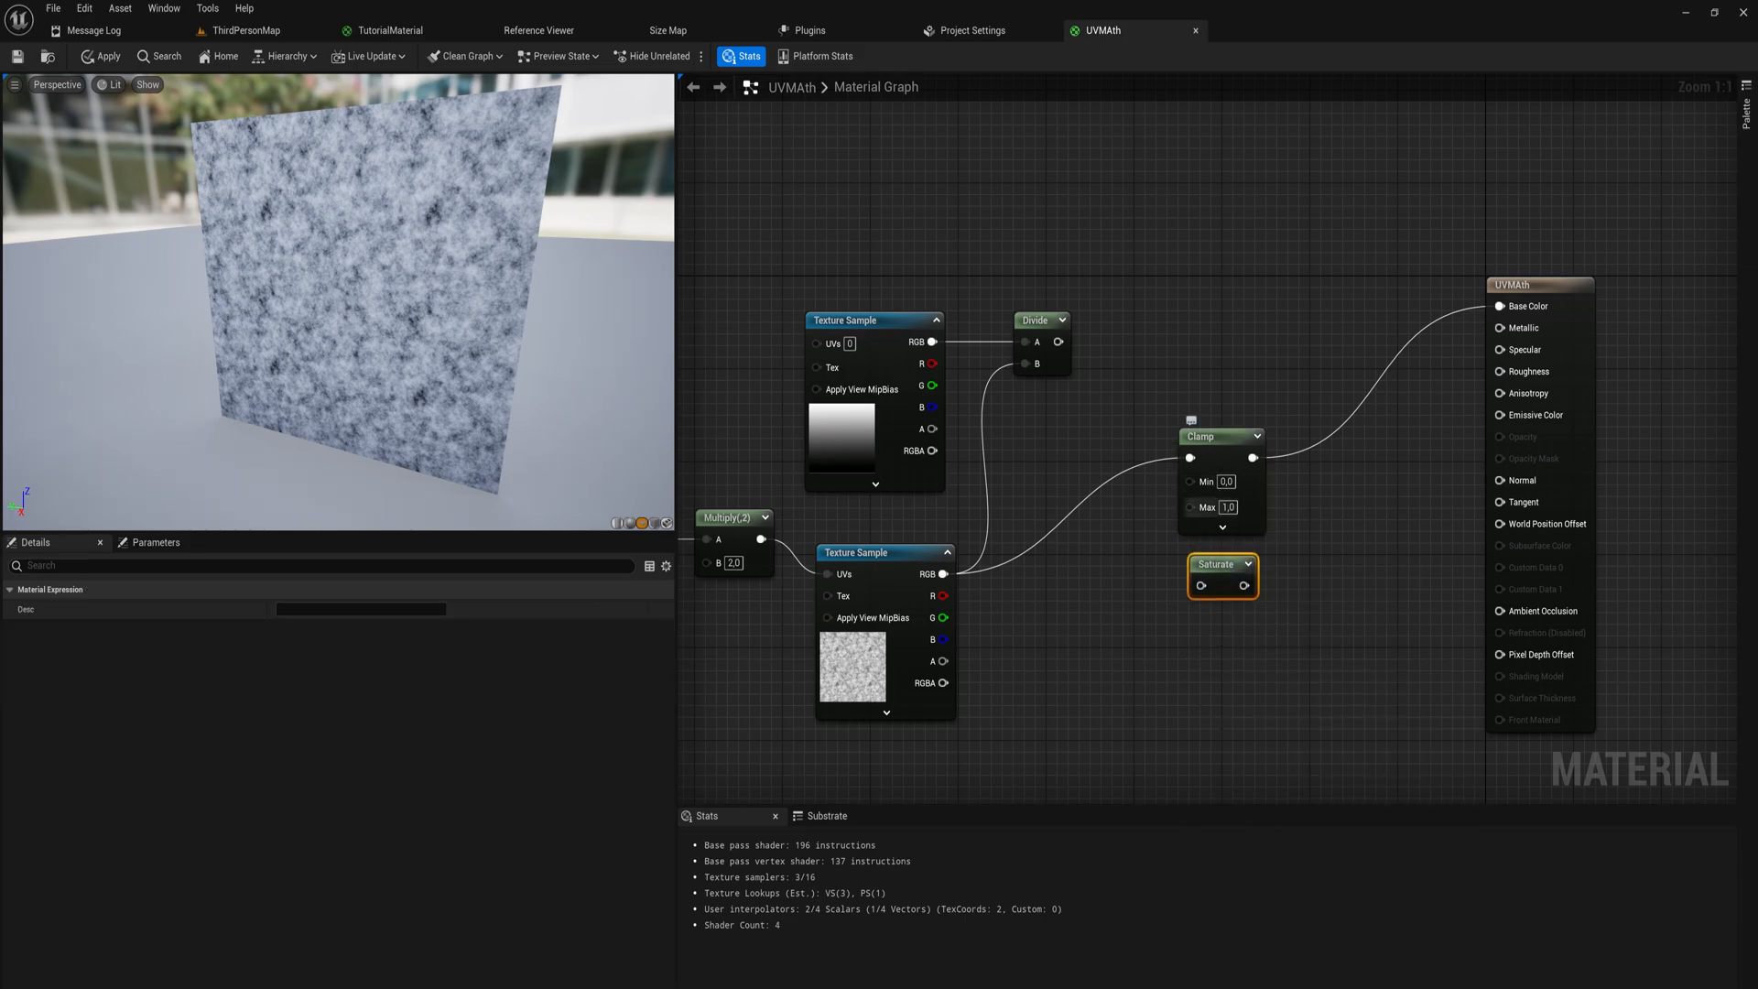
mouse_move(945, 574)
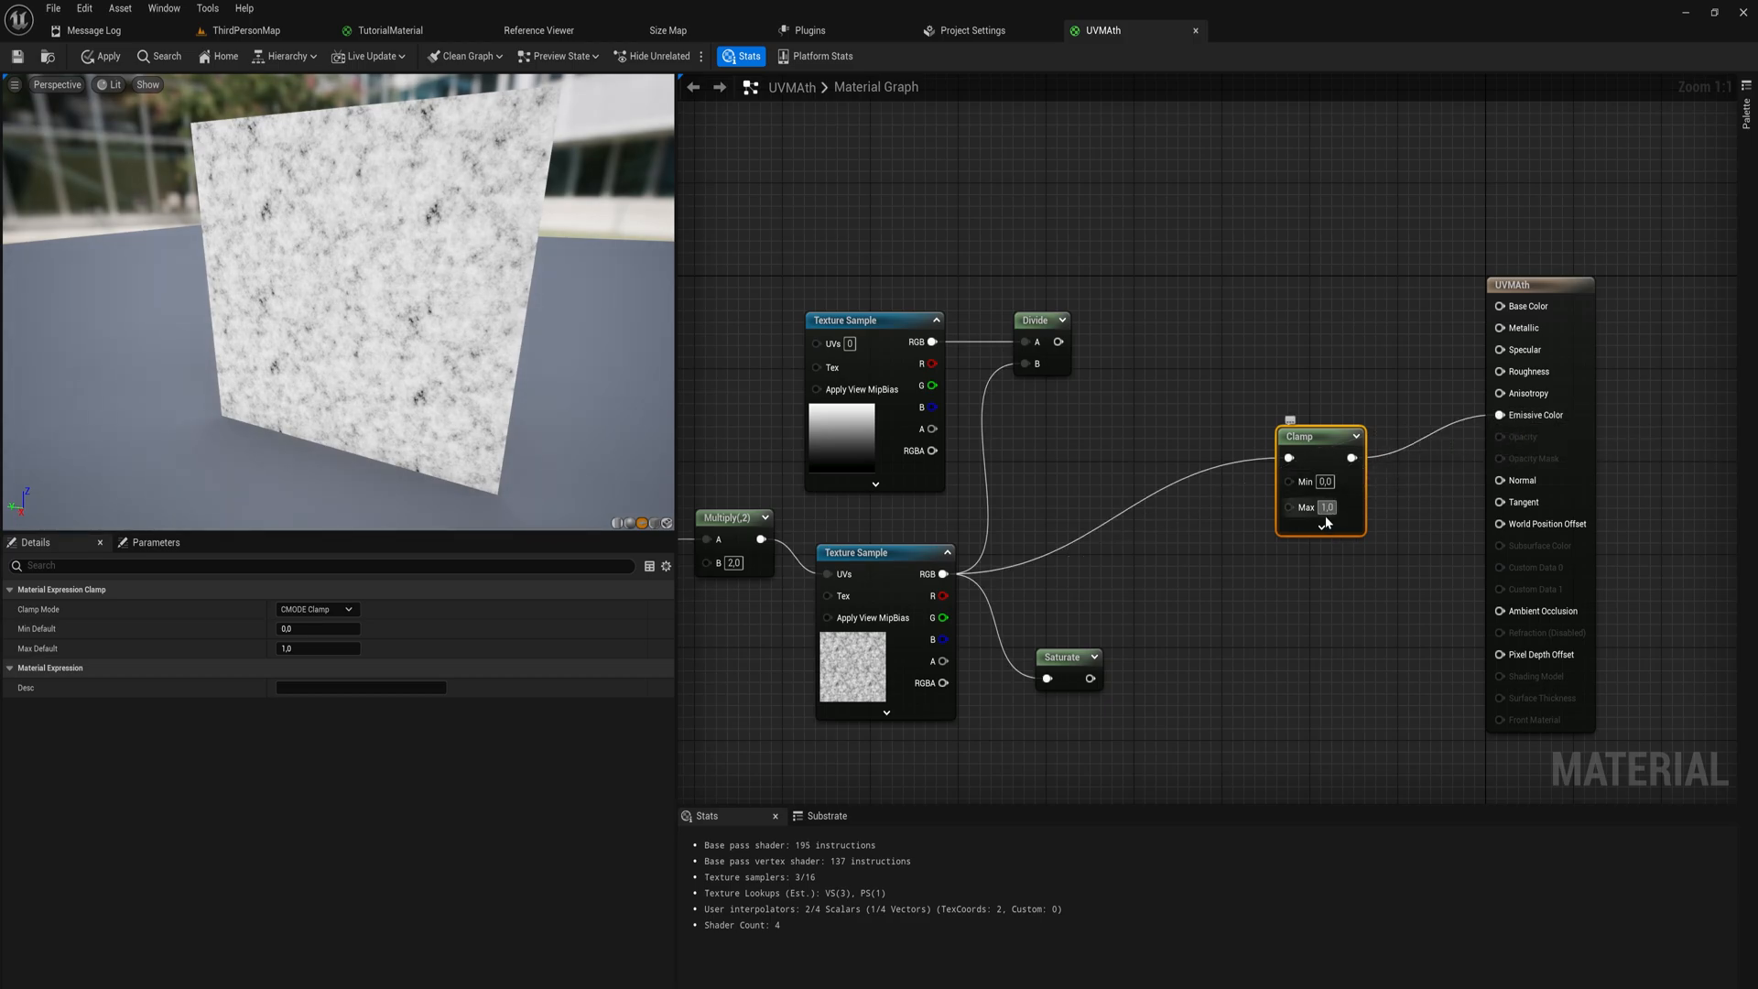
Place a Multiply node between the noise texture and Clamp, entering its value
left_click(1060, 525)
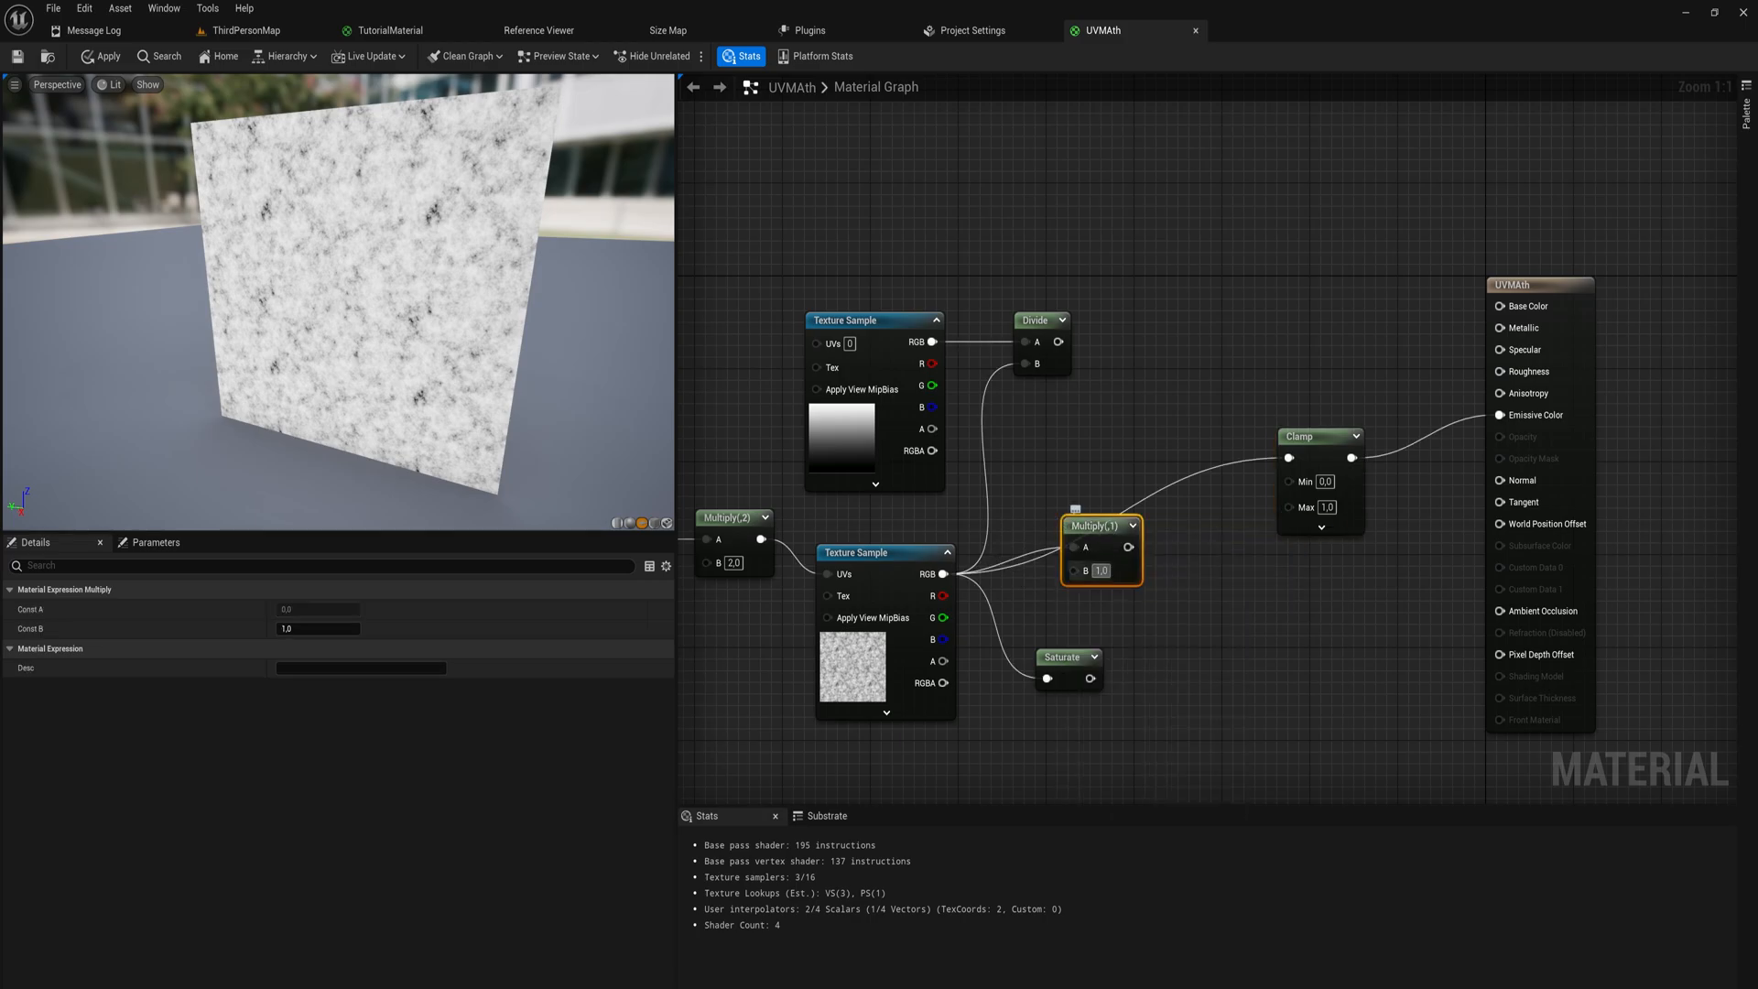
type("1.5")
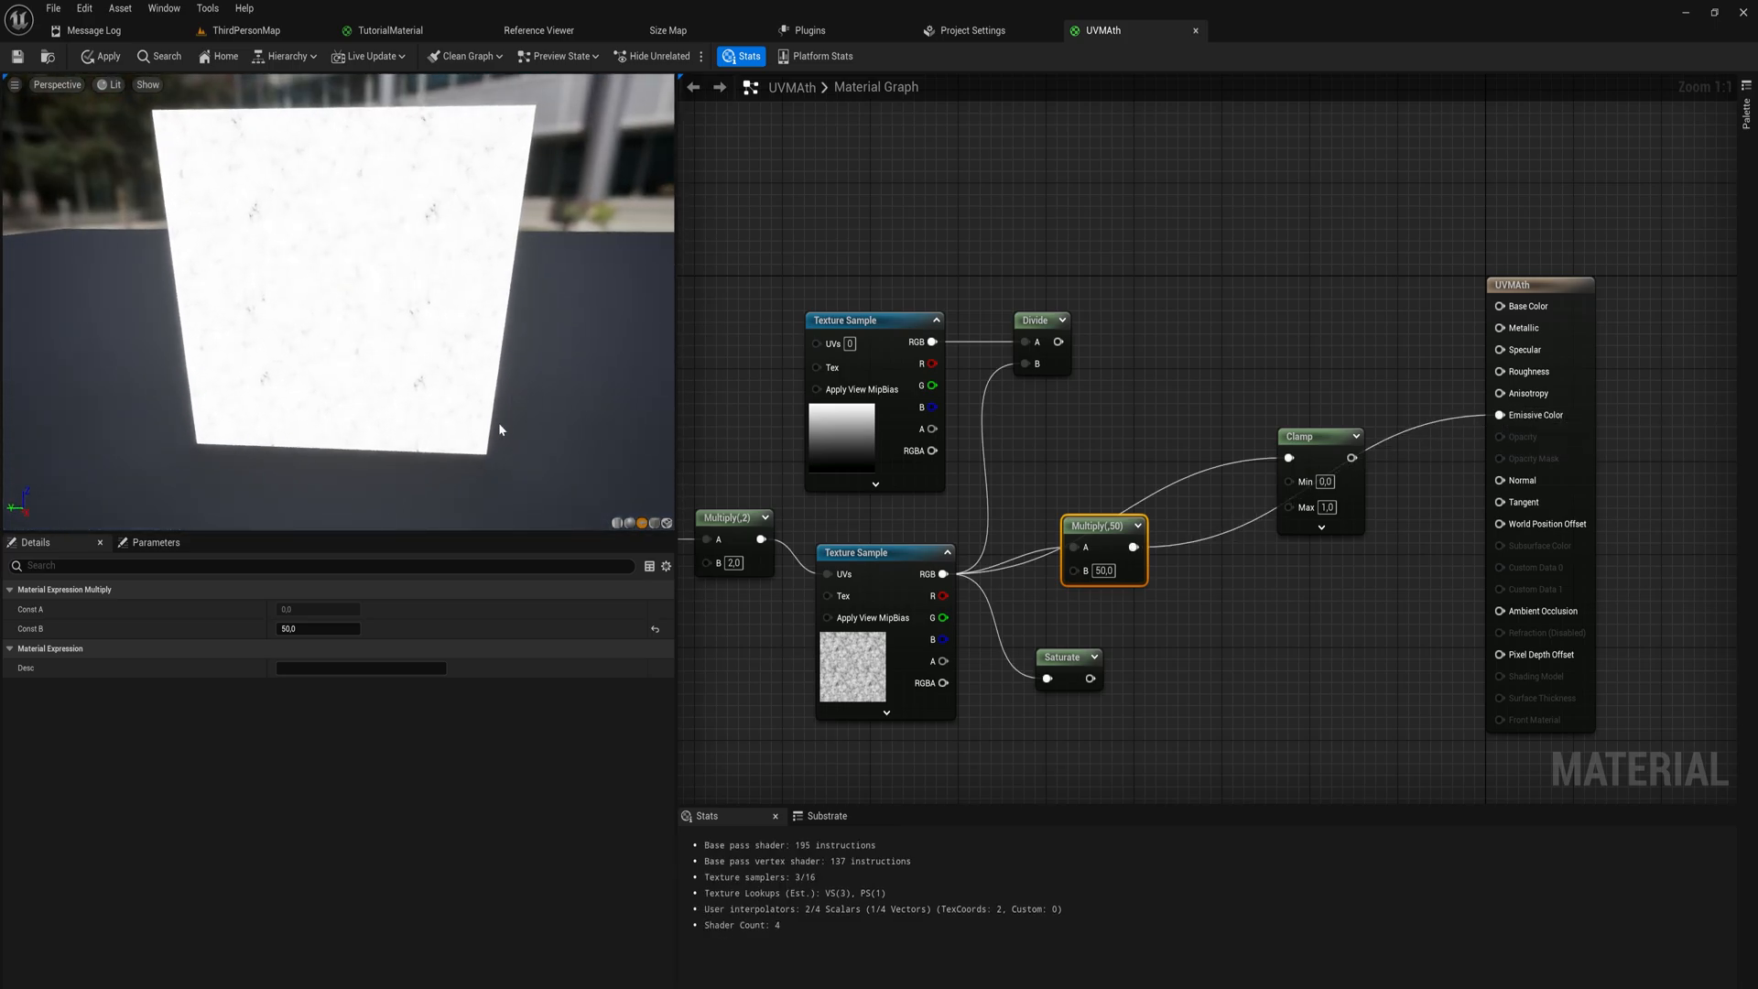
left_click_drag(1105, 524, 1110, 504)
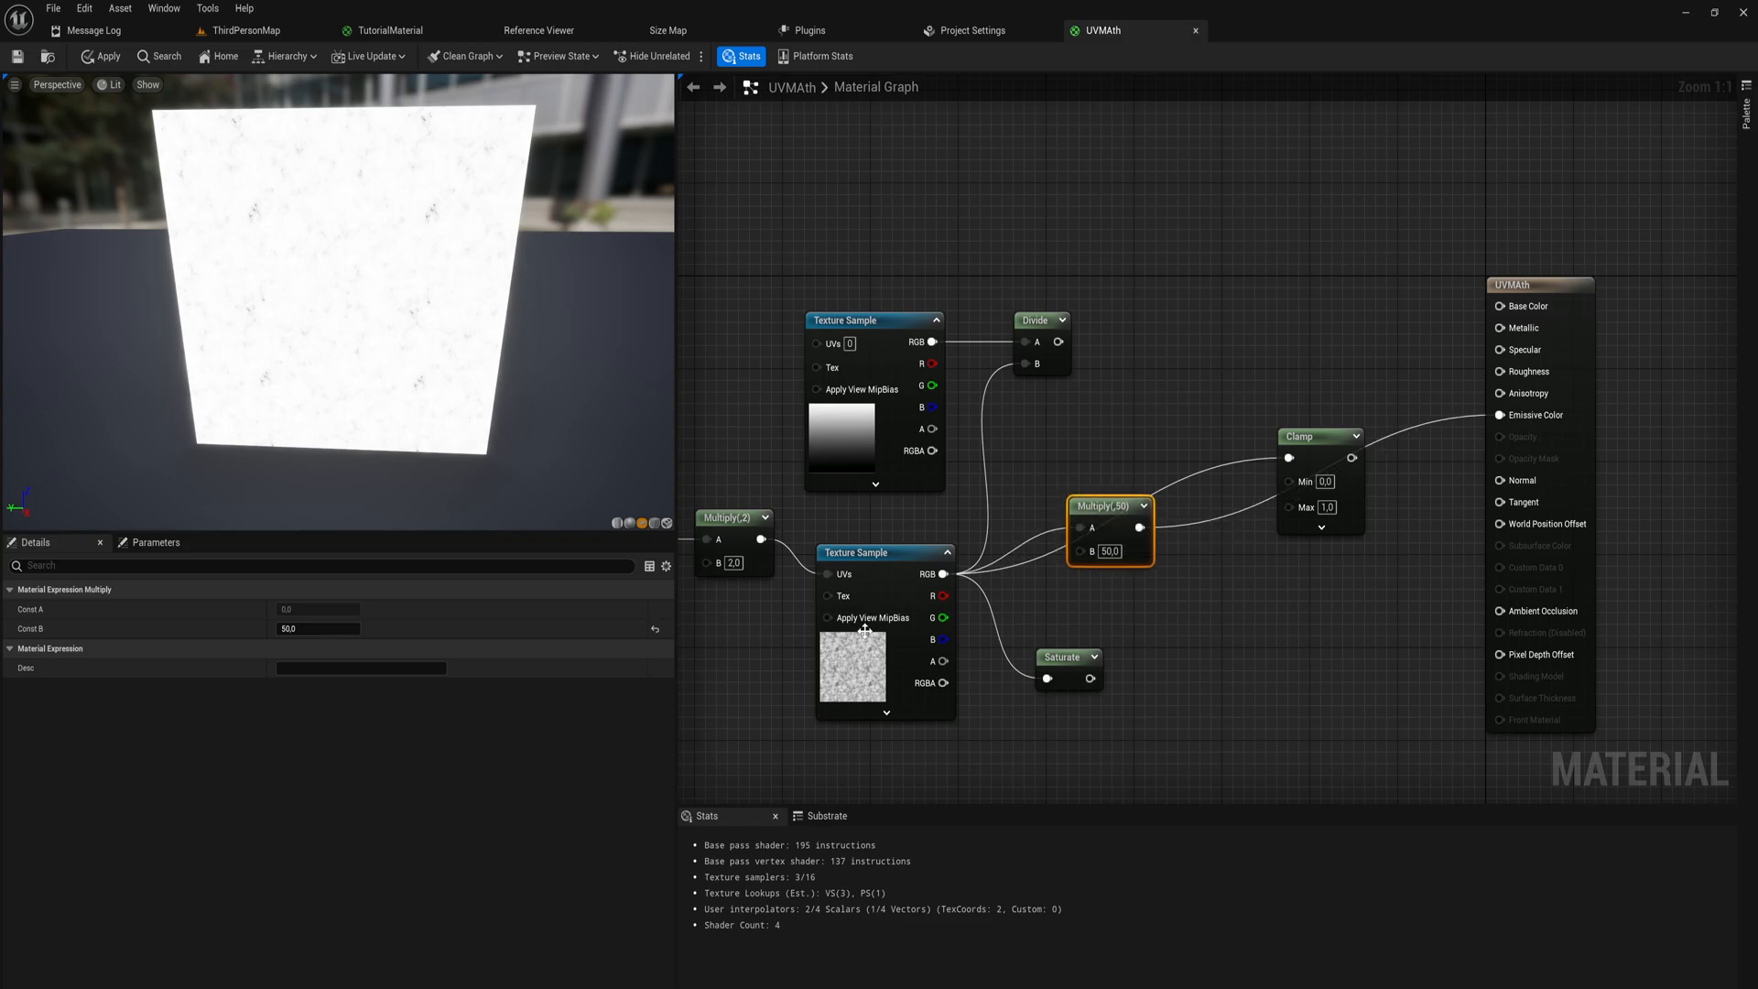
mouse_move(874, 651)
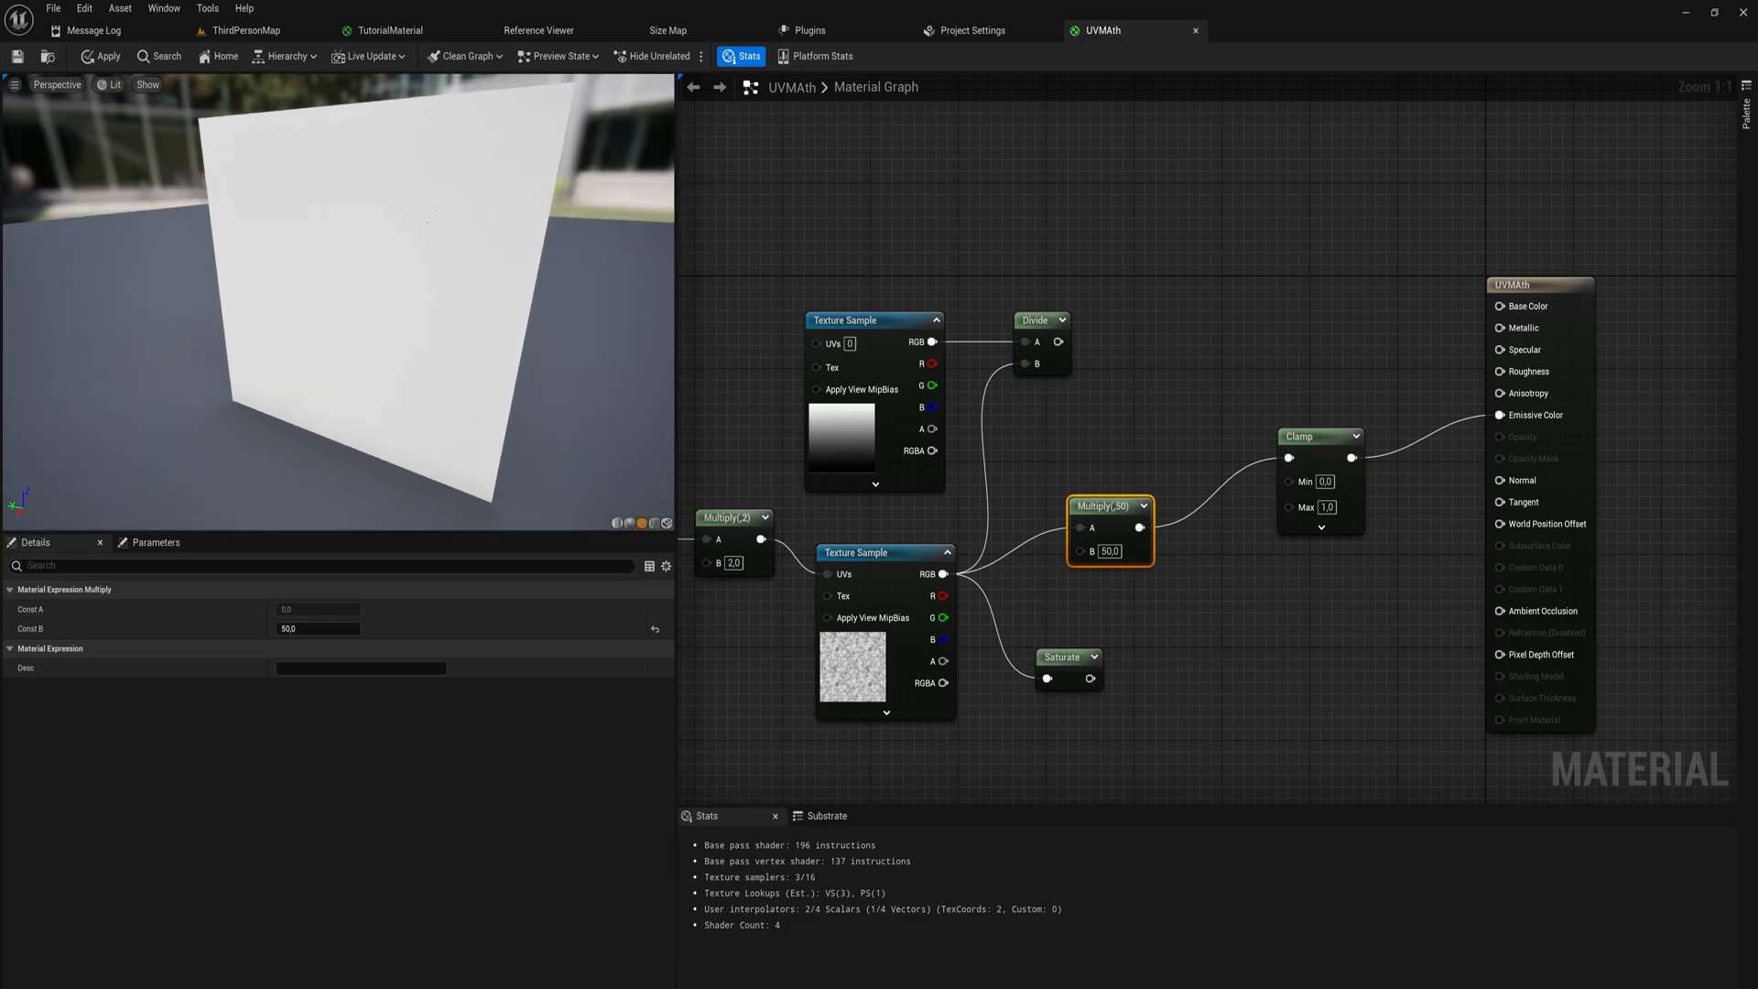
mouse_move(852, 695)
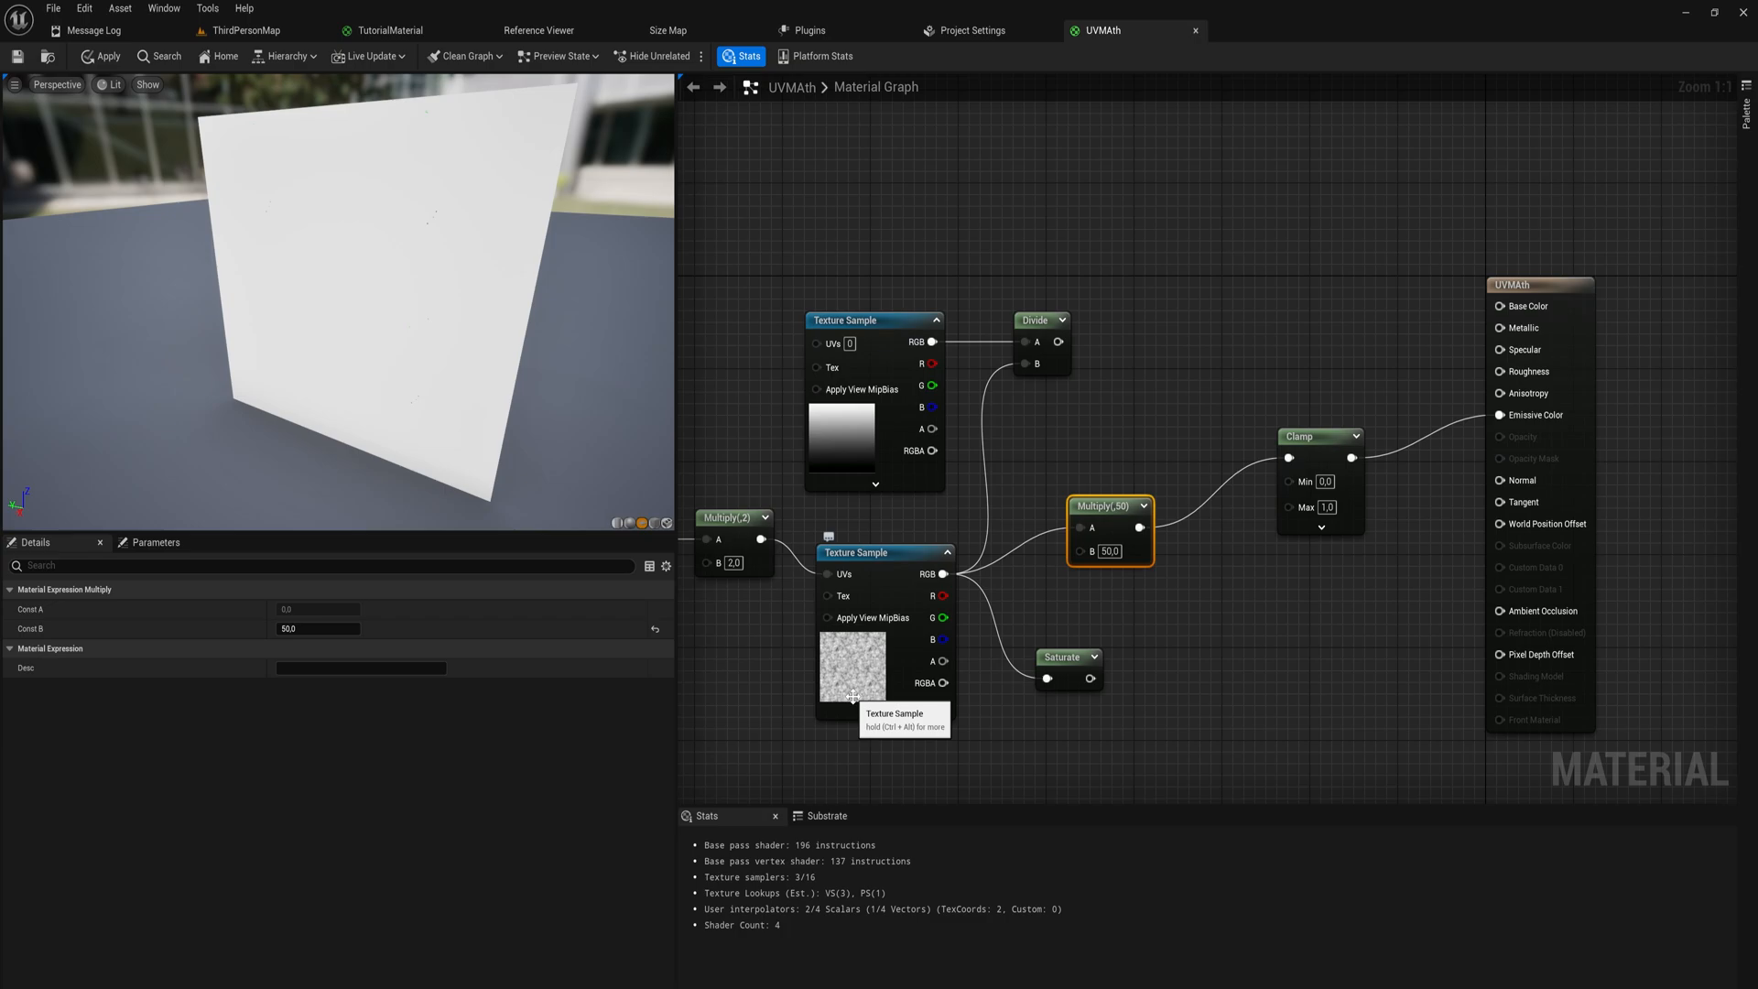
mouse_move(1233, 472)
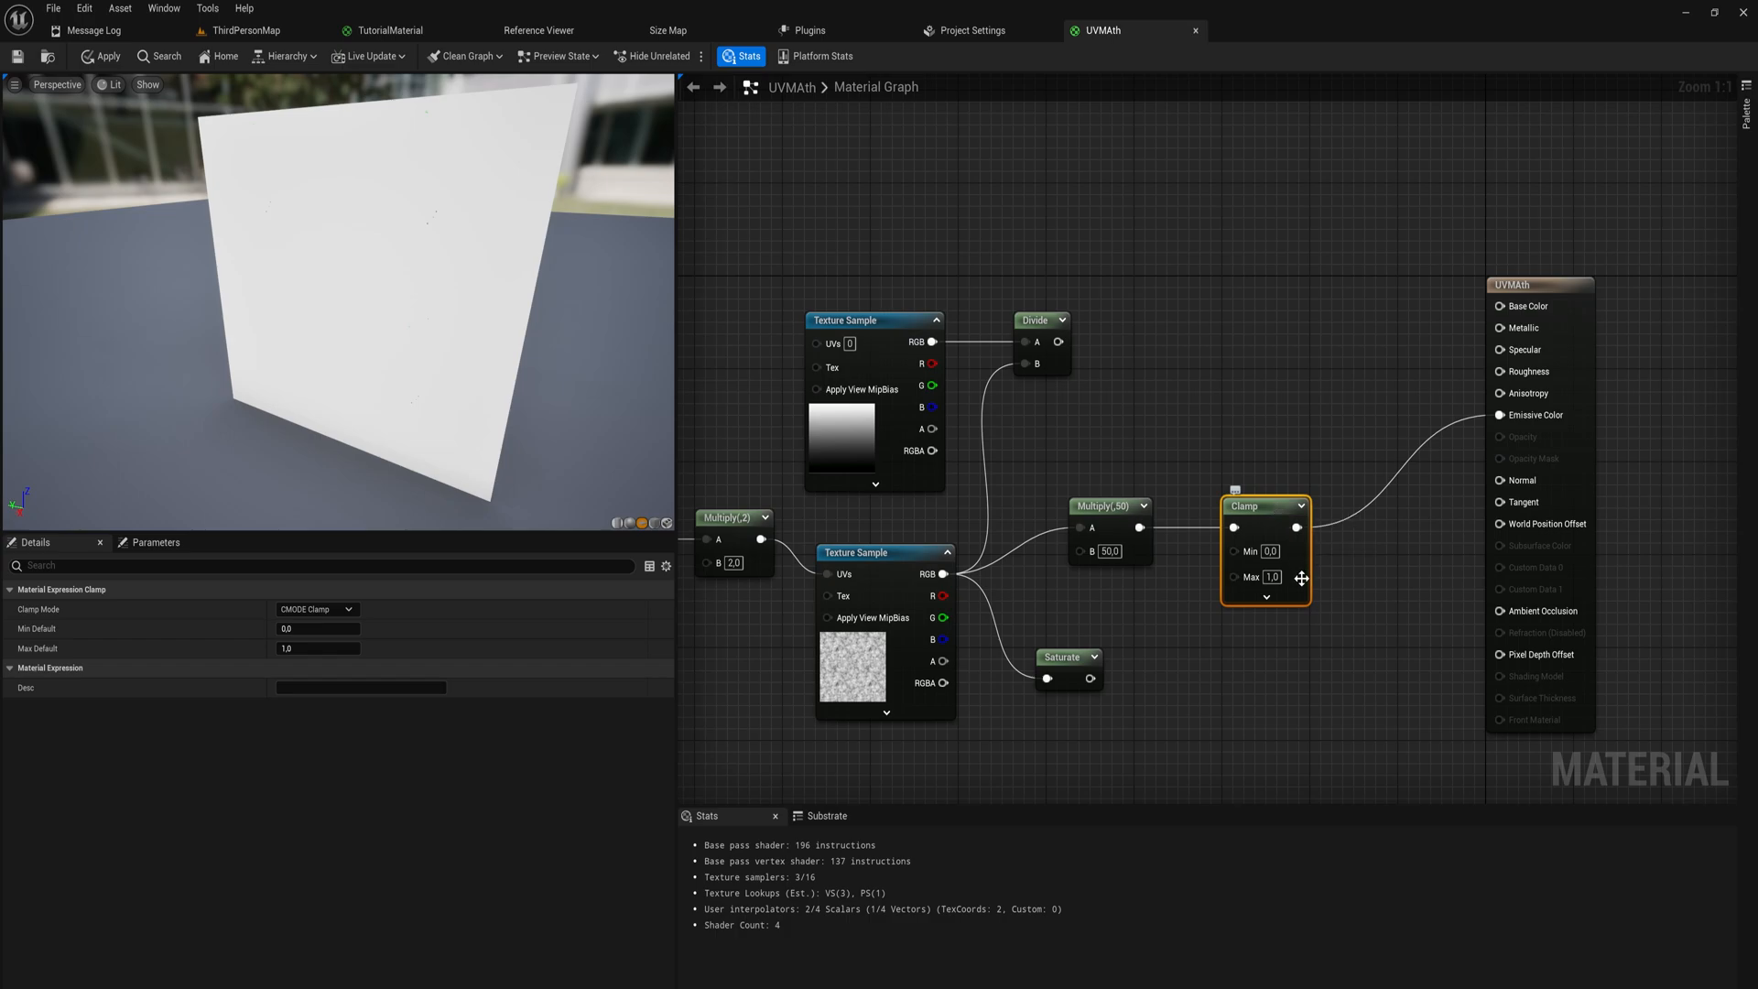
Set the Clamp node's Max Default to 5.0, then select the Multiply node
type("5.0")
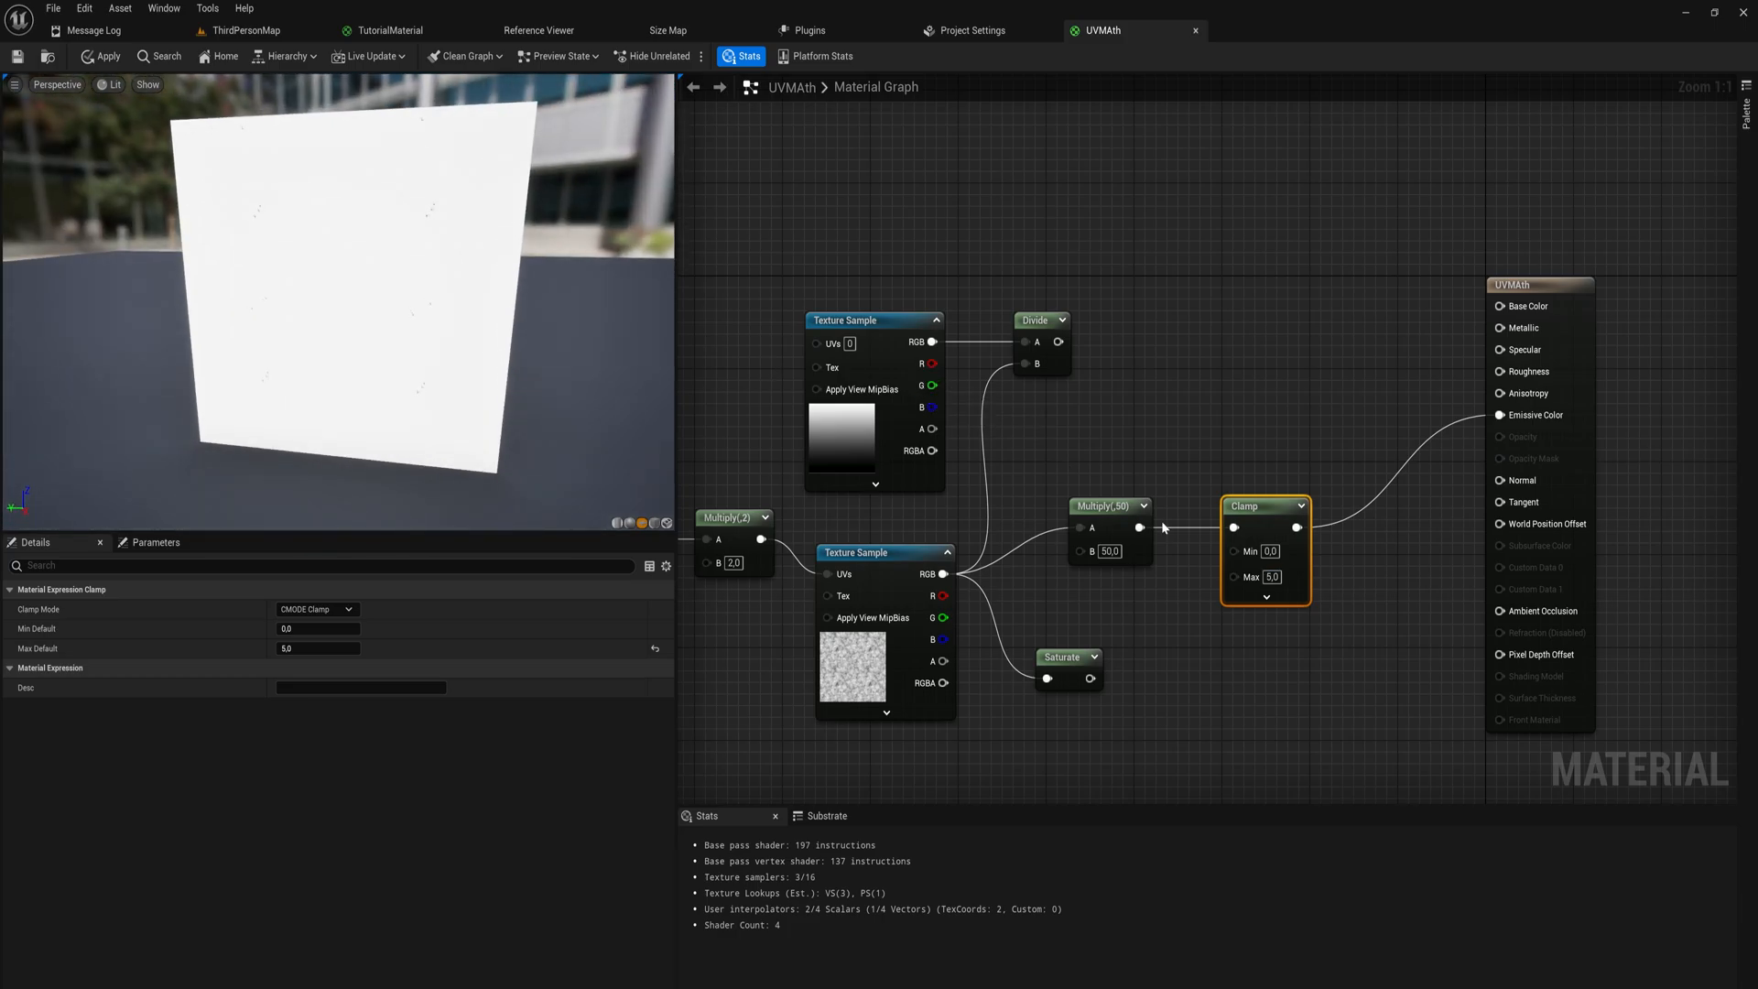
left_click(1077, 551)
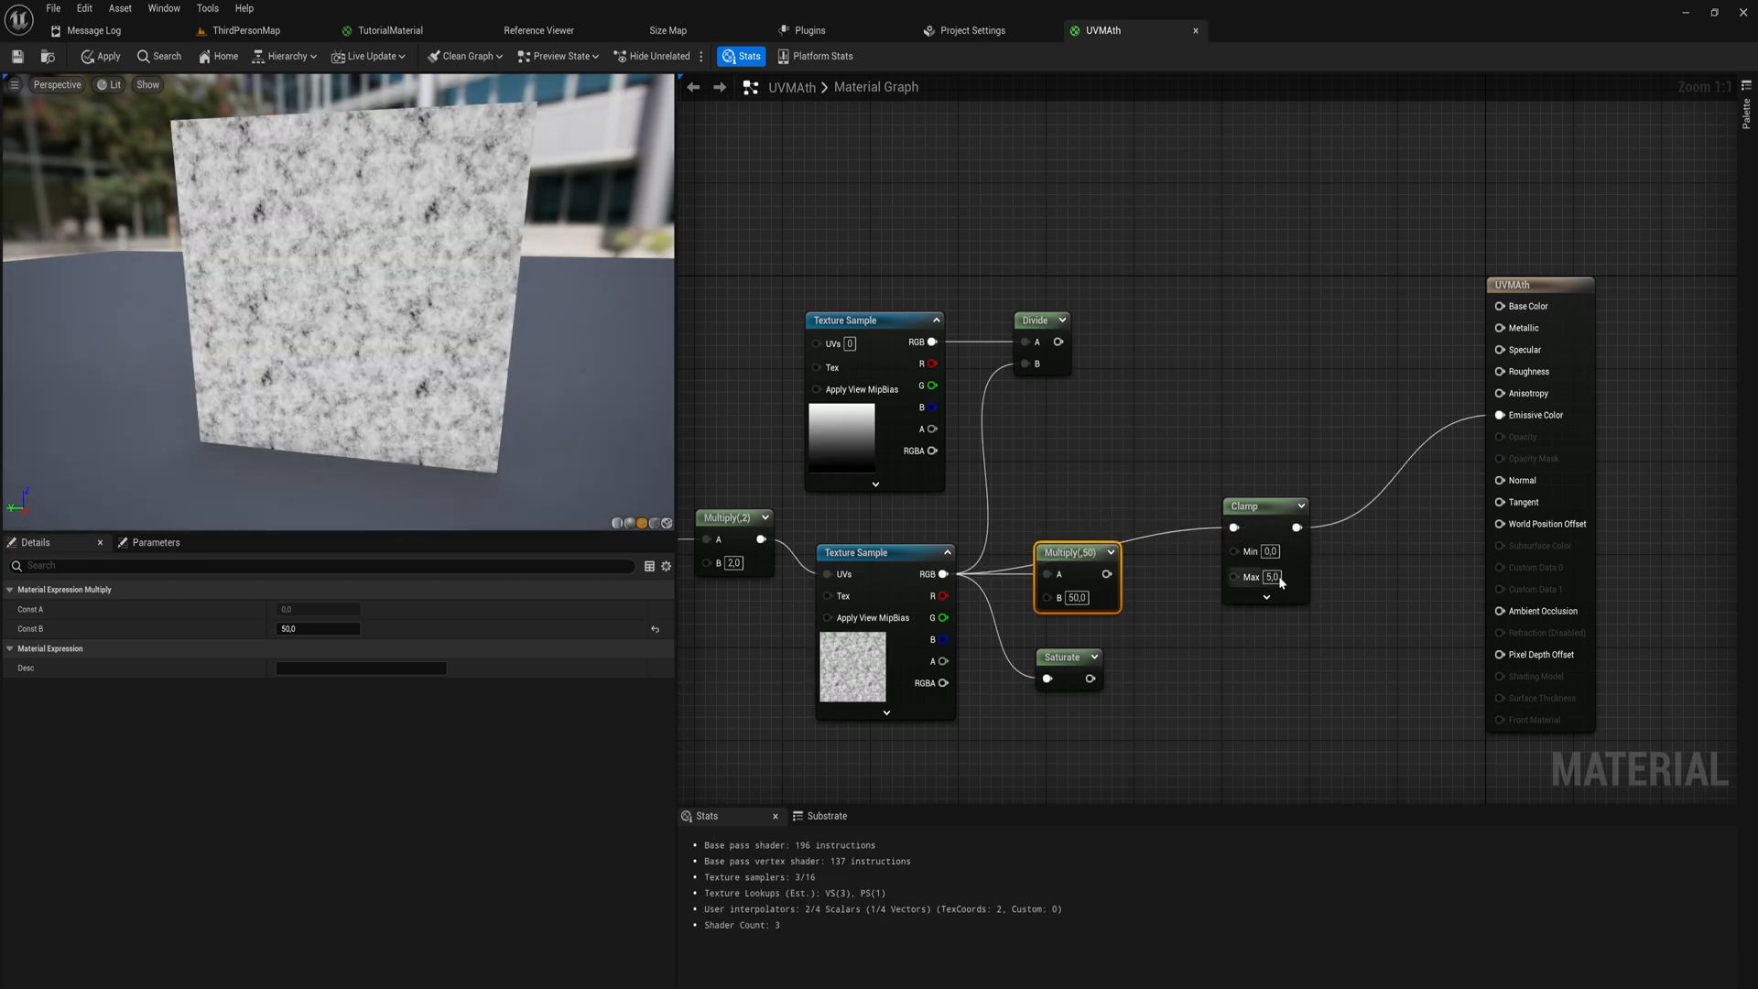
Limit the Clamp to min 0.5 and max 1.0, and give the Divide node 1.5
type("1.0")
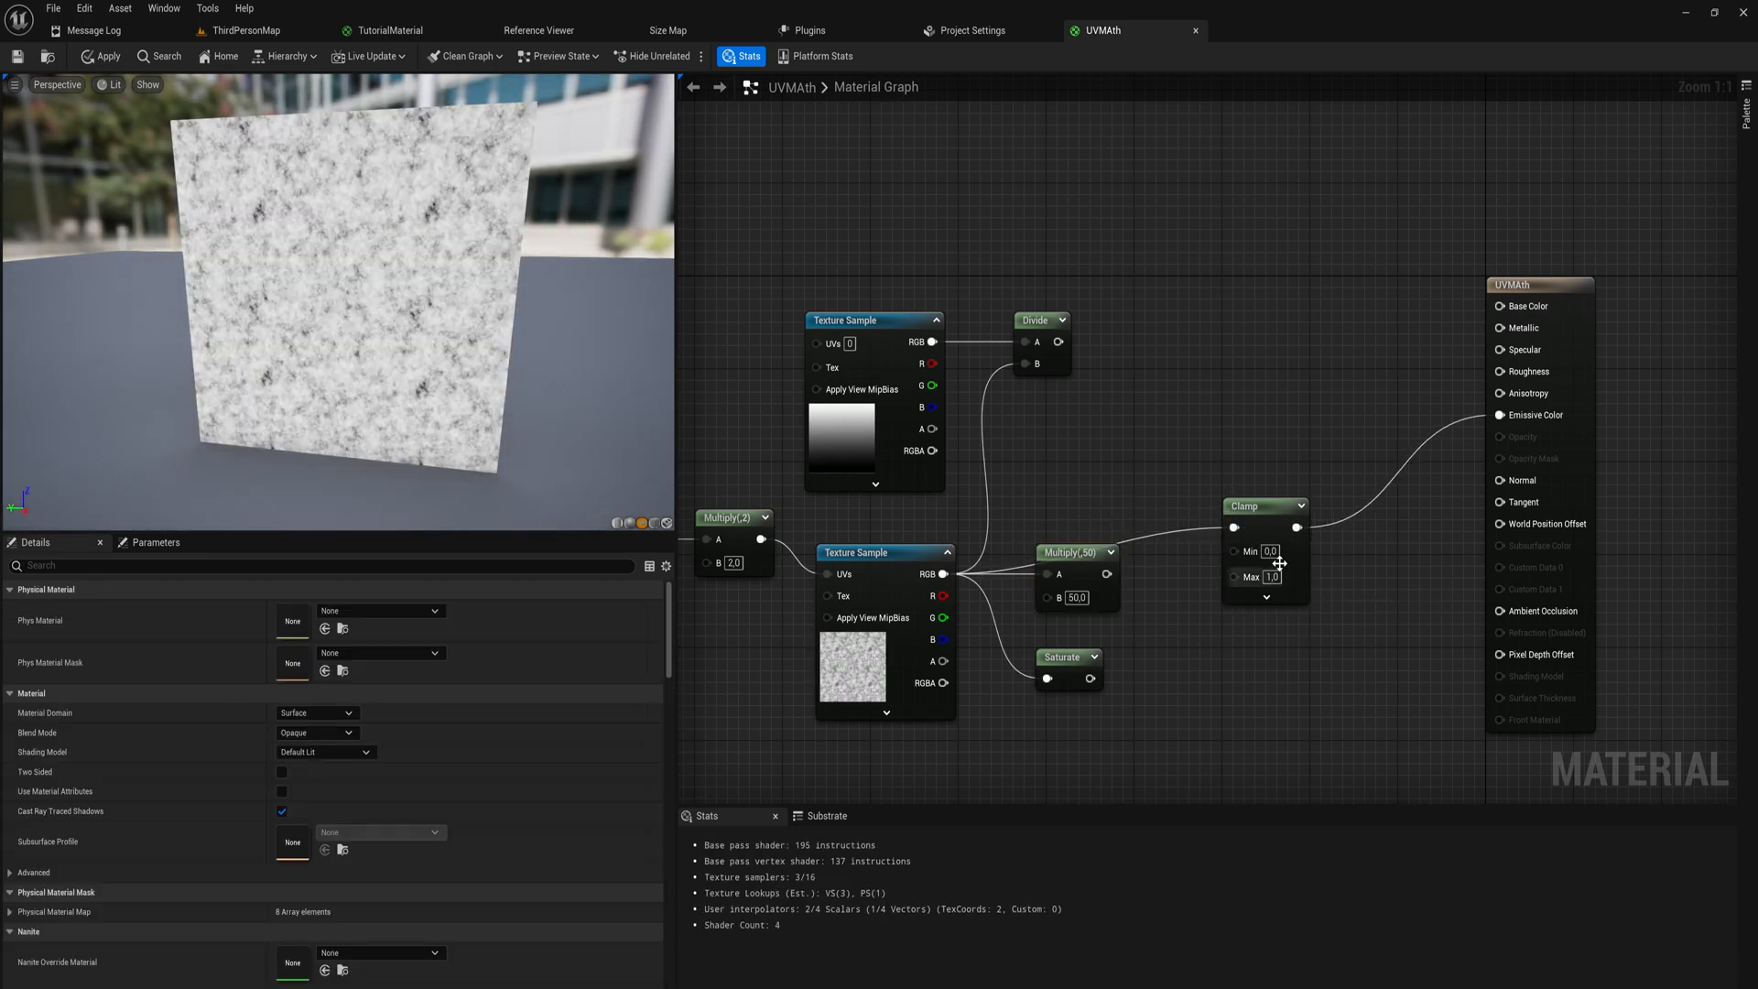
type("0.5")
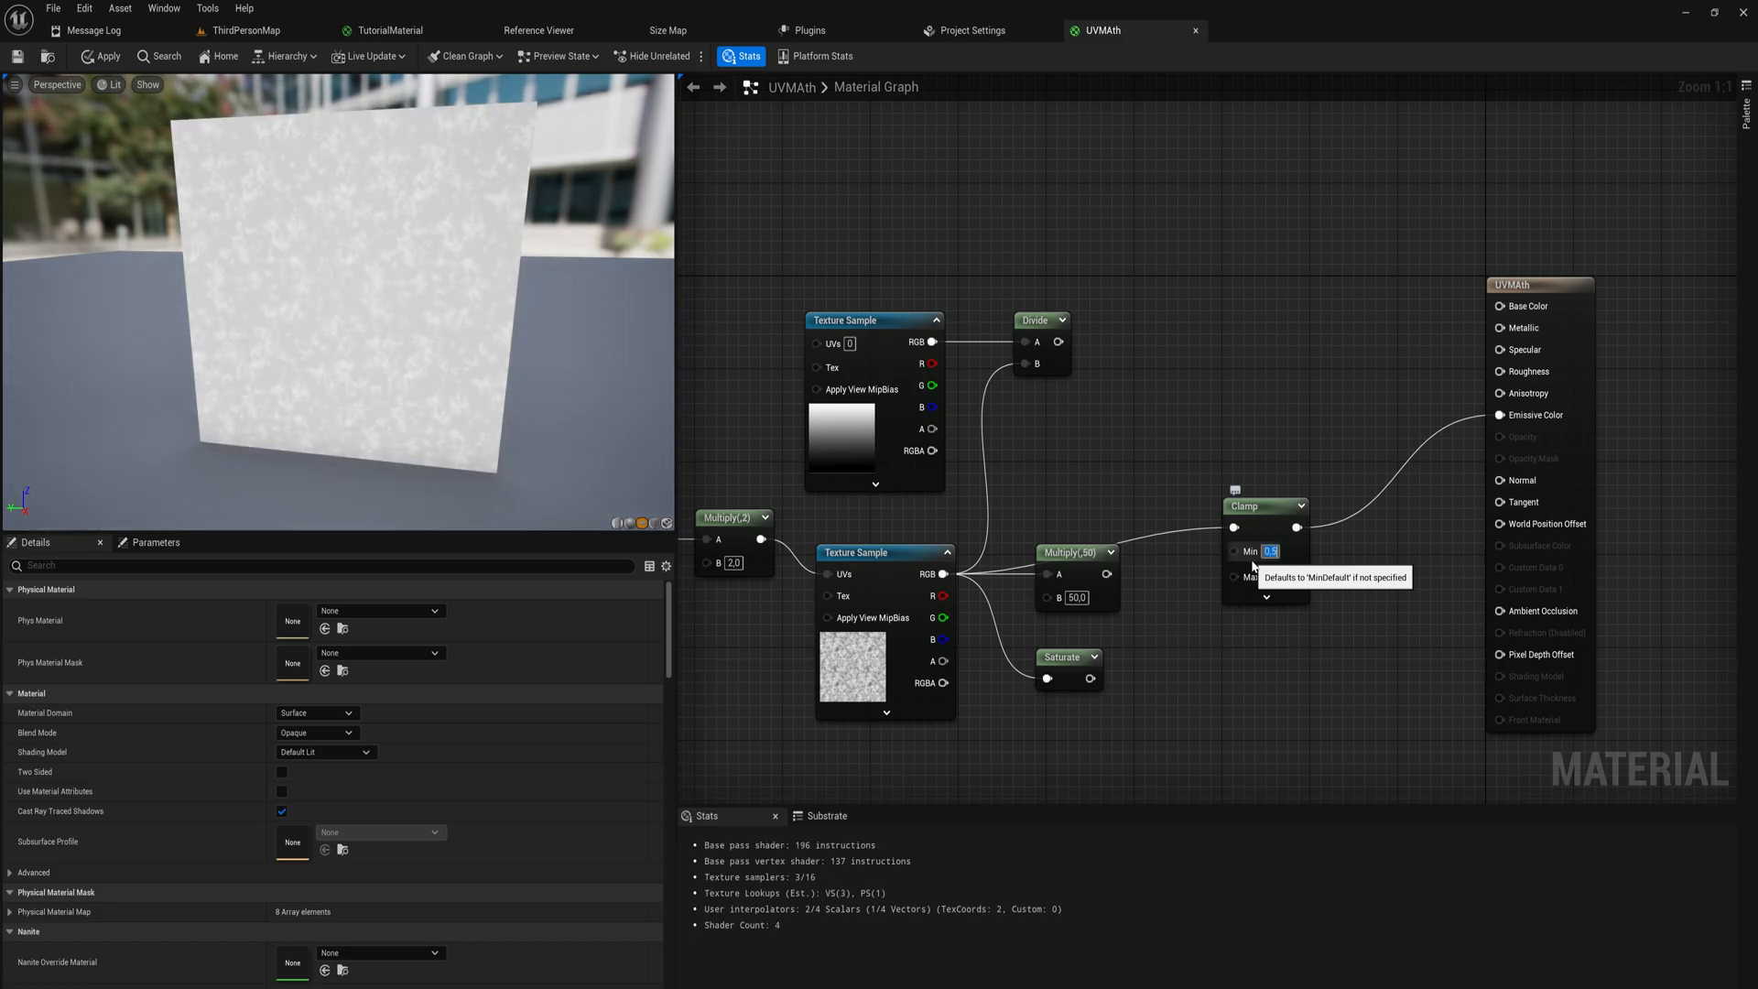
left_click(1074, 551)
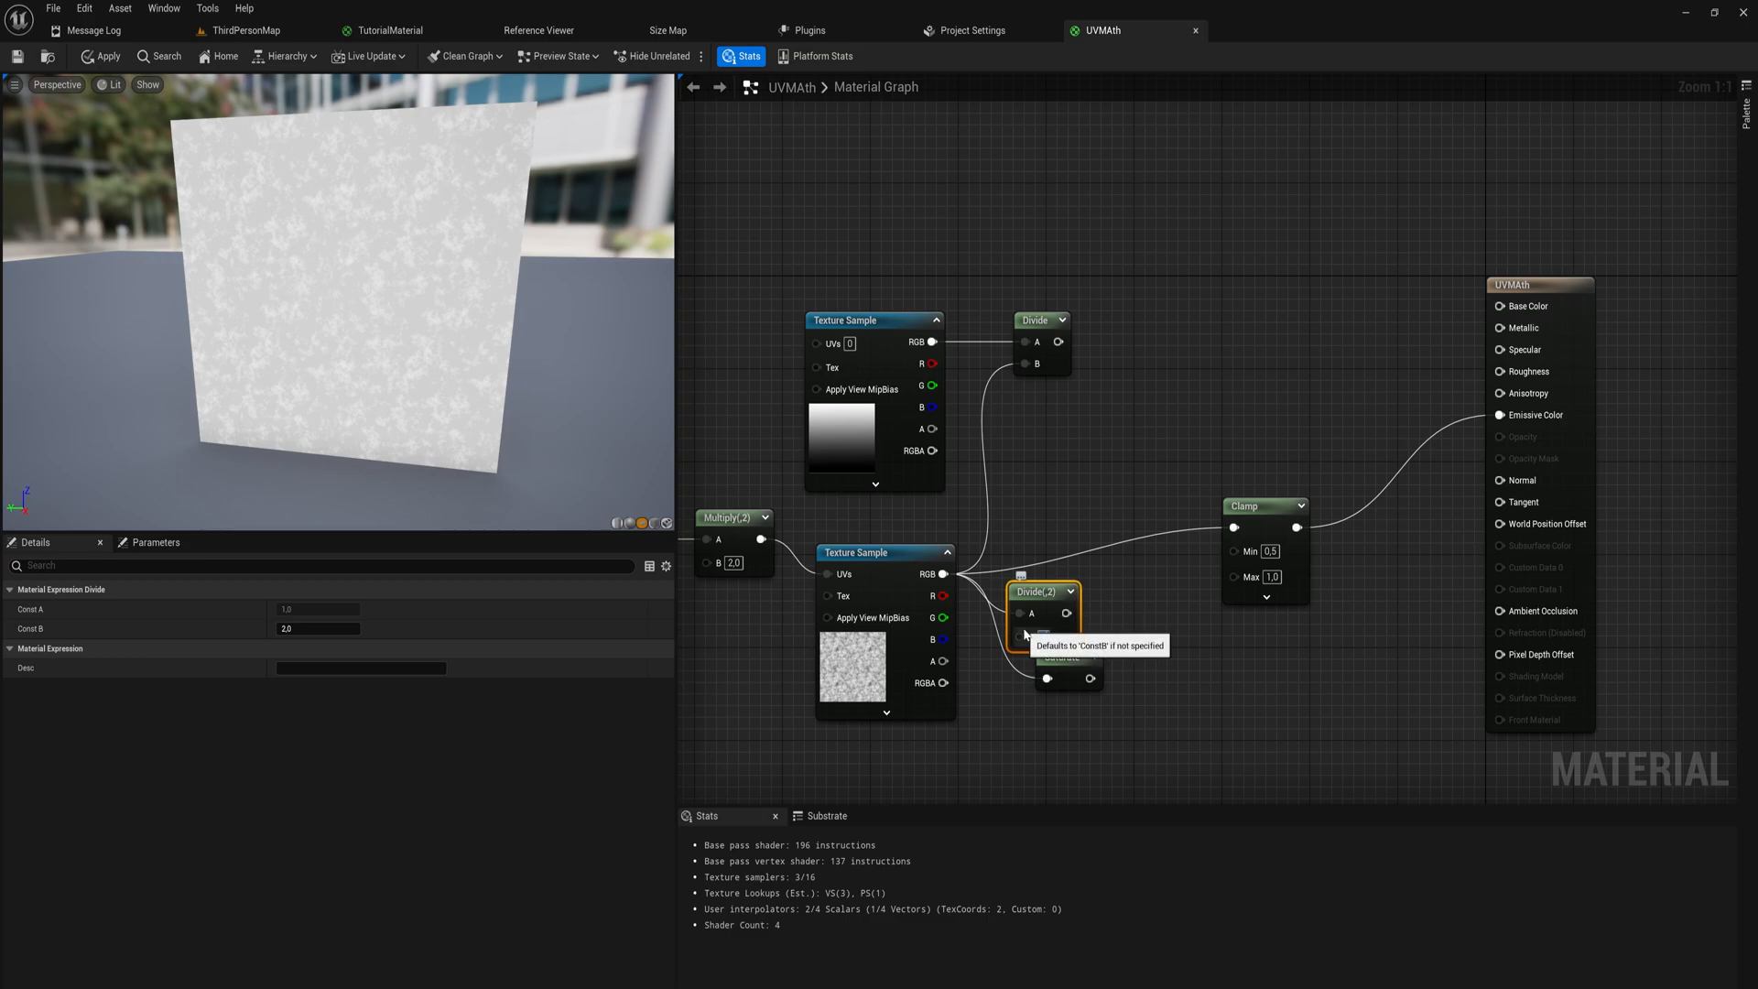
type("0.5")
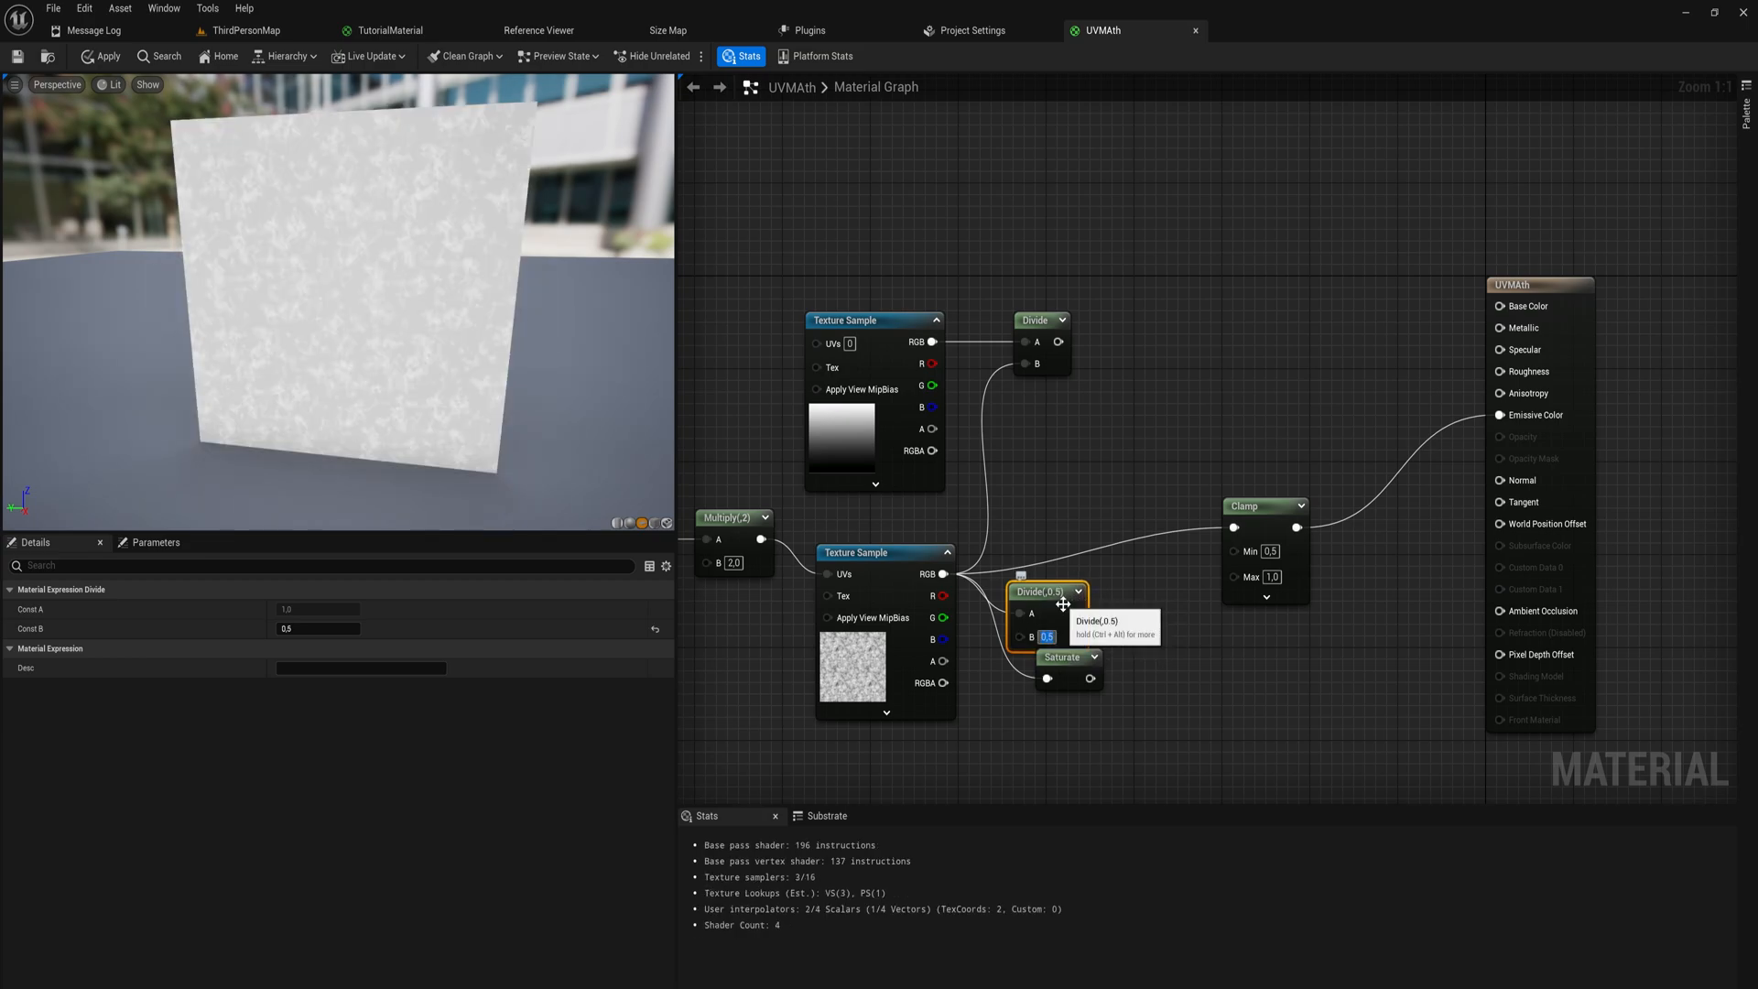
type("1.5")
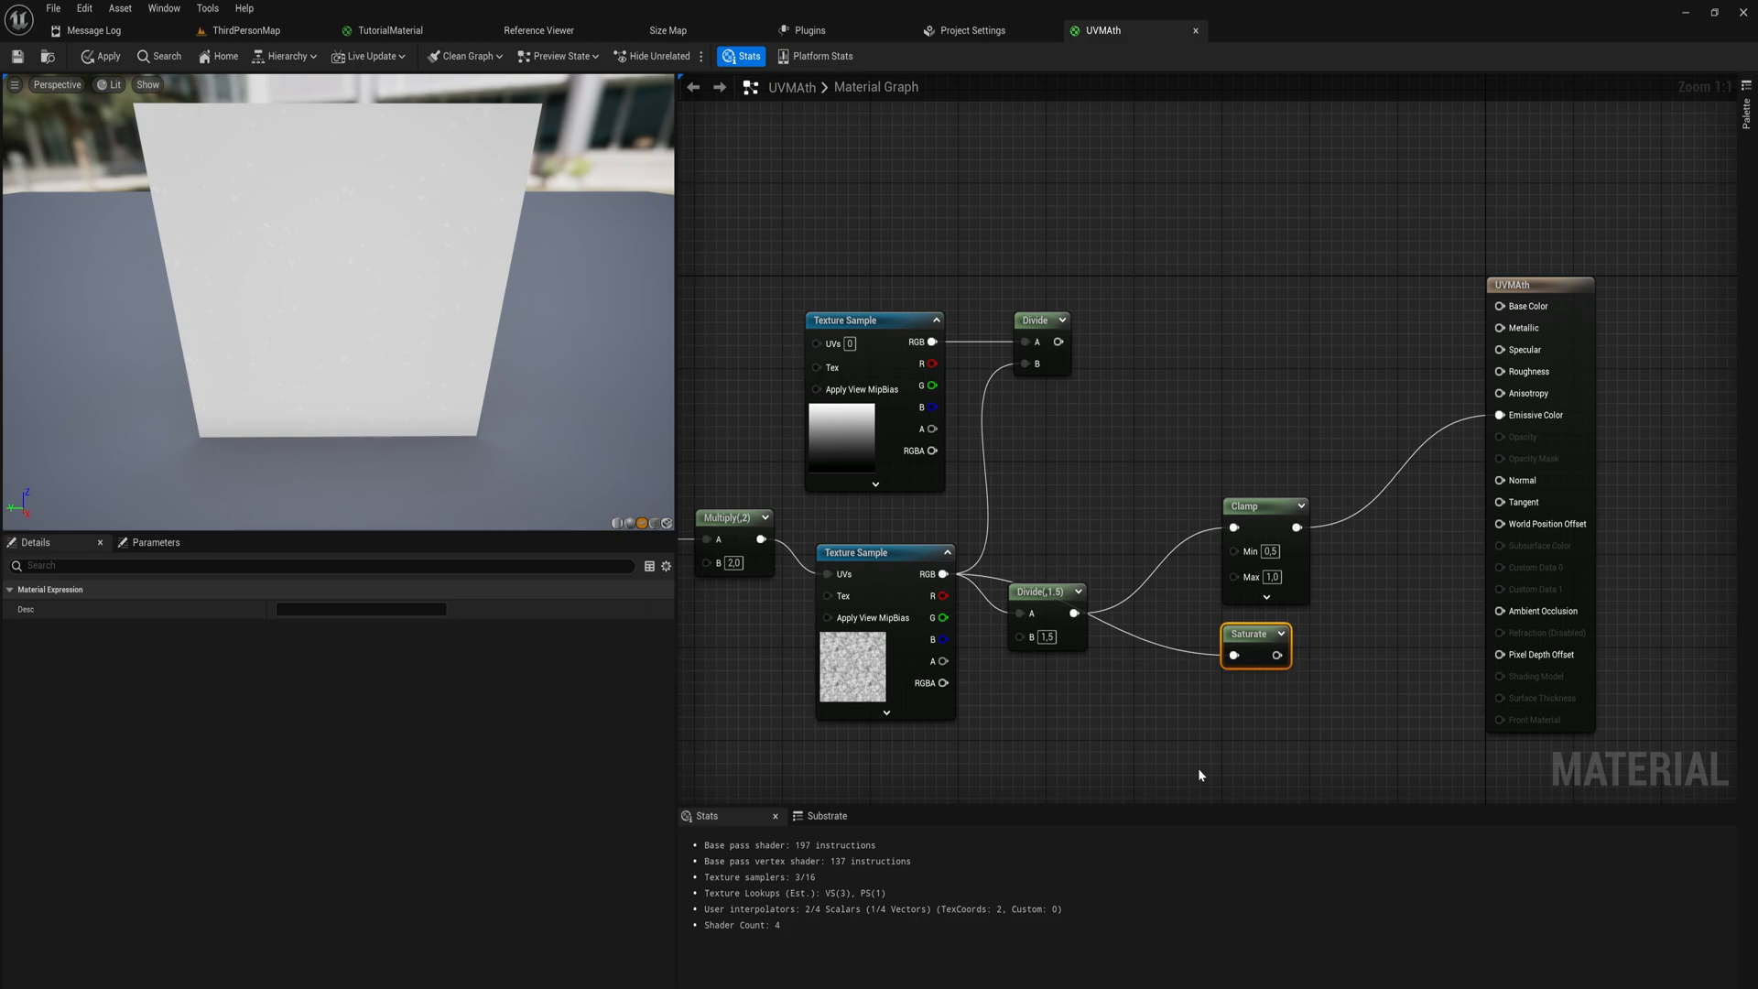
mouse_move(1245, 644)
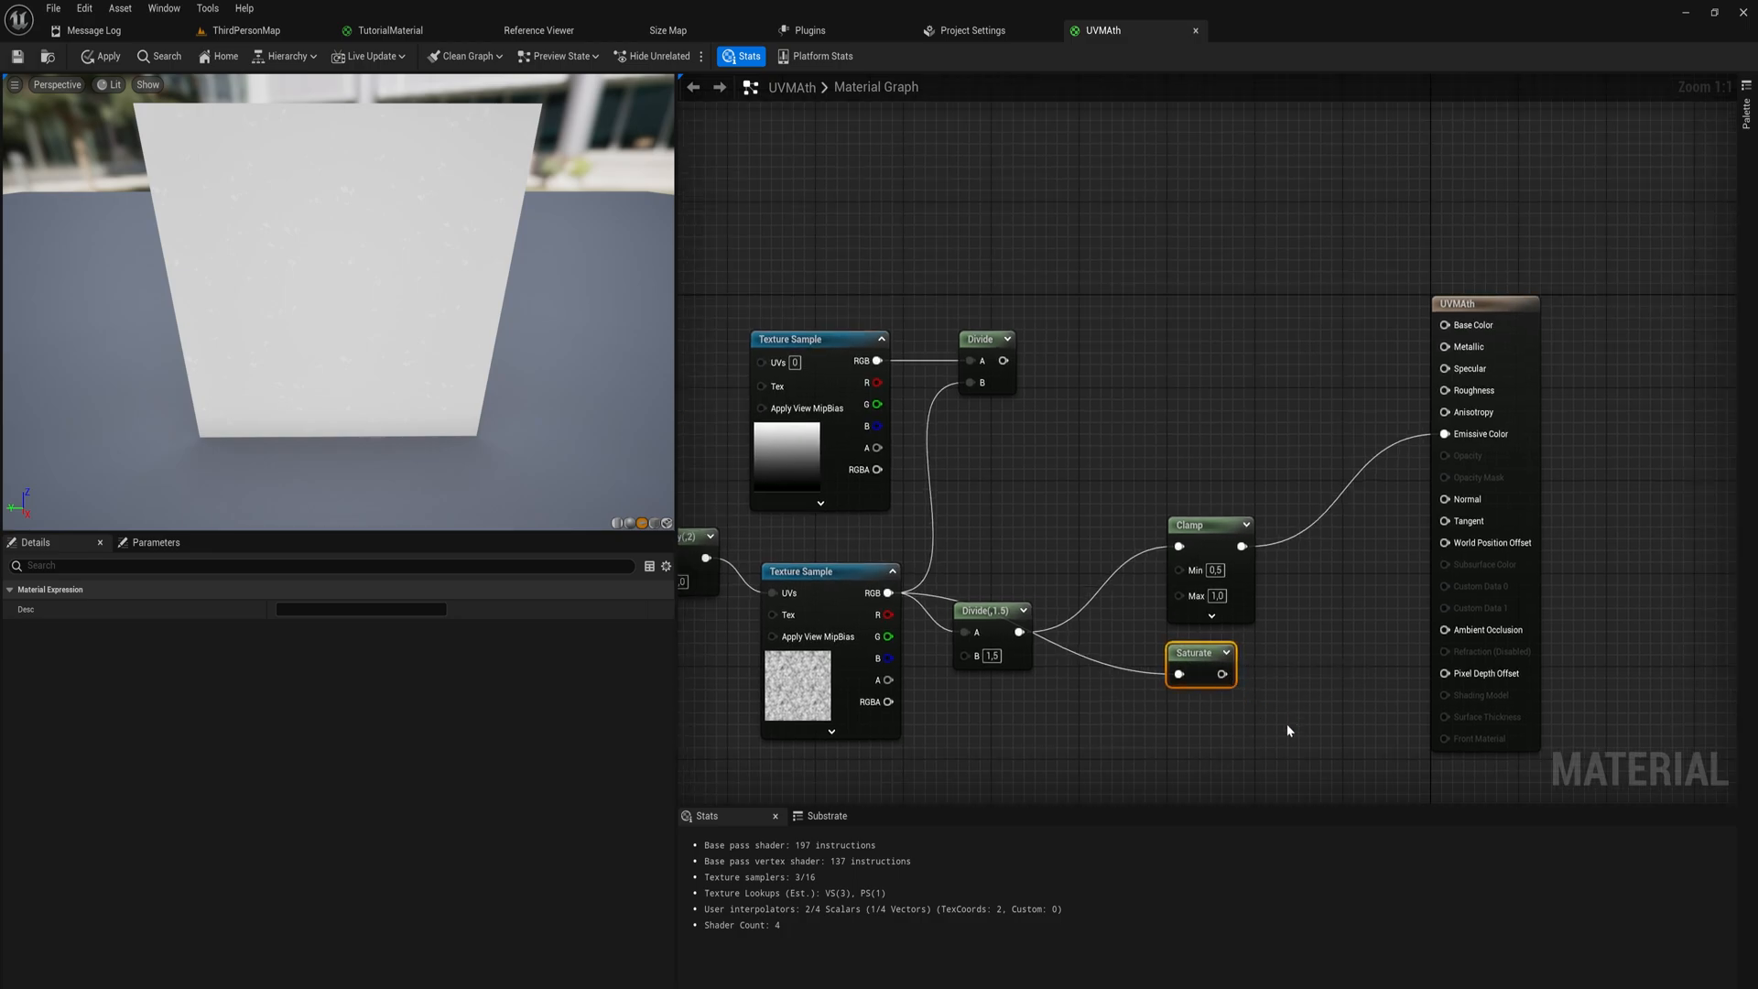
Select the Clamp, Saturate and Divide nodes for removal
left_click(1209, 524)
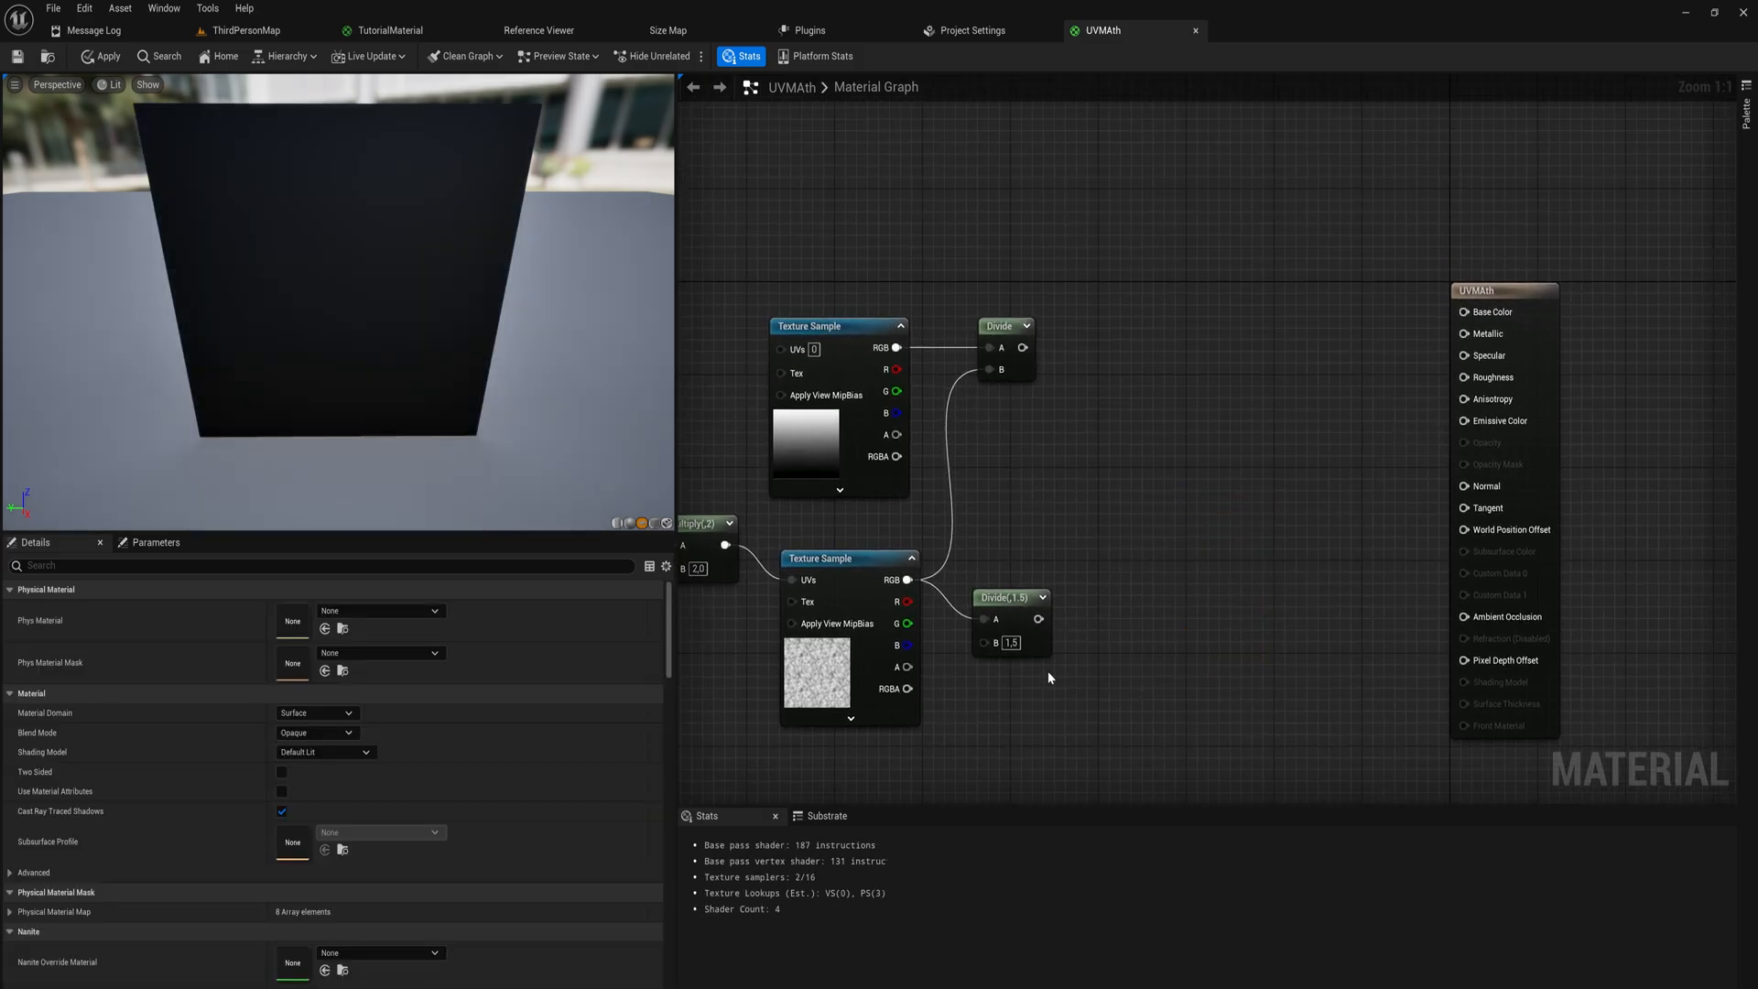
left_click(1009, 596)
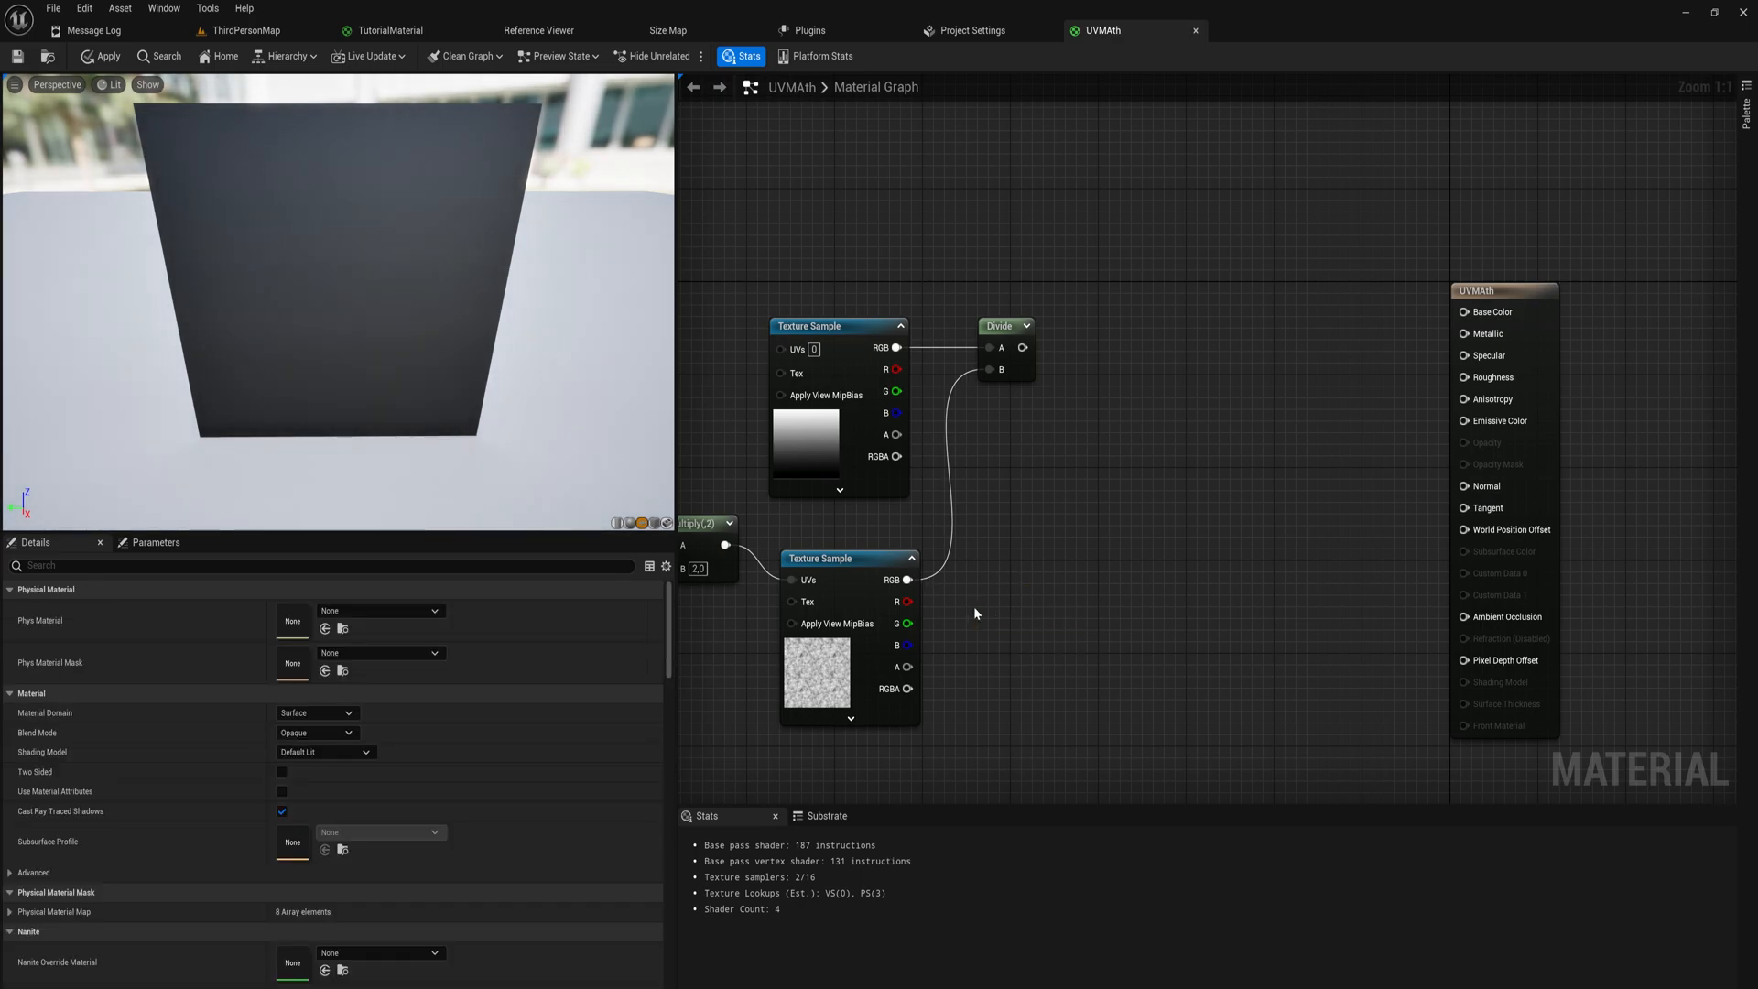
mouse_move(1048, 460)
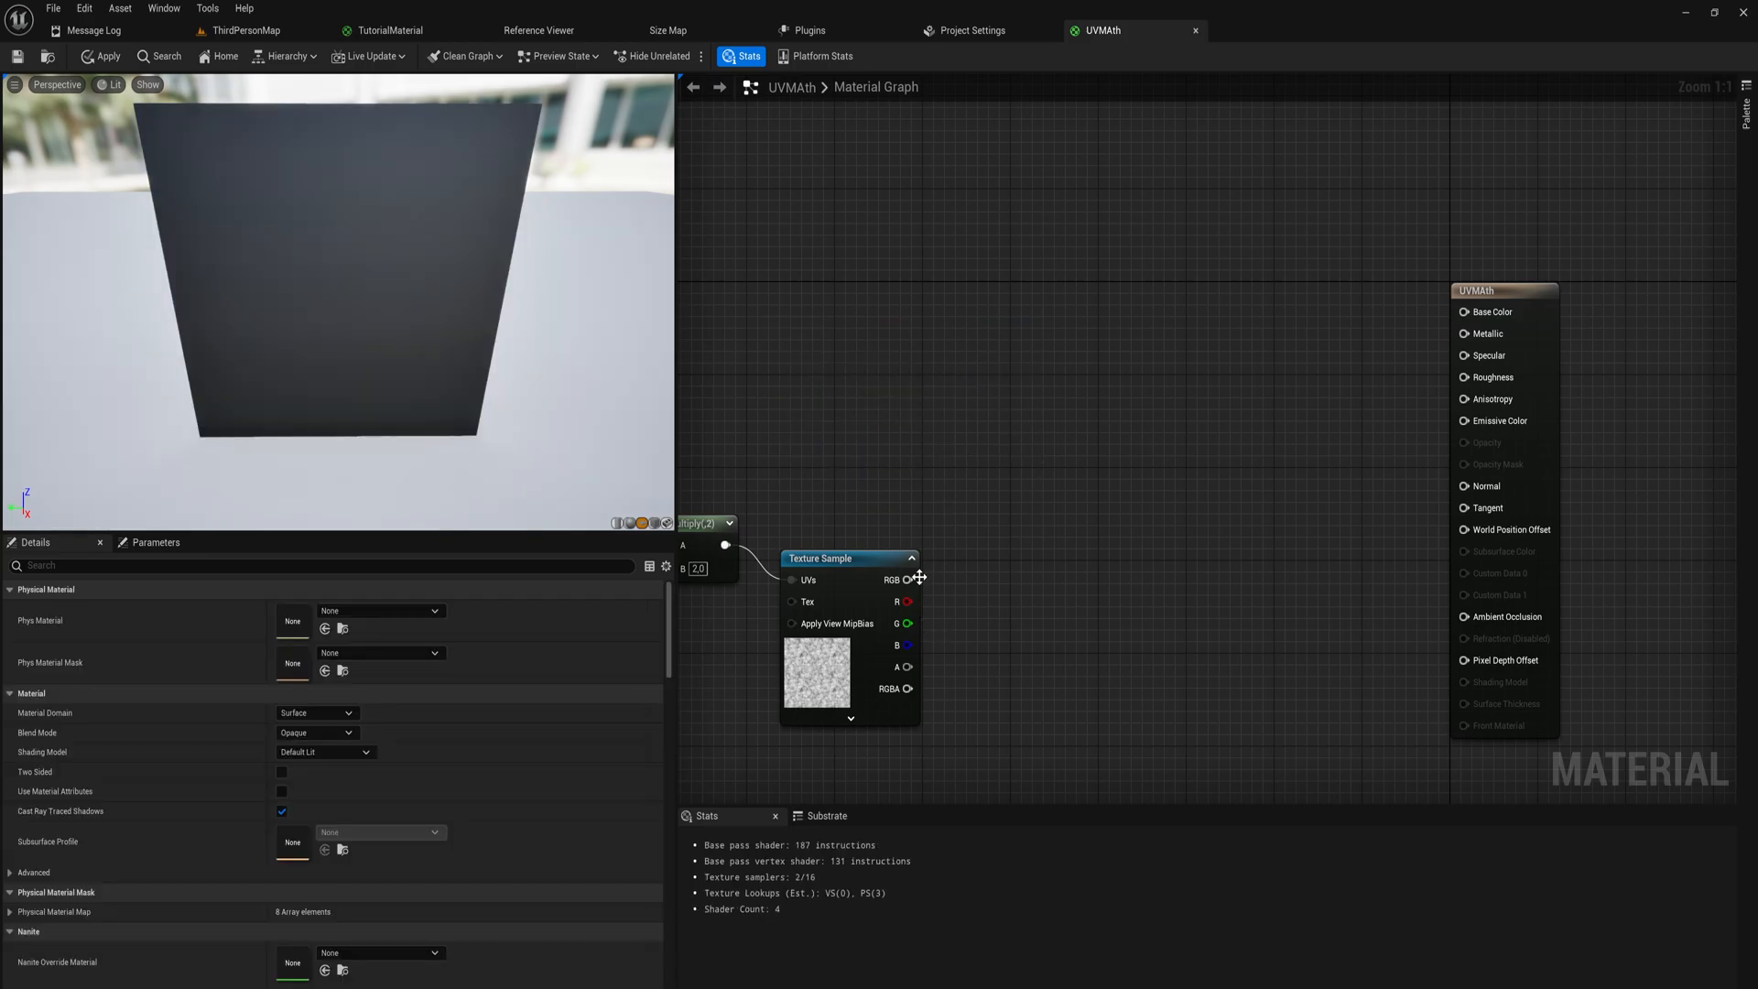
mouse_move(912, 603)
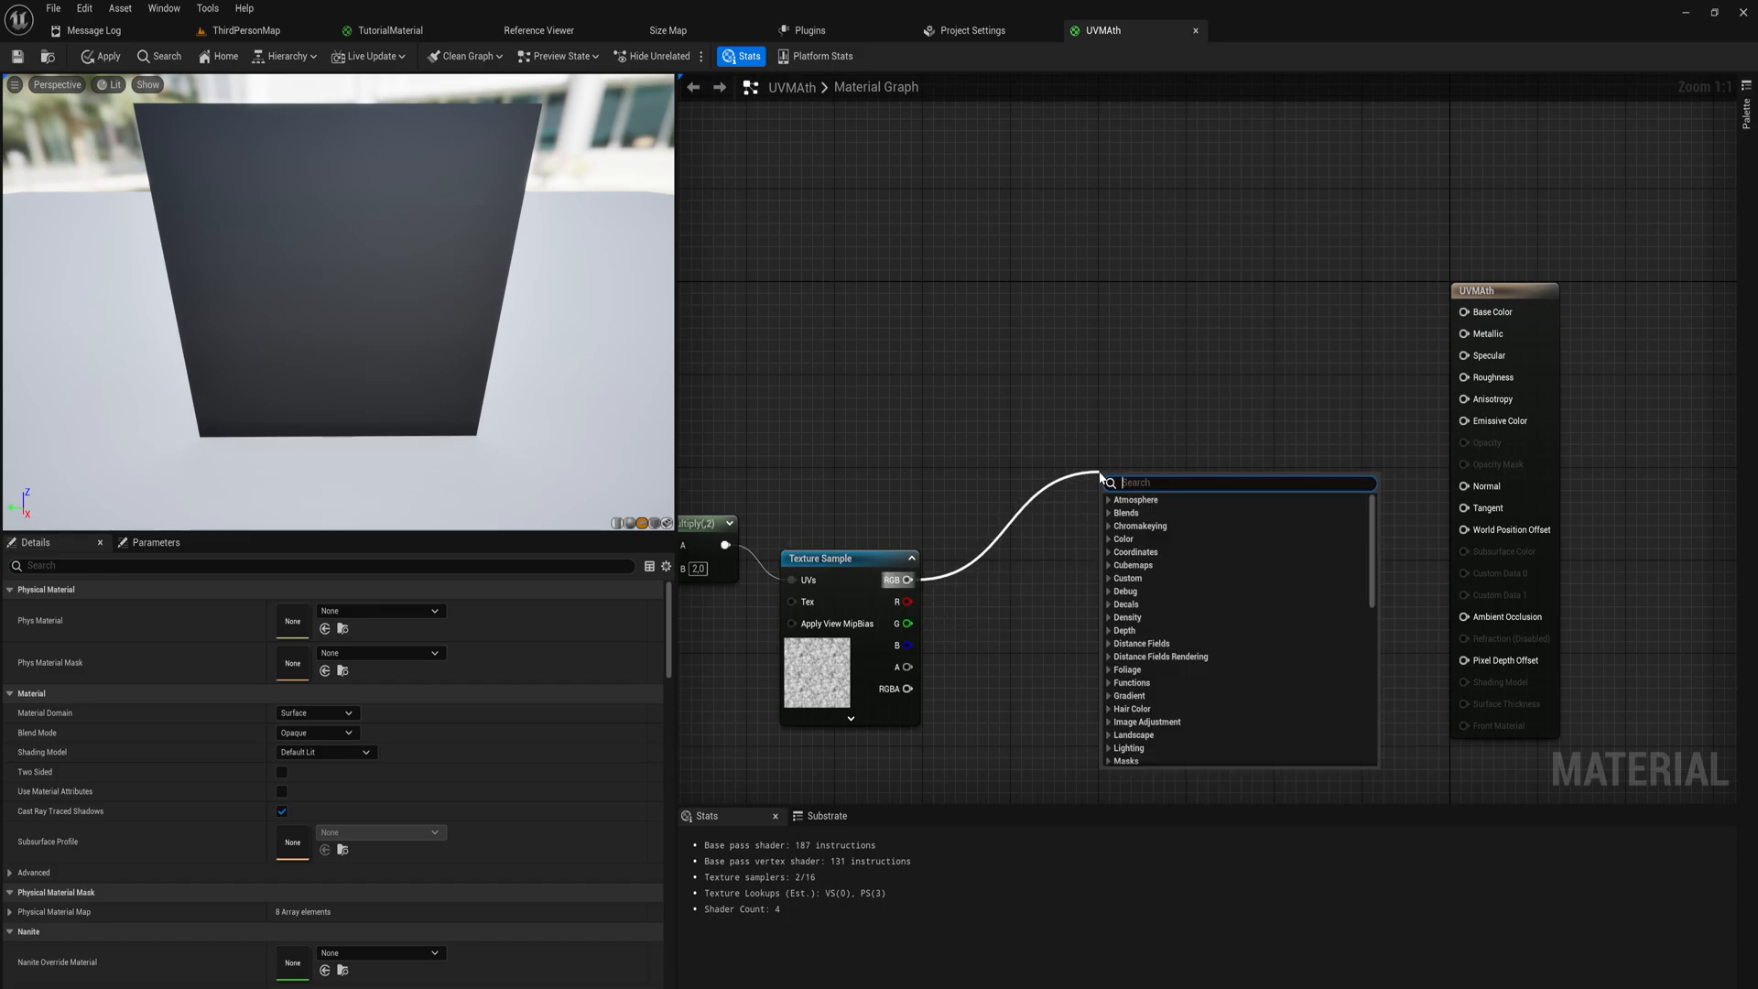
Add a LinearInterpolate node and pick blue for the second constant colour
type("lerp")
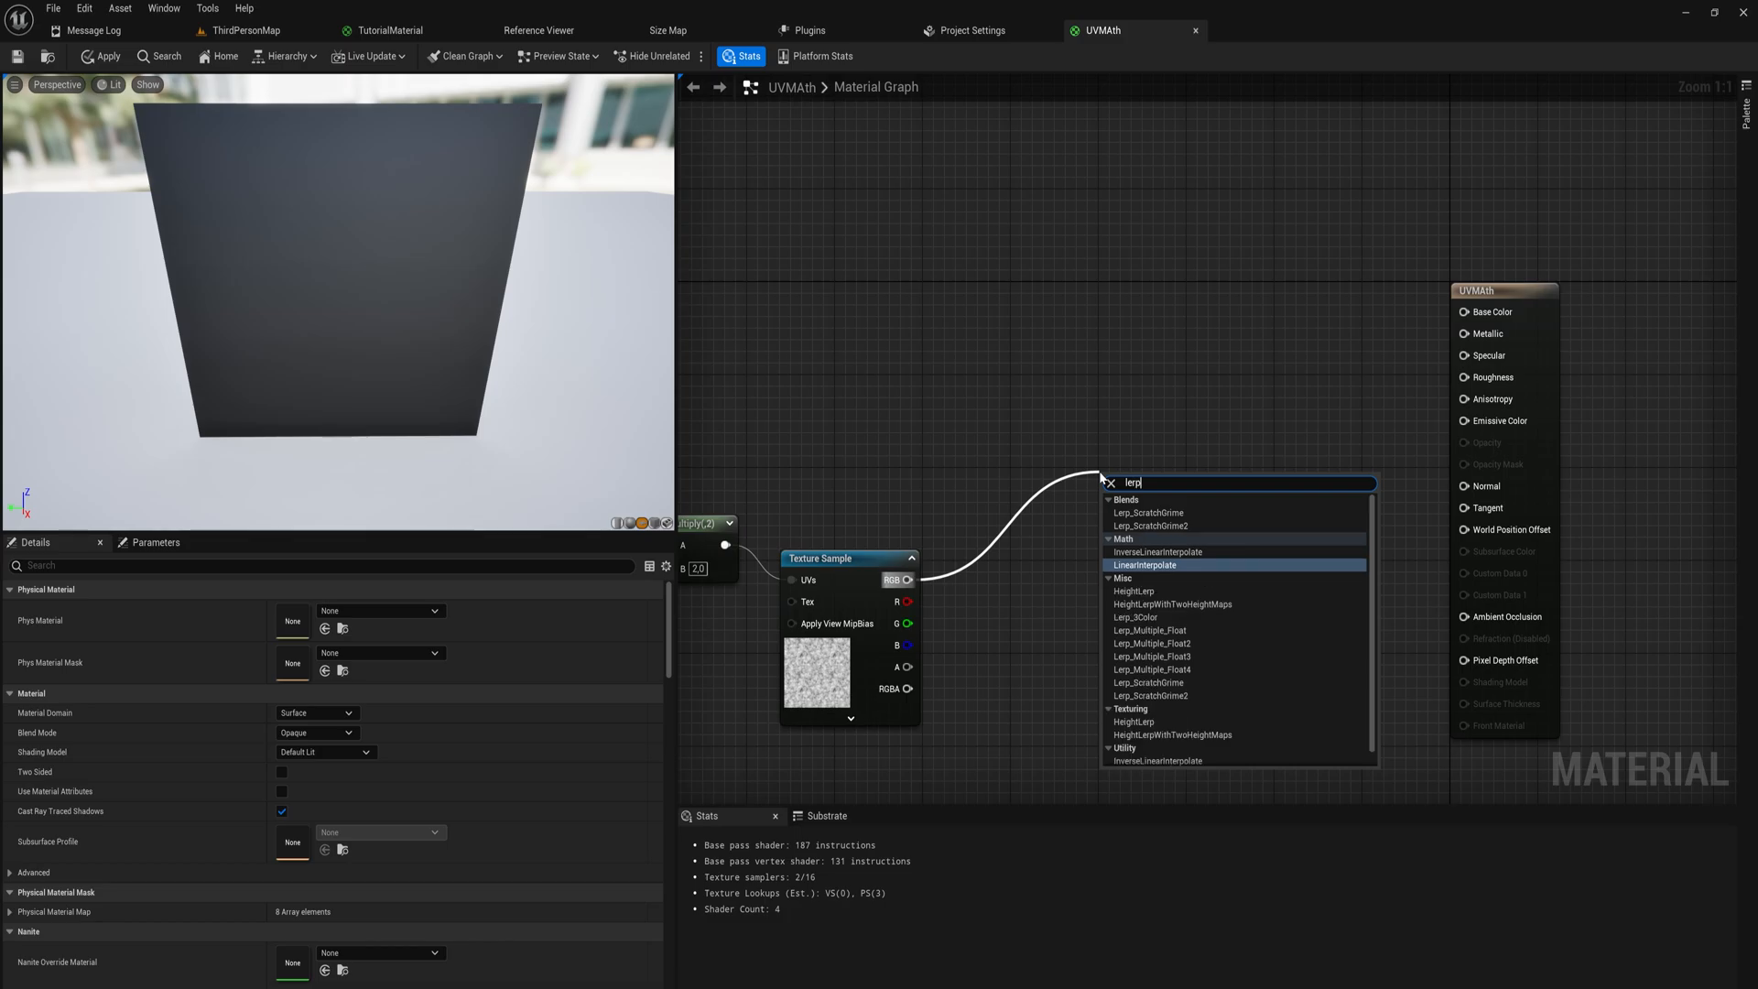
left_click(1146, 565)
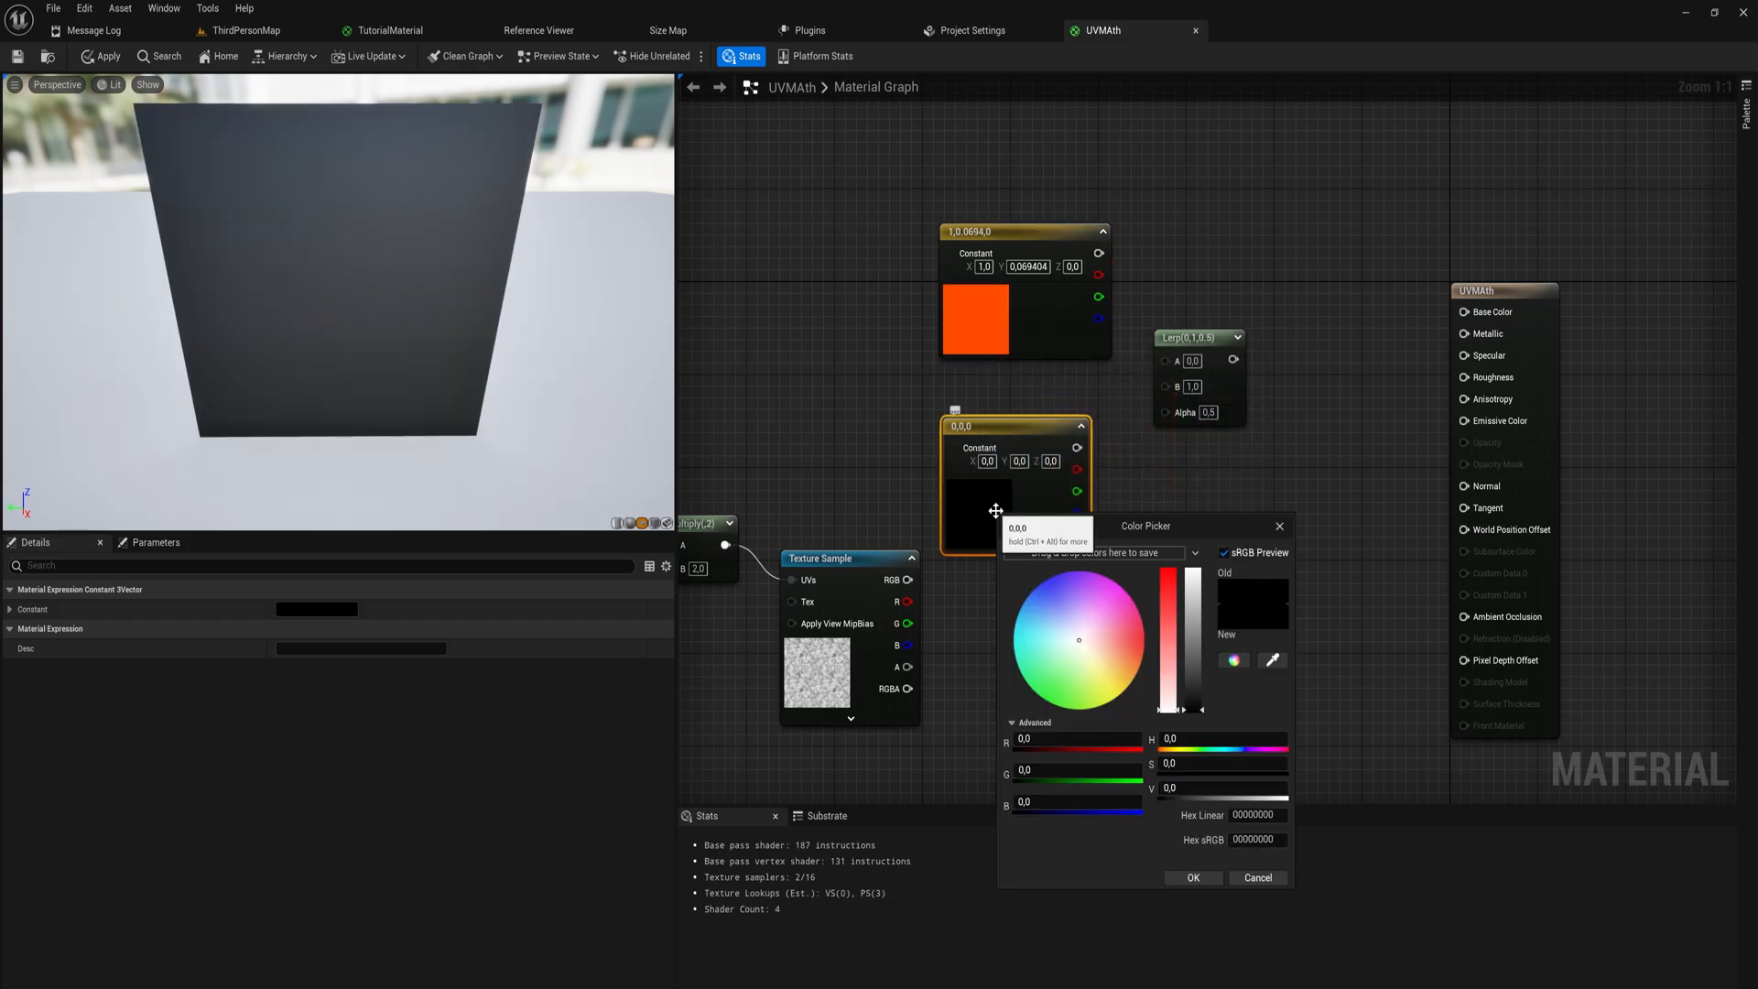
left_click(1192, 877)
type("0,1")
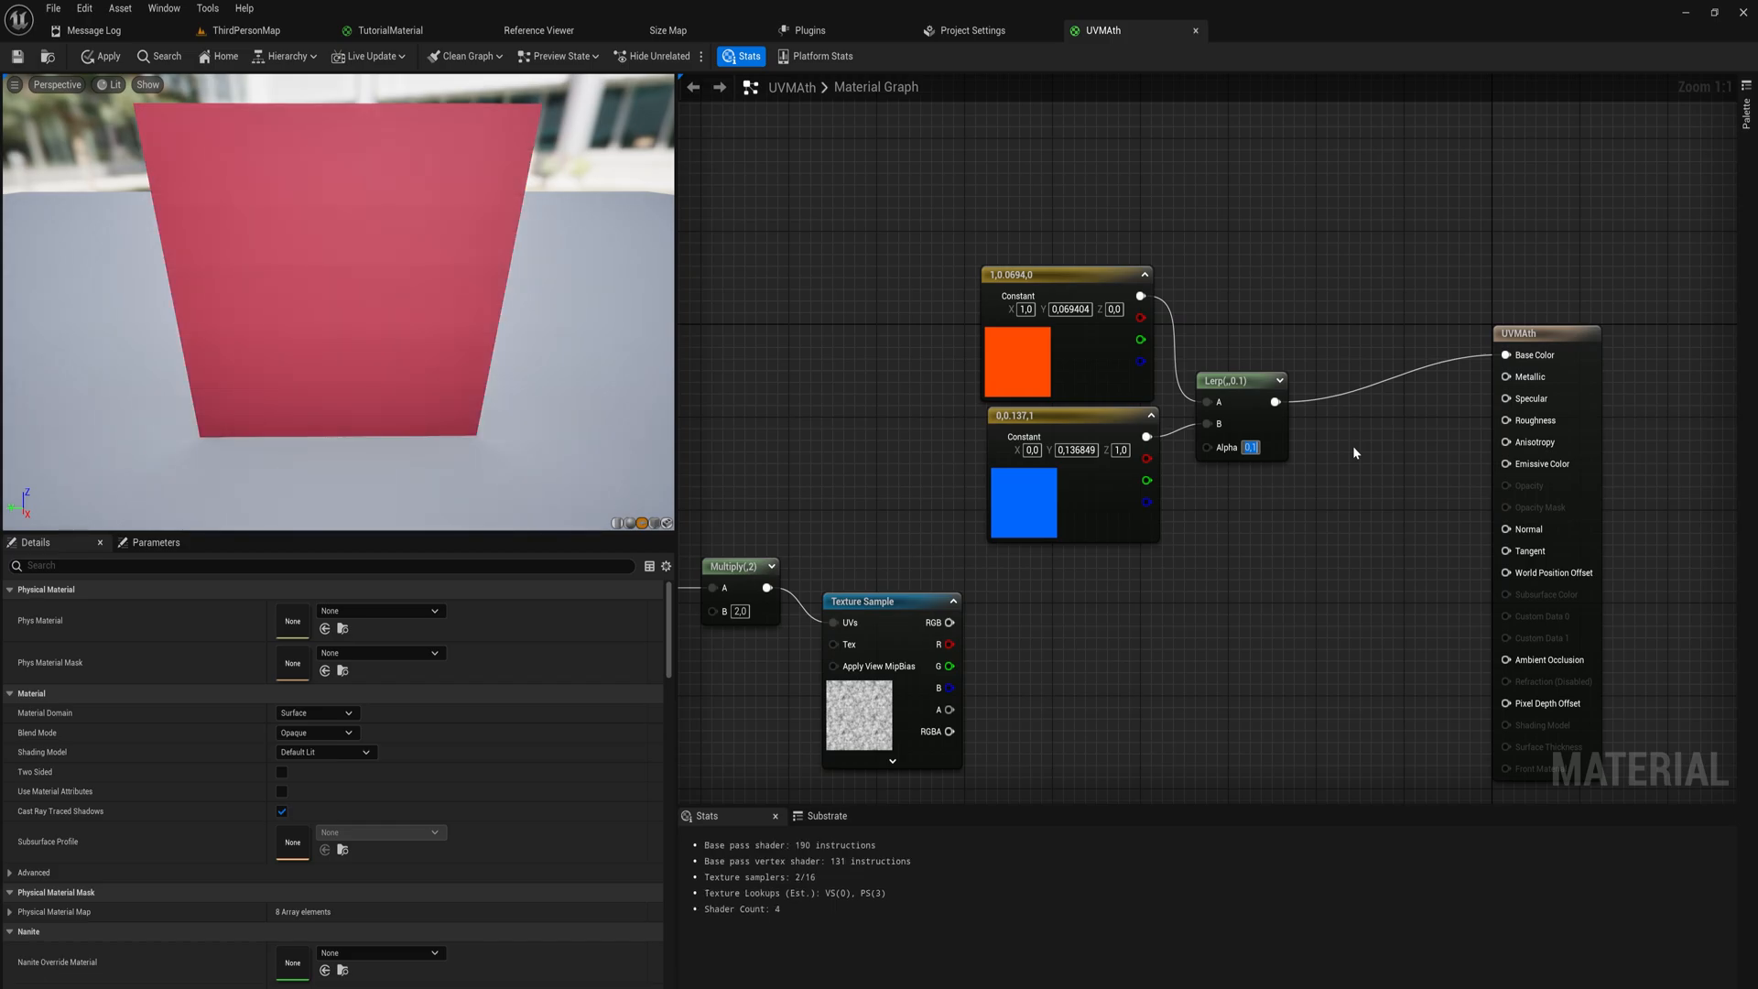
mouse_move(1223, 413)
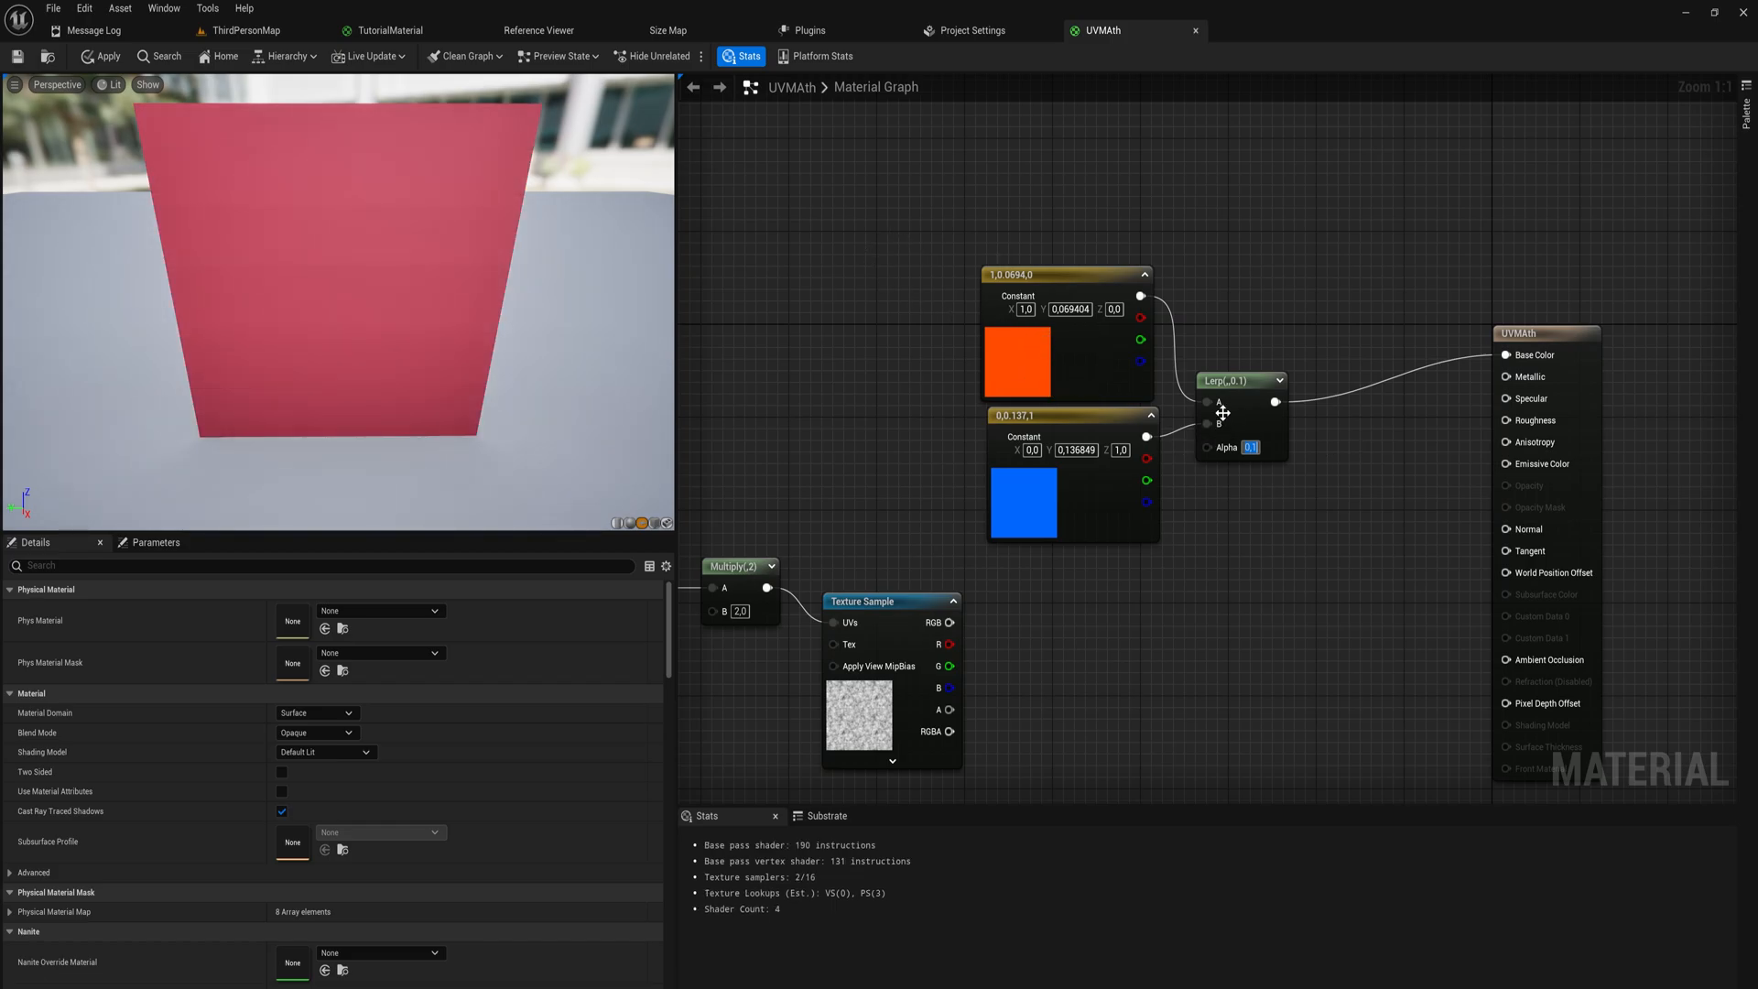
mouse_move(1289, 473)
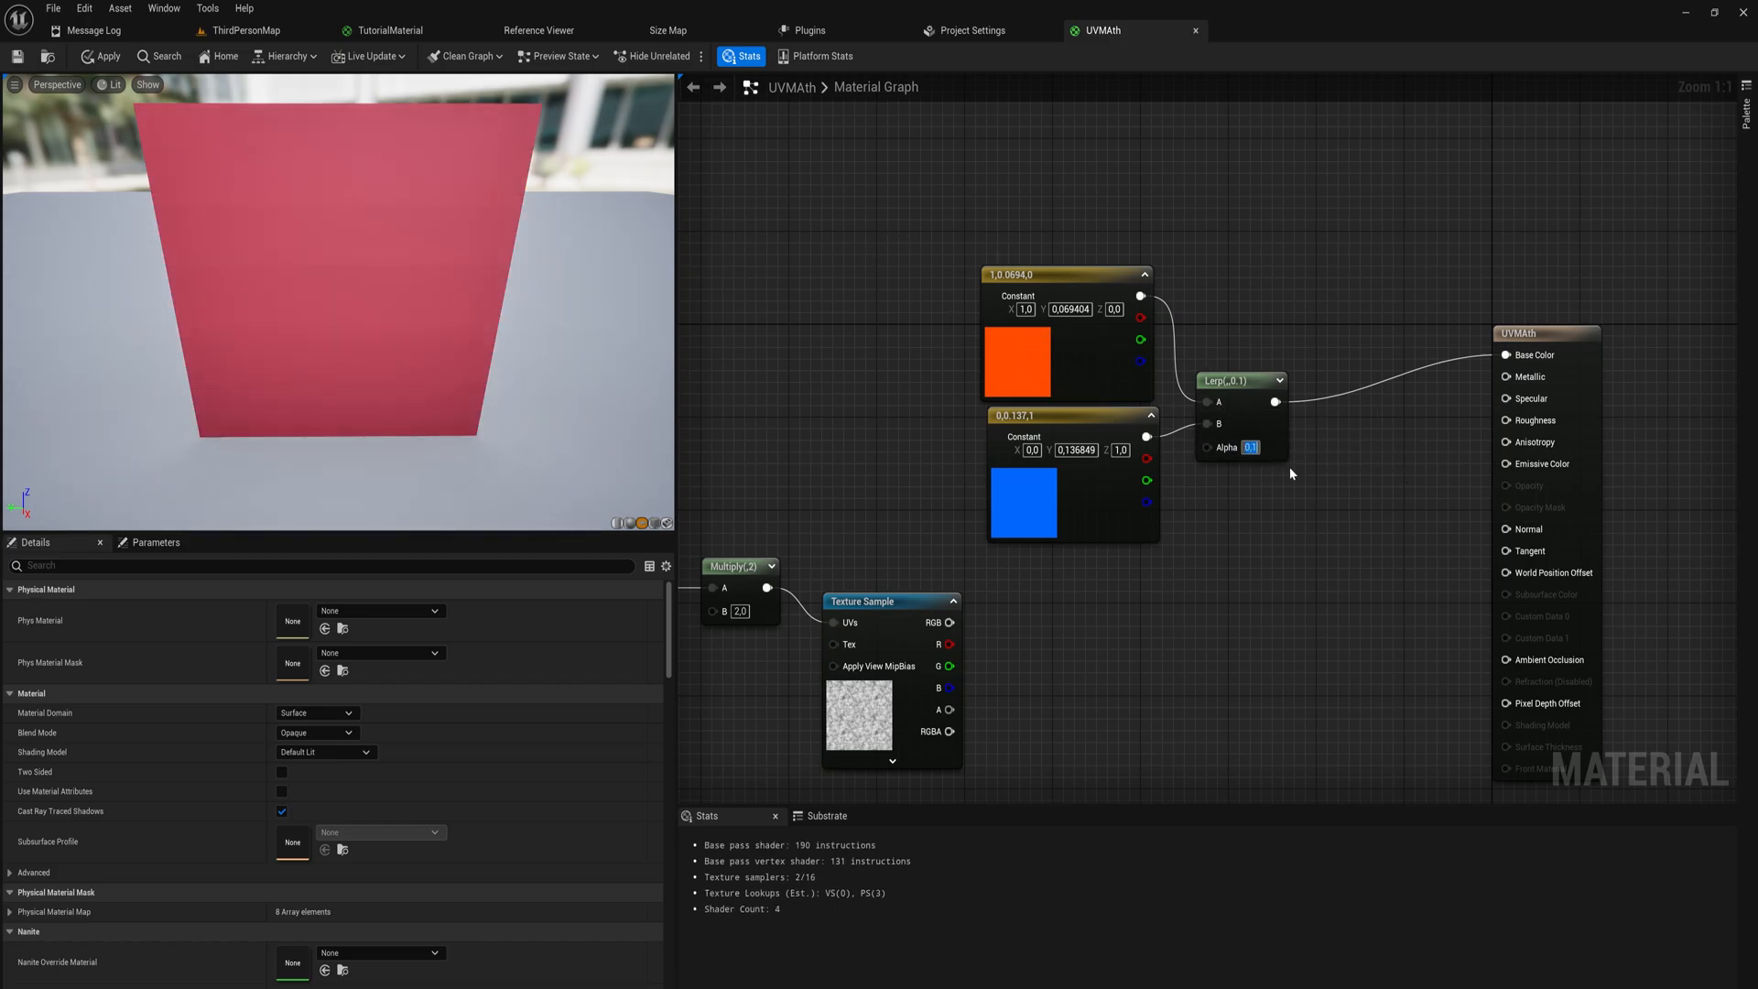
Set the Lerp node's Alpha to 0.8 and inspect its settings
type("0.8")
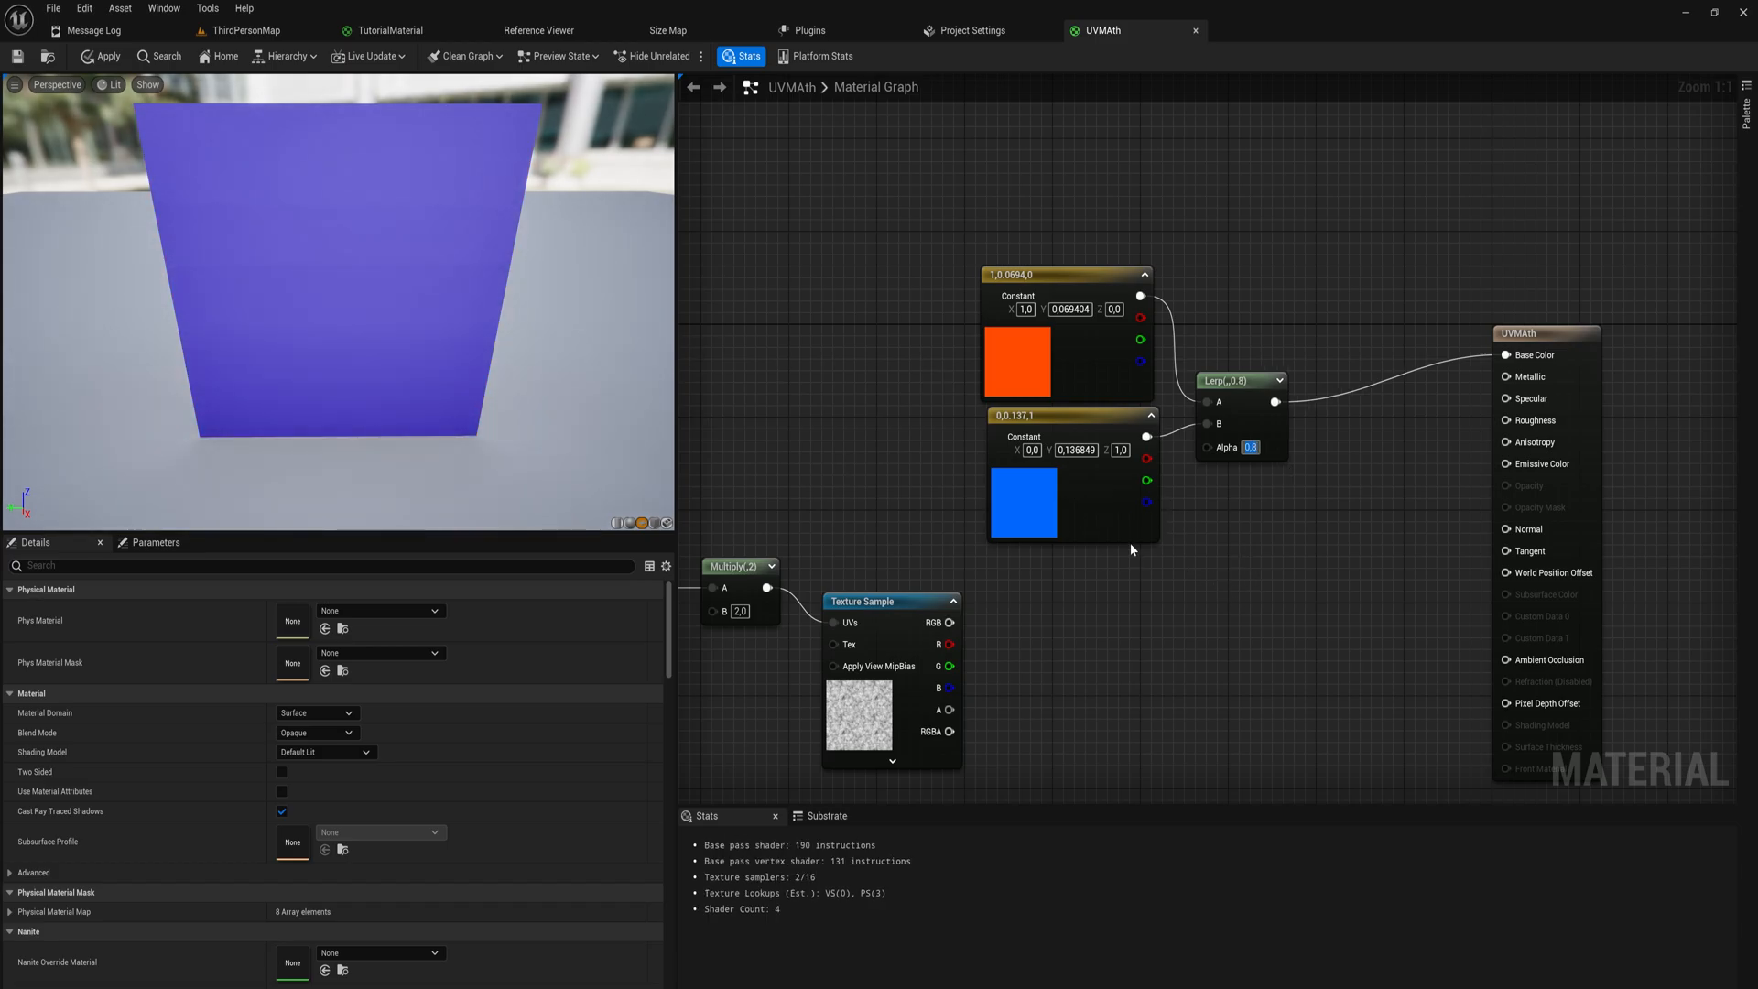
left_click(1020, 415)
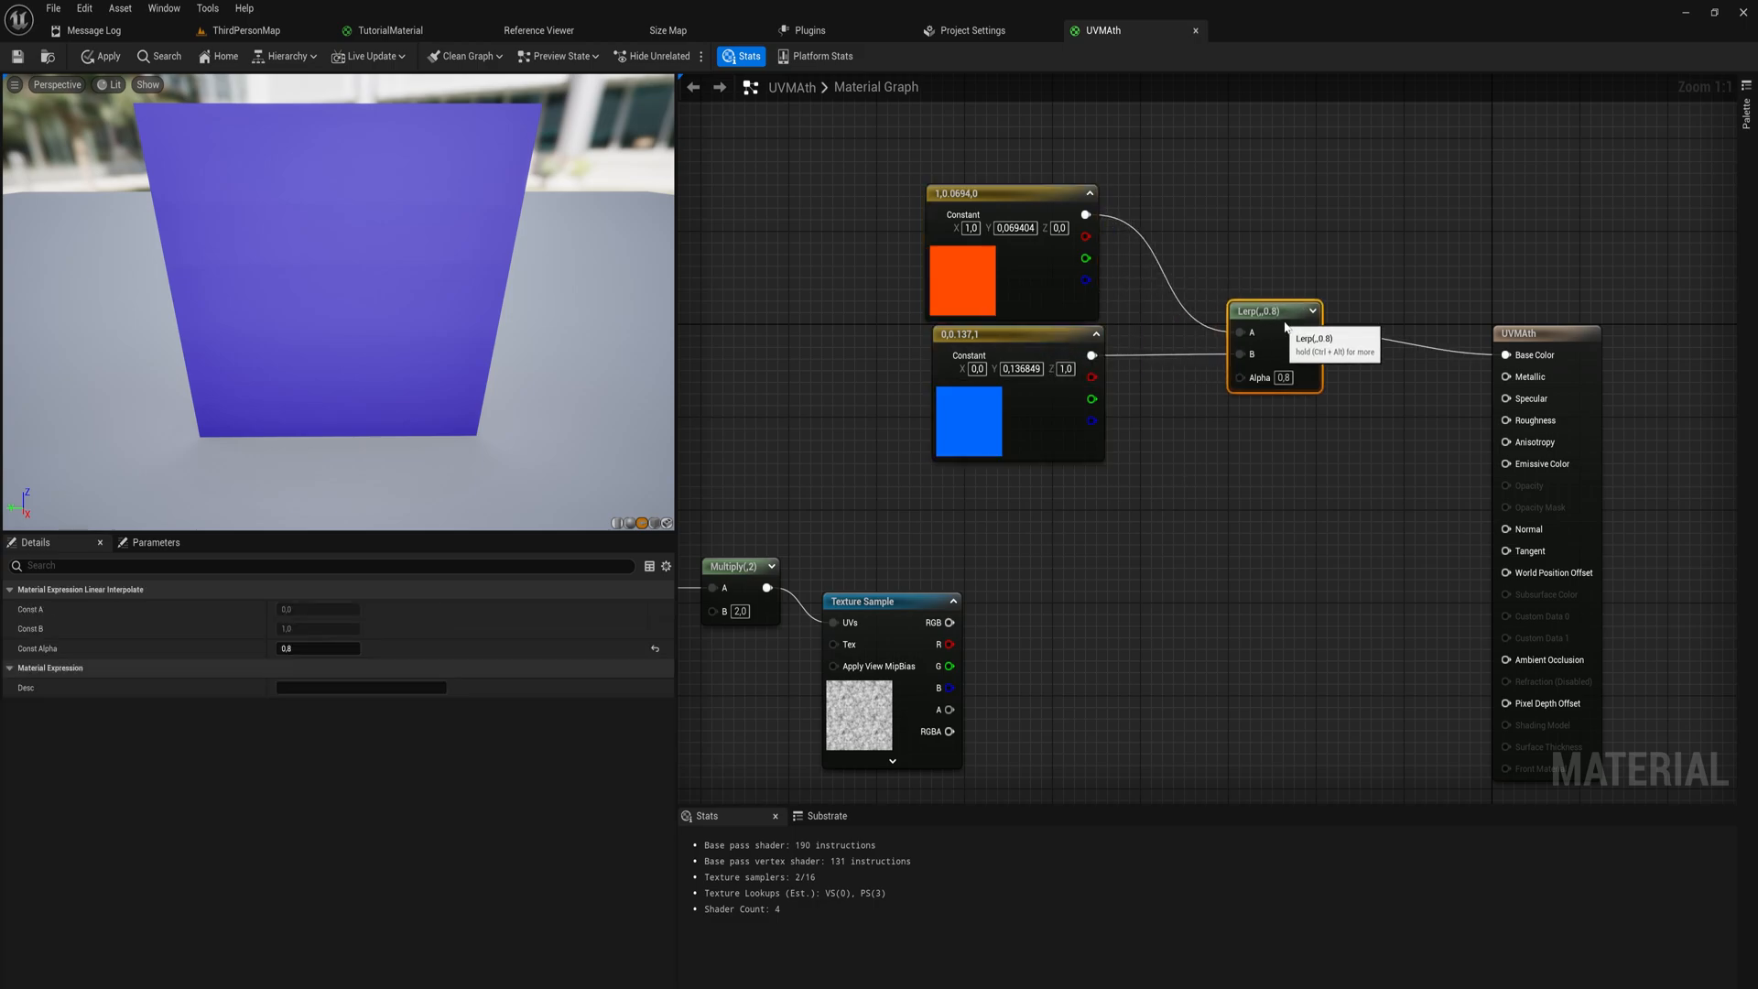
mouse_move(989, 684)
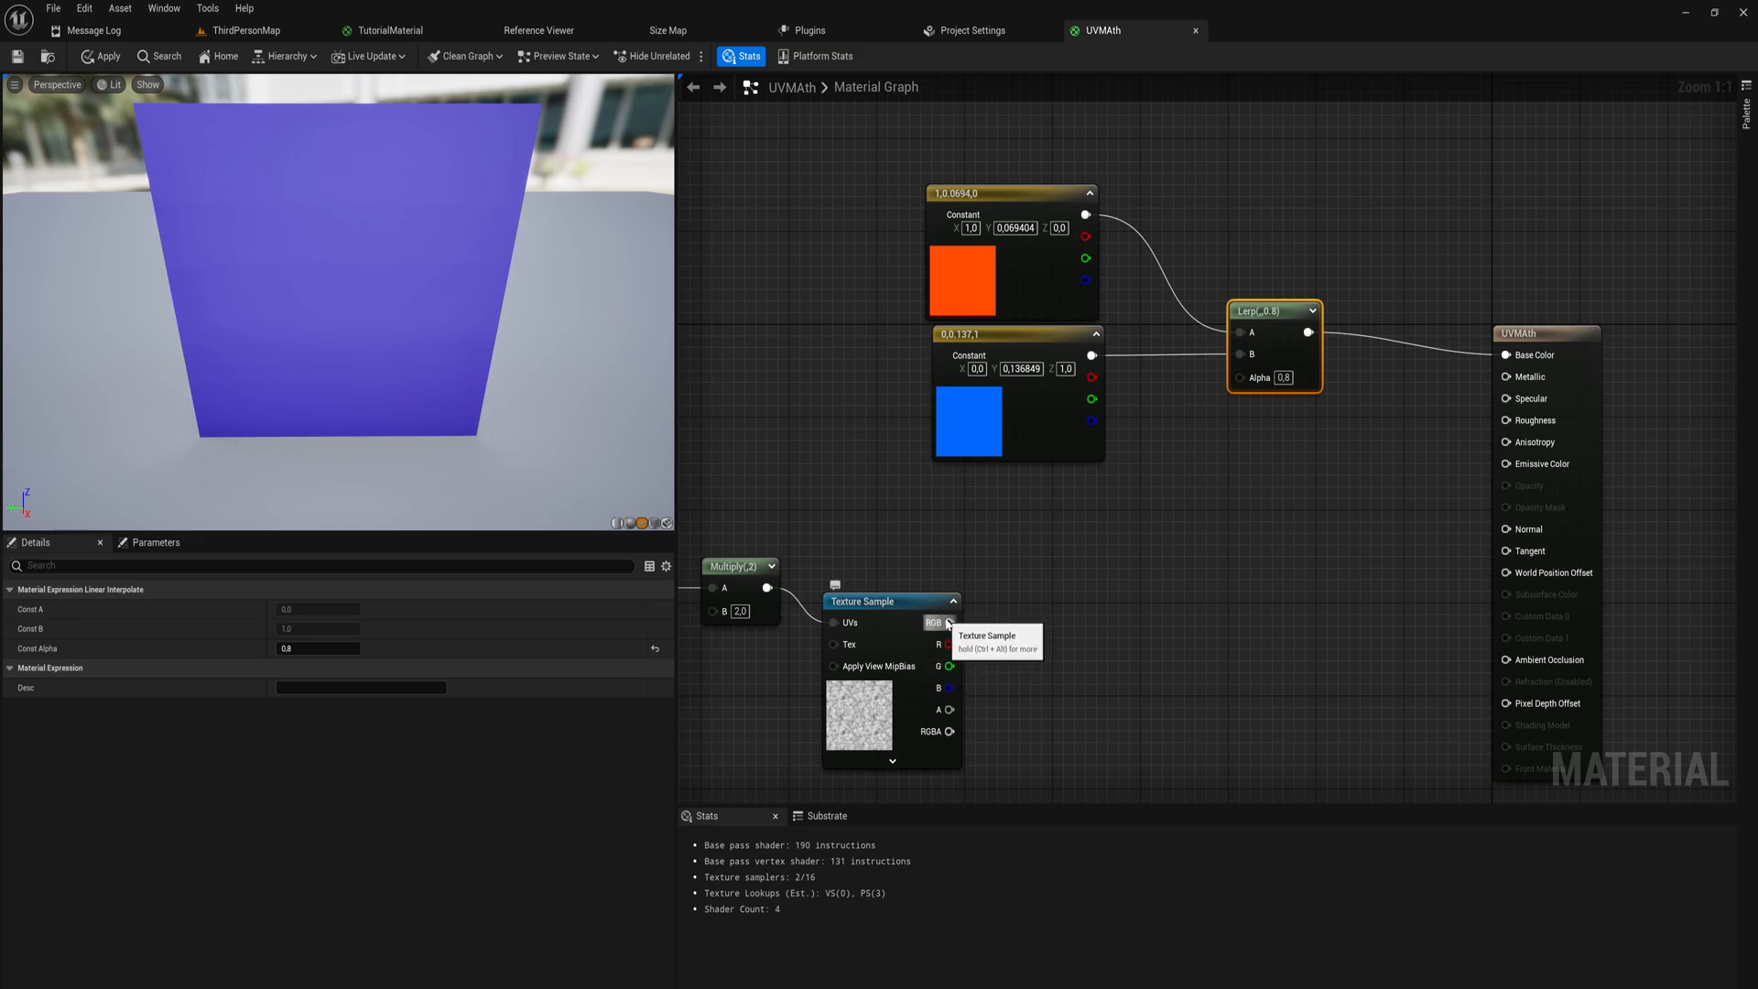
Drive Lerp Alpha with the noise texture, make the second constant pink, and add a Texture Sample
left_click_drag(952, 623, 1242, 379)
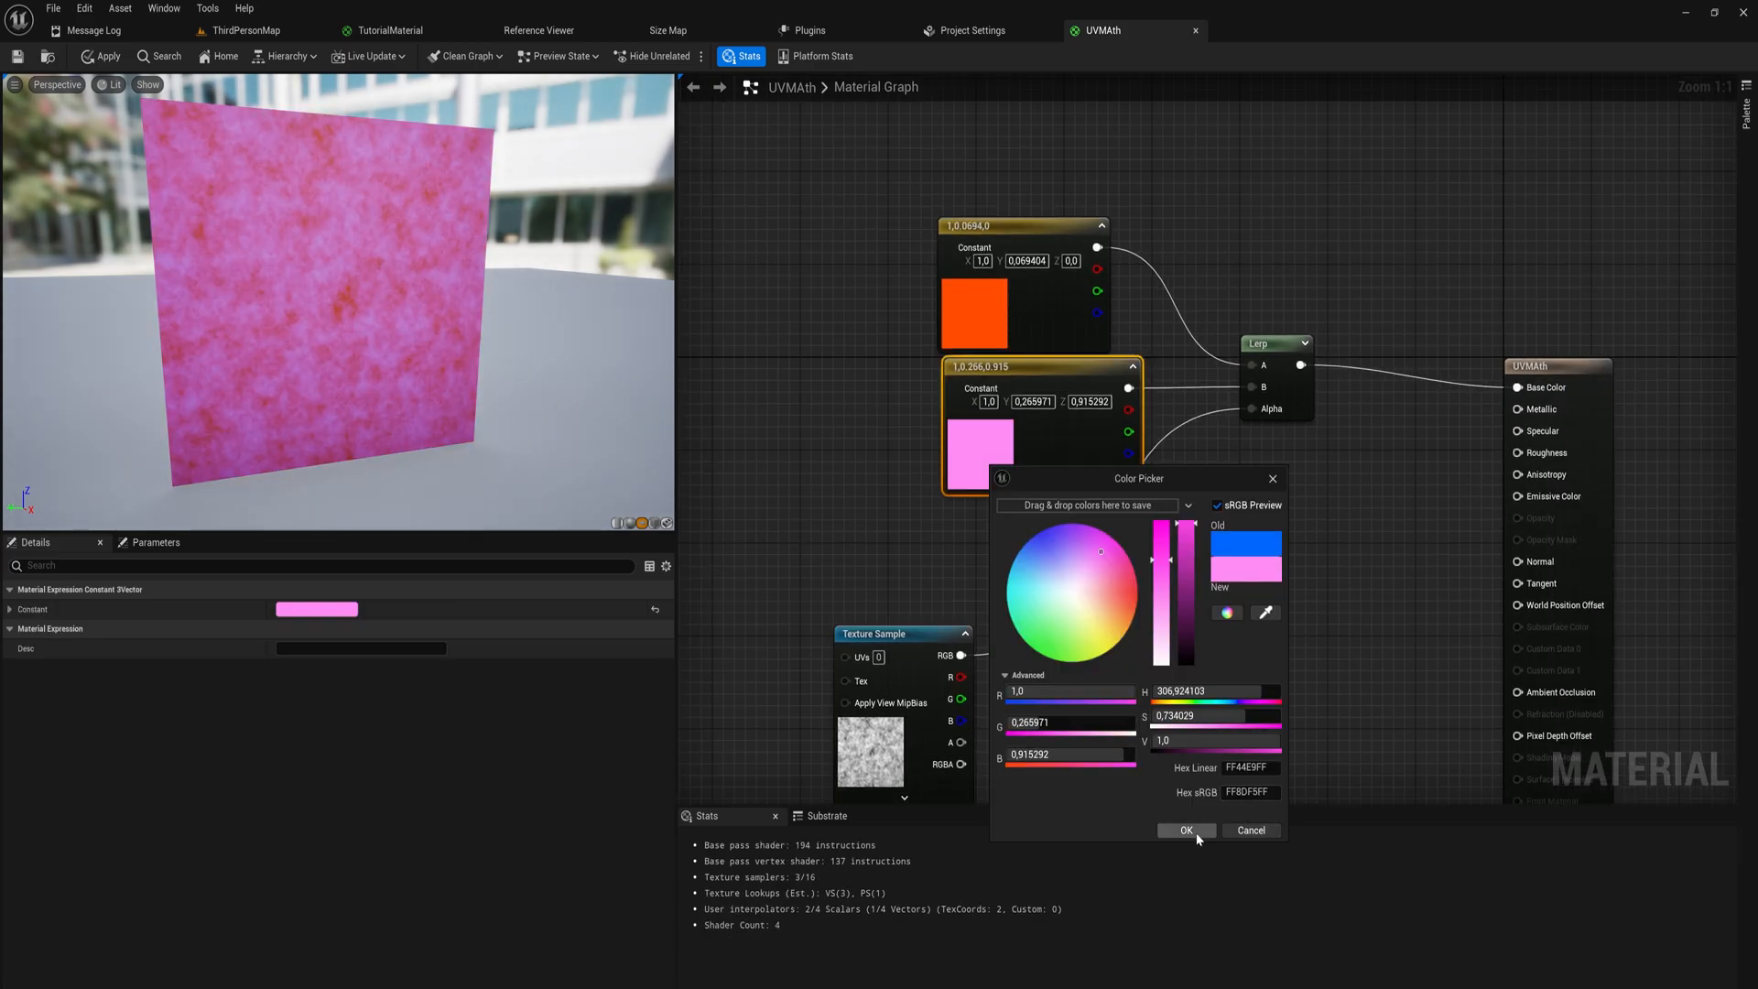
left_click(1187, 831)
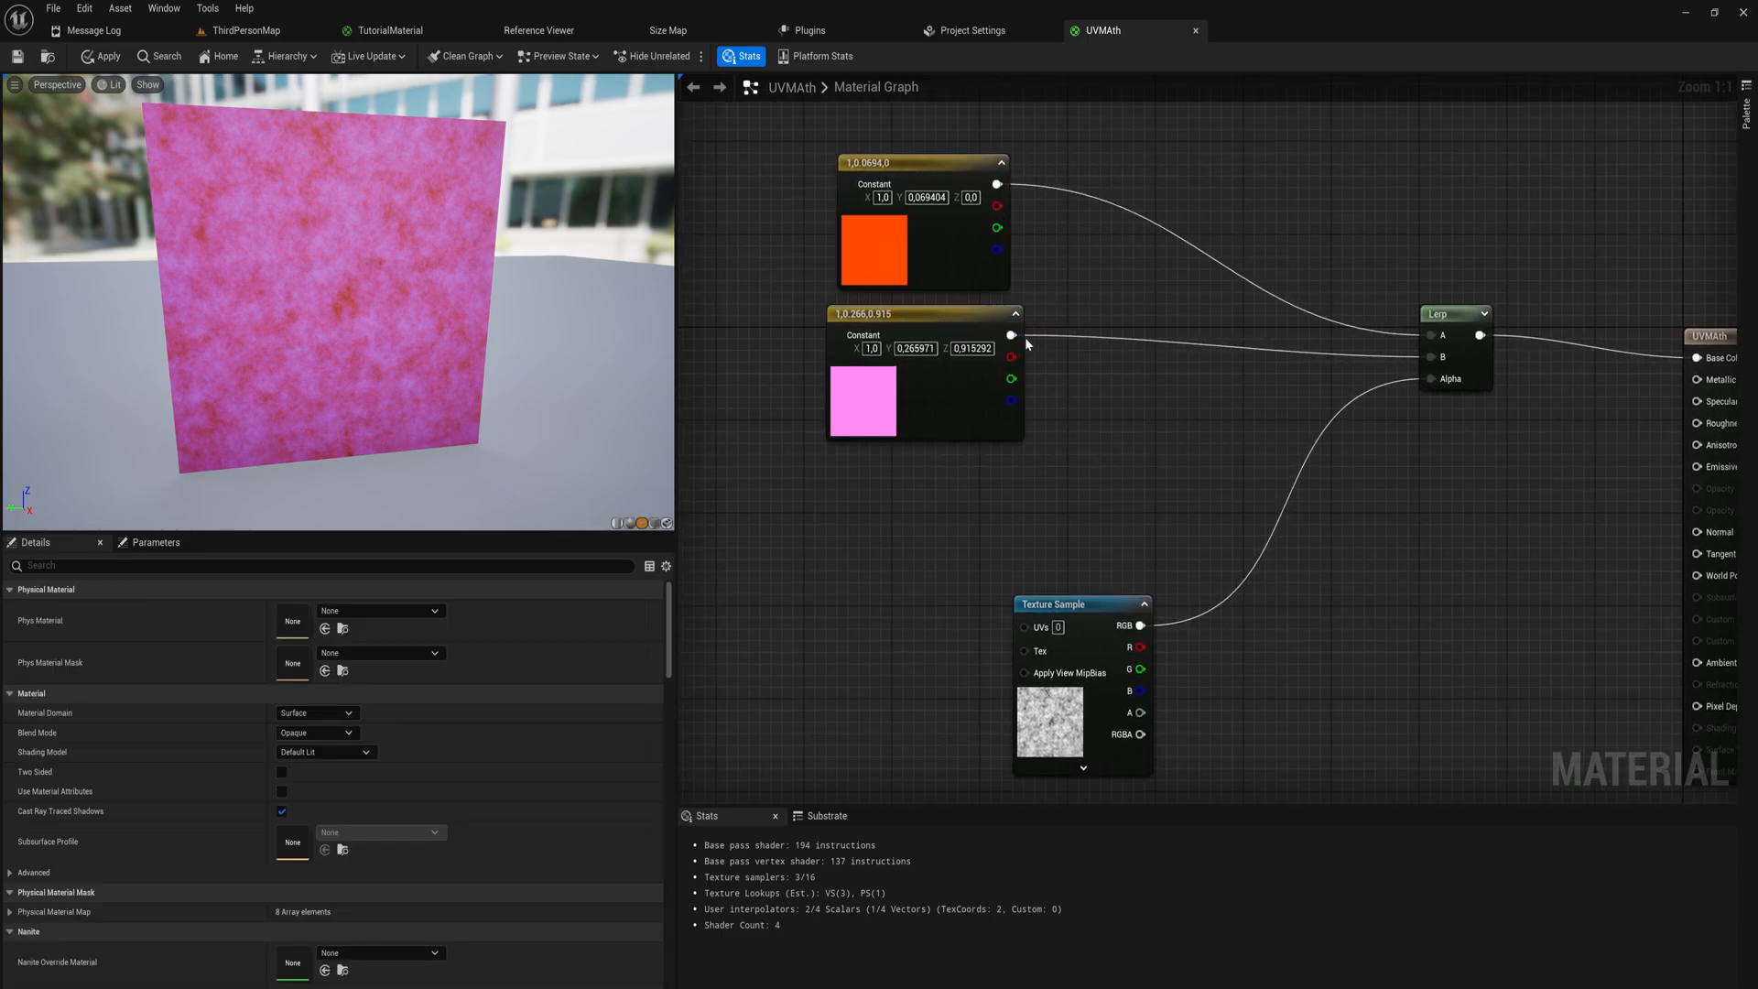
mouse_move(1468, 275)
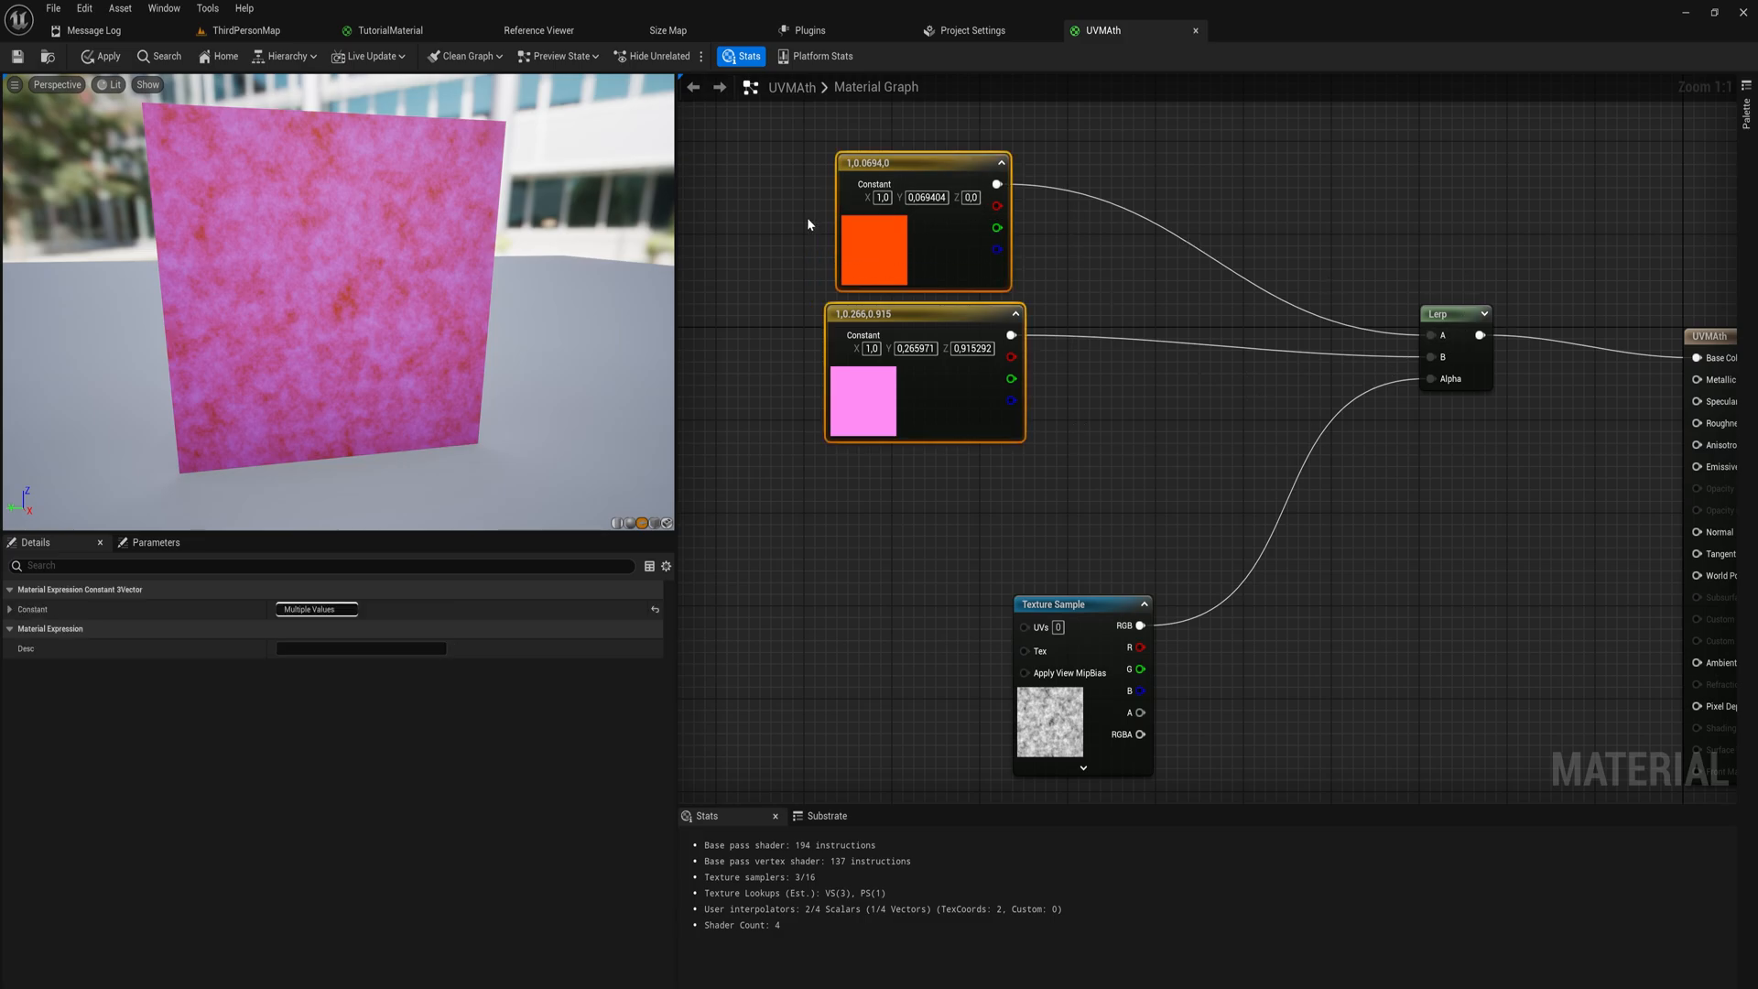
mouse_move(1054, 294)
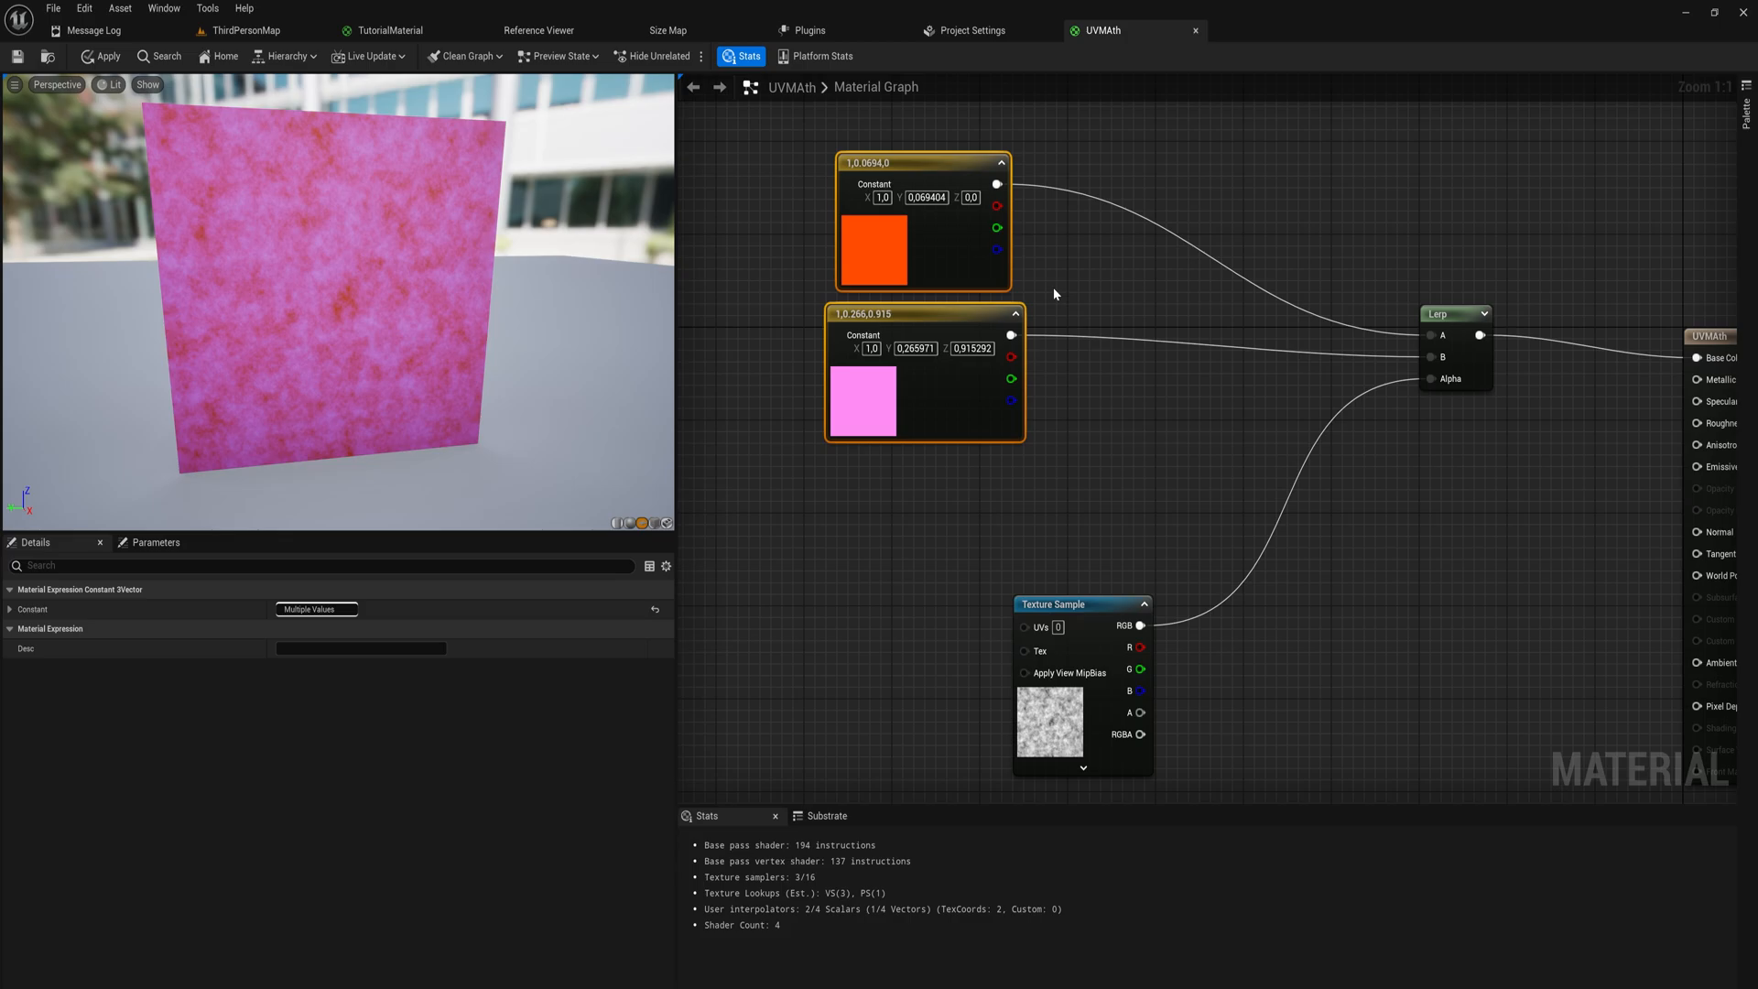
left_click(1052, 603)
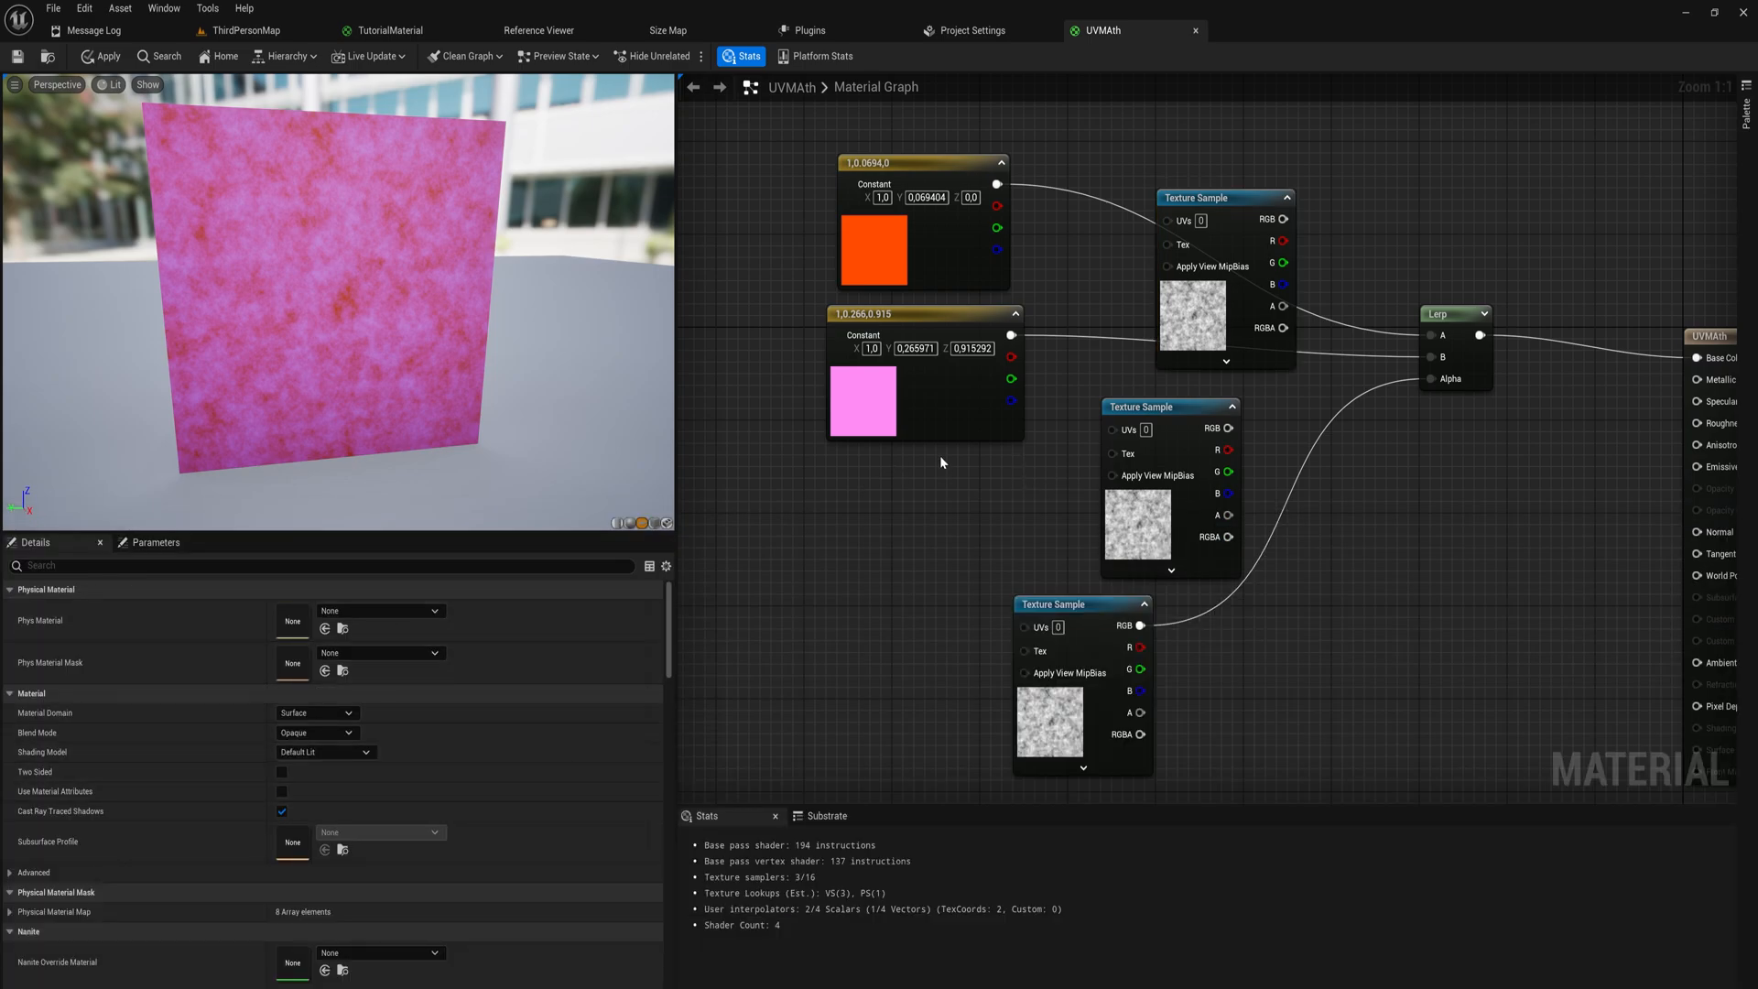
Assign a texture such as T_Rock_Sandstone_D to a new Texture Sample node
left_click(1222, 197)
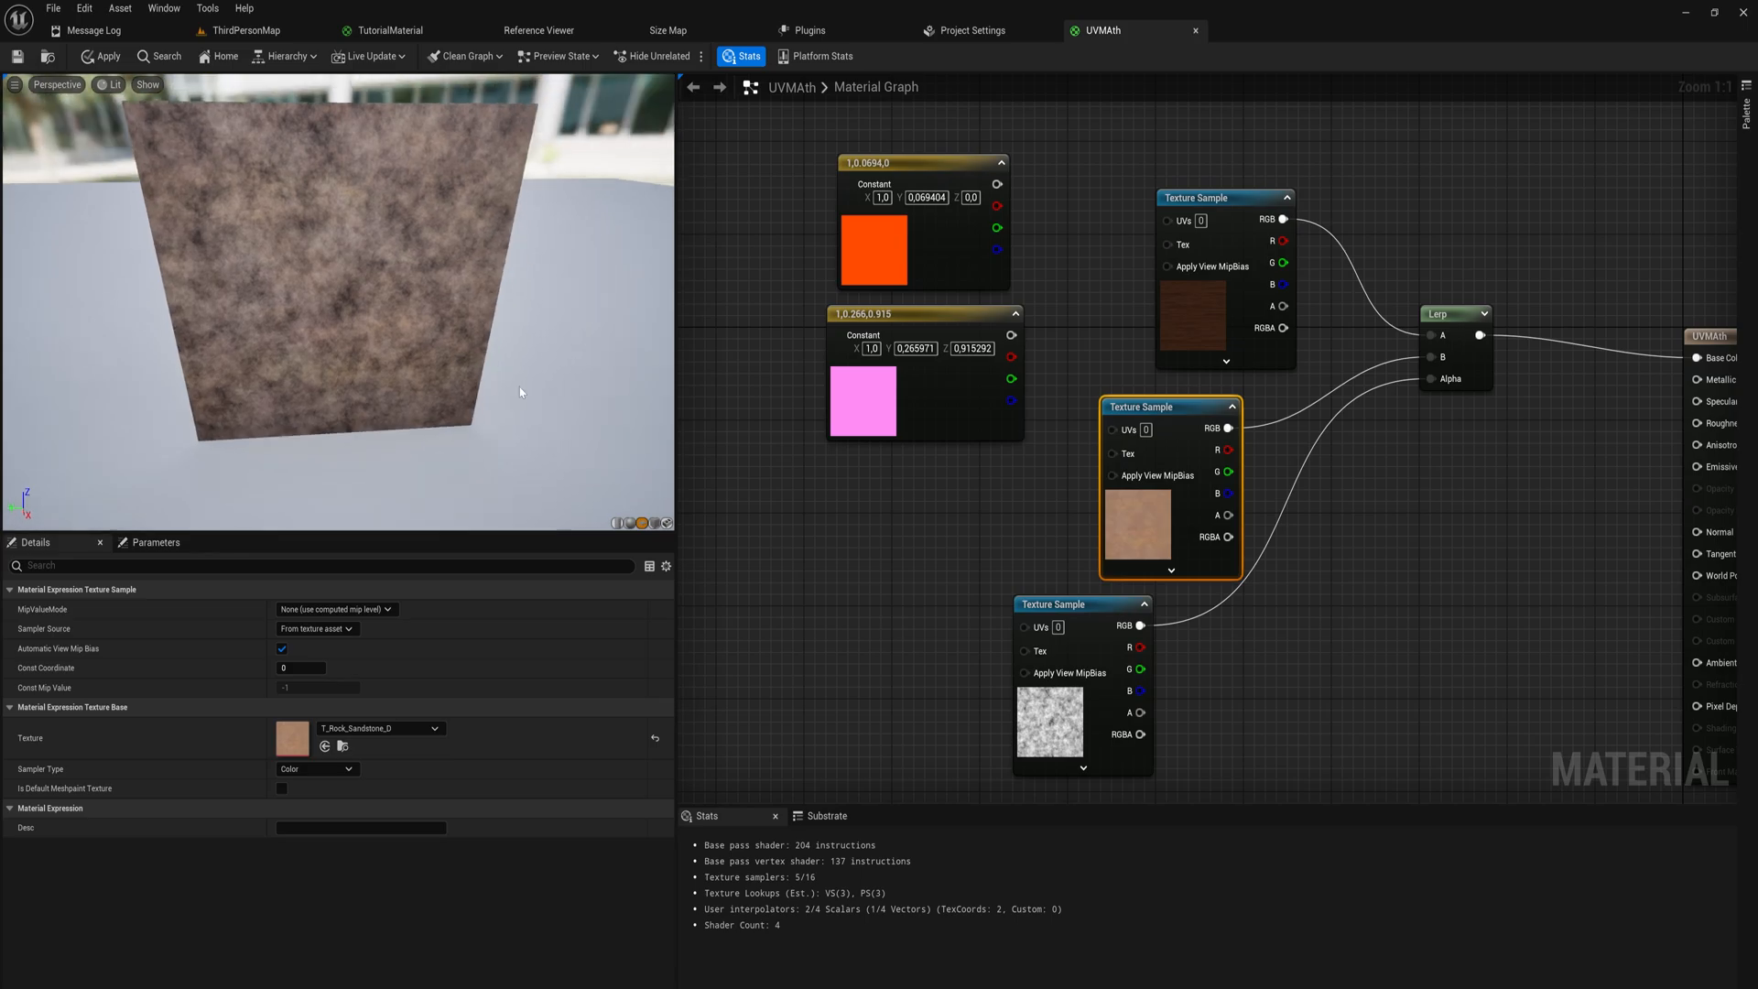
mouse_move(1129, 626)
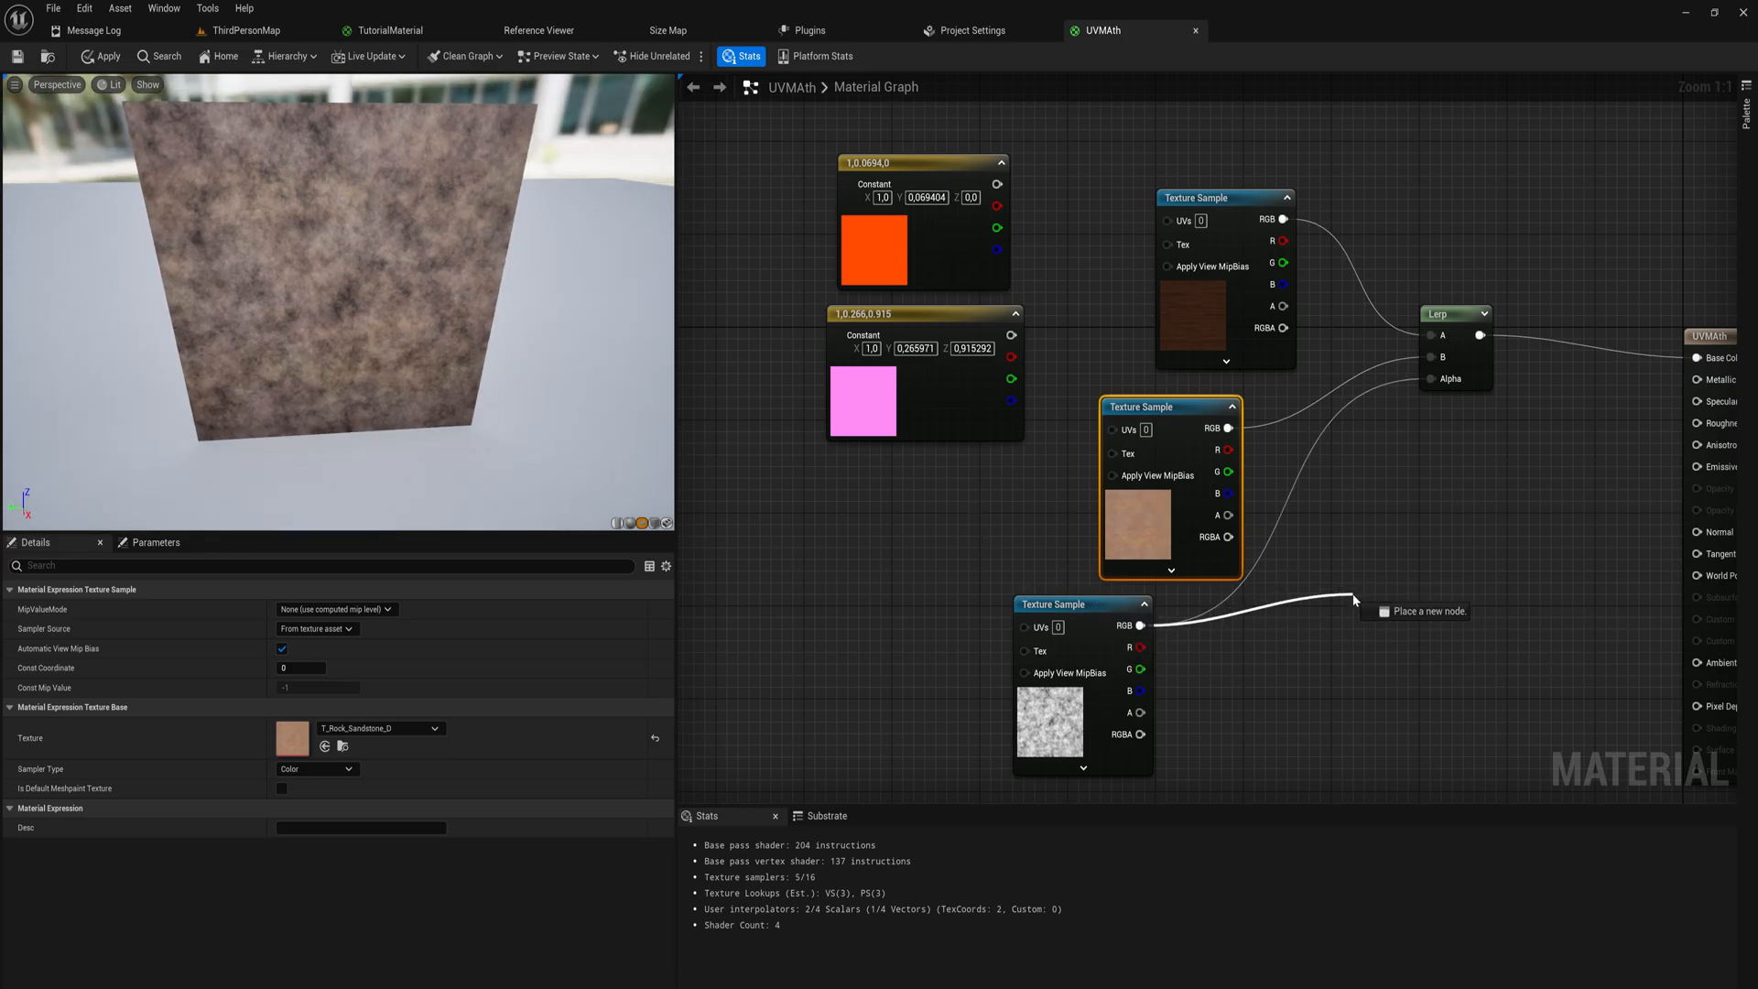
Add a CheapContrast node after the noise output, with a 0.15 Constant driving Contrast
left_click(1353, 600)
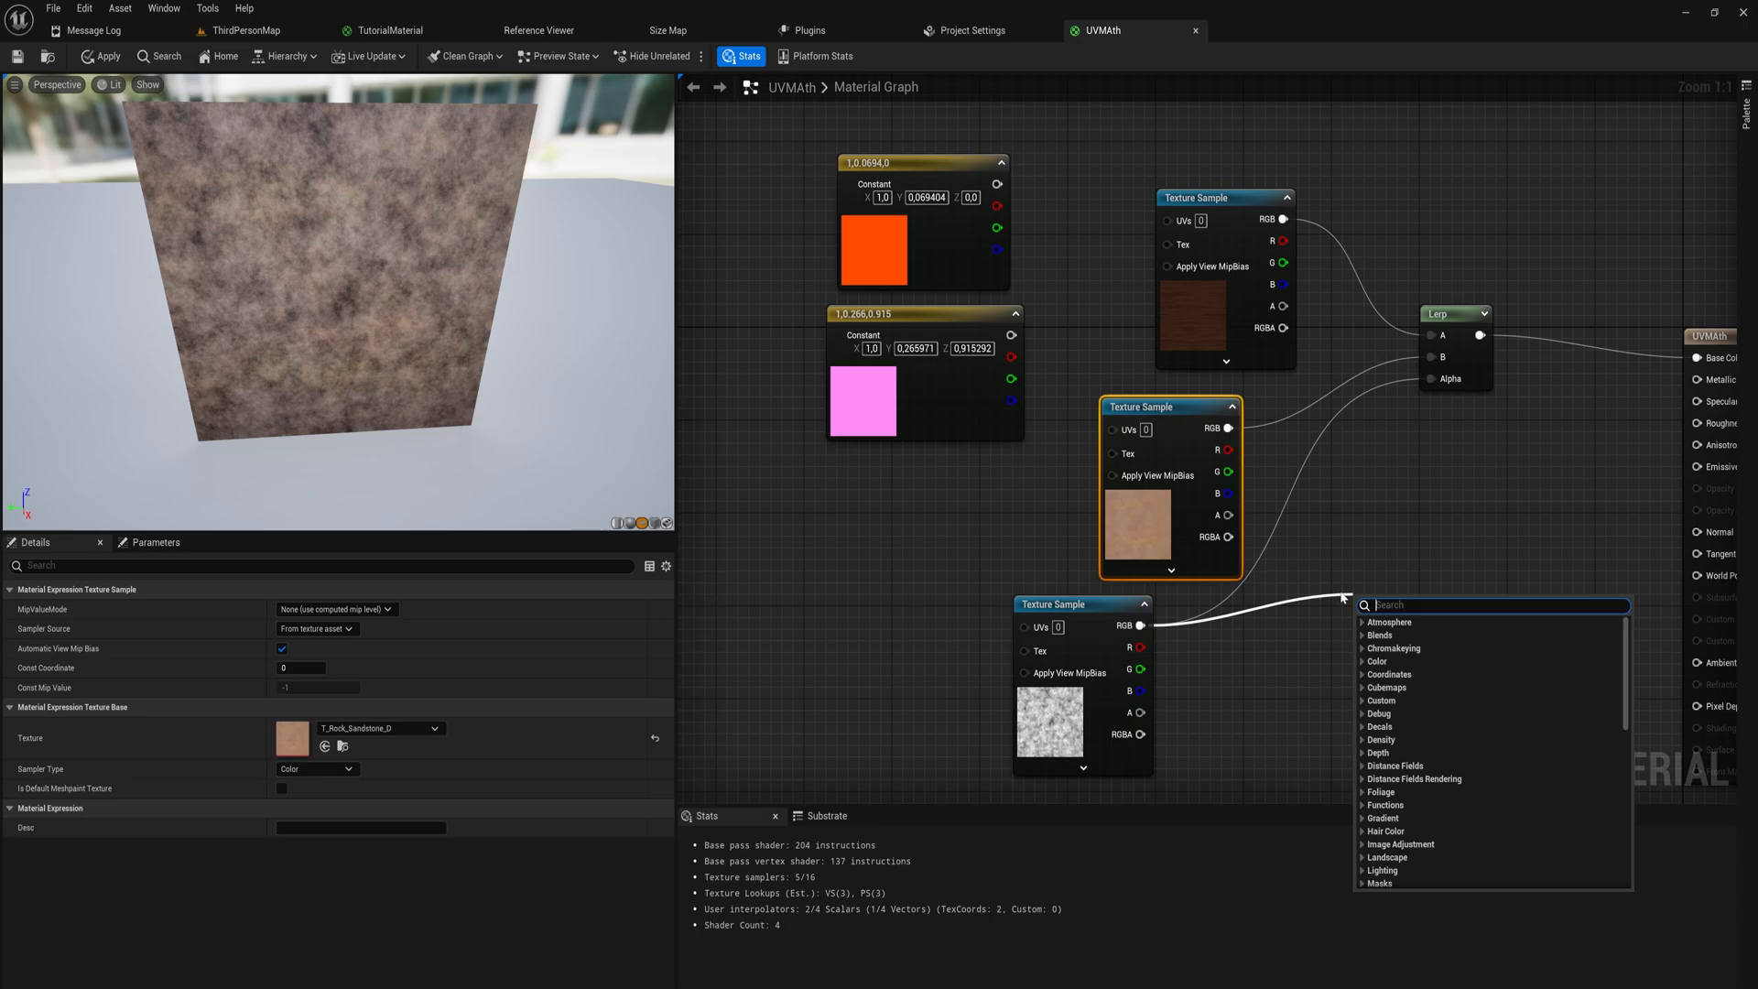
left_click(1402, 606)
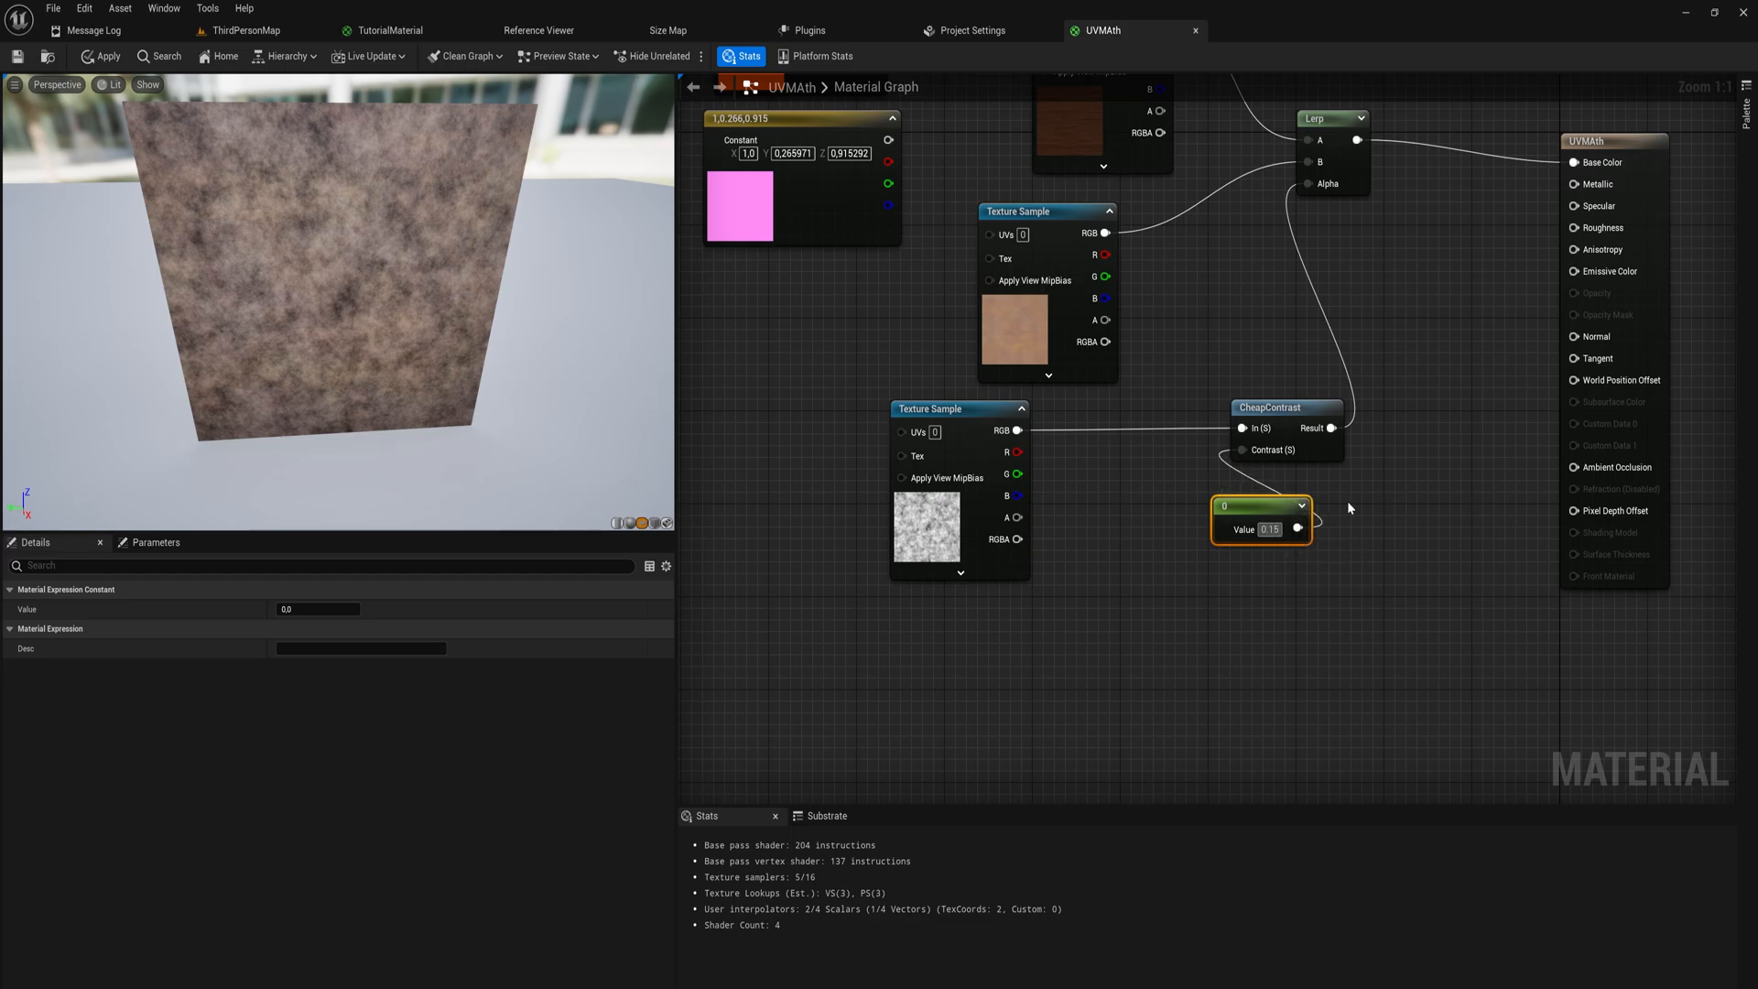
type("0.15")
type("0,8")
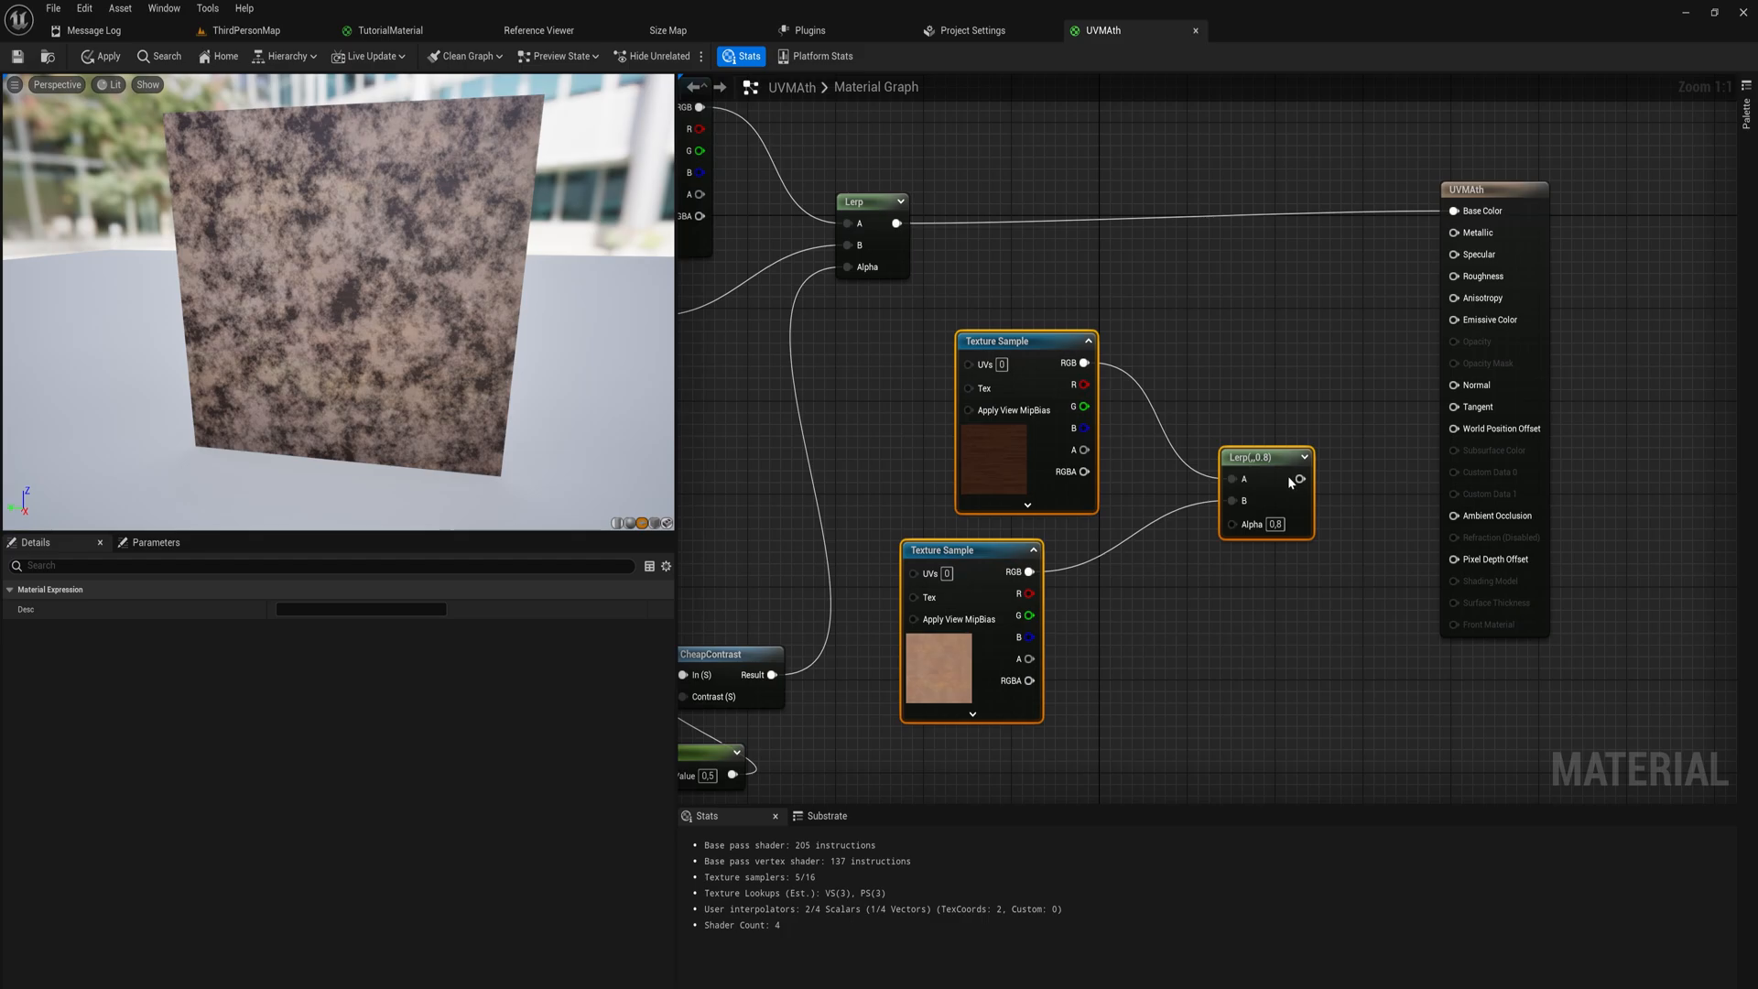
mouse_move(1335, 491)
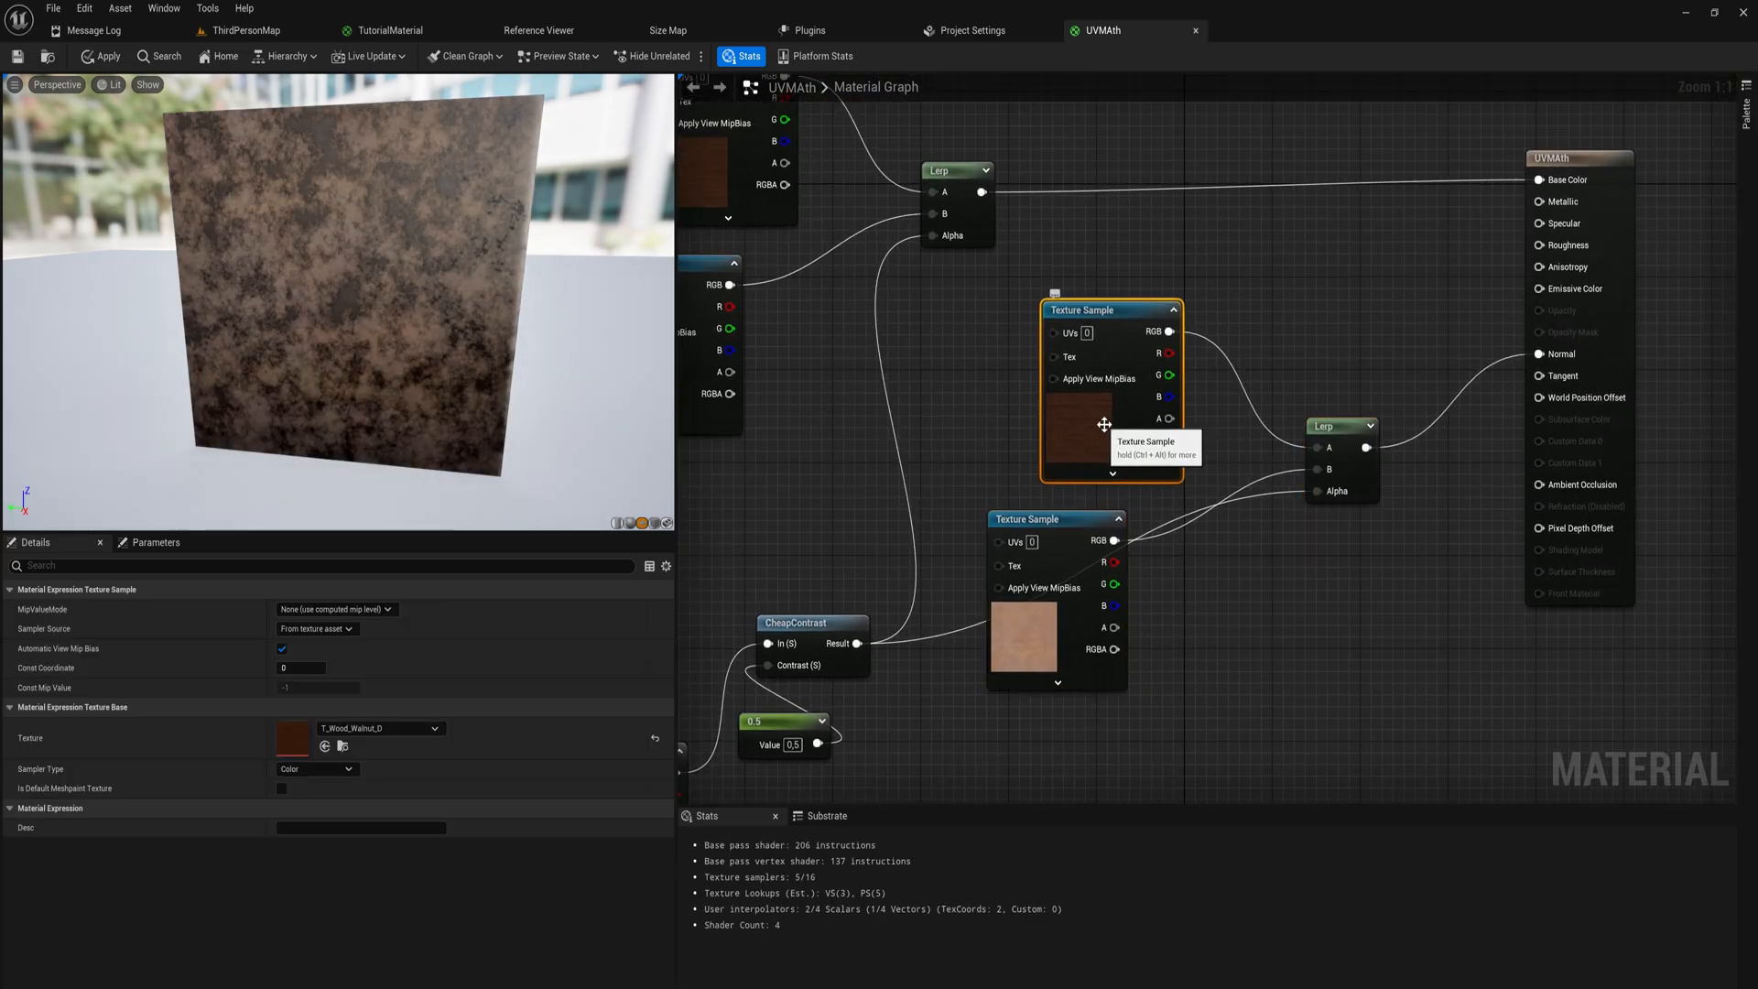
Swap the texture samples to normal maps, ending with T_Rock_Sandstone_N on the second
left_click(435, 728)
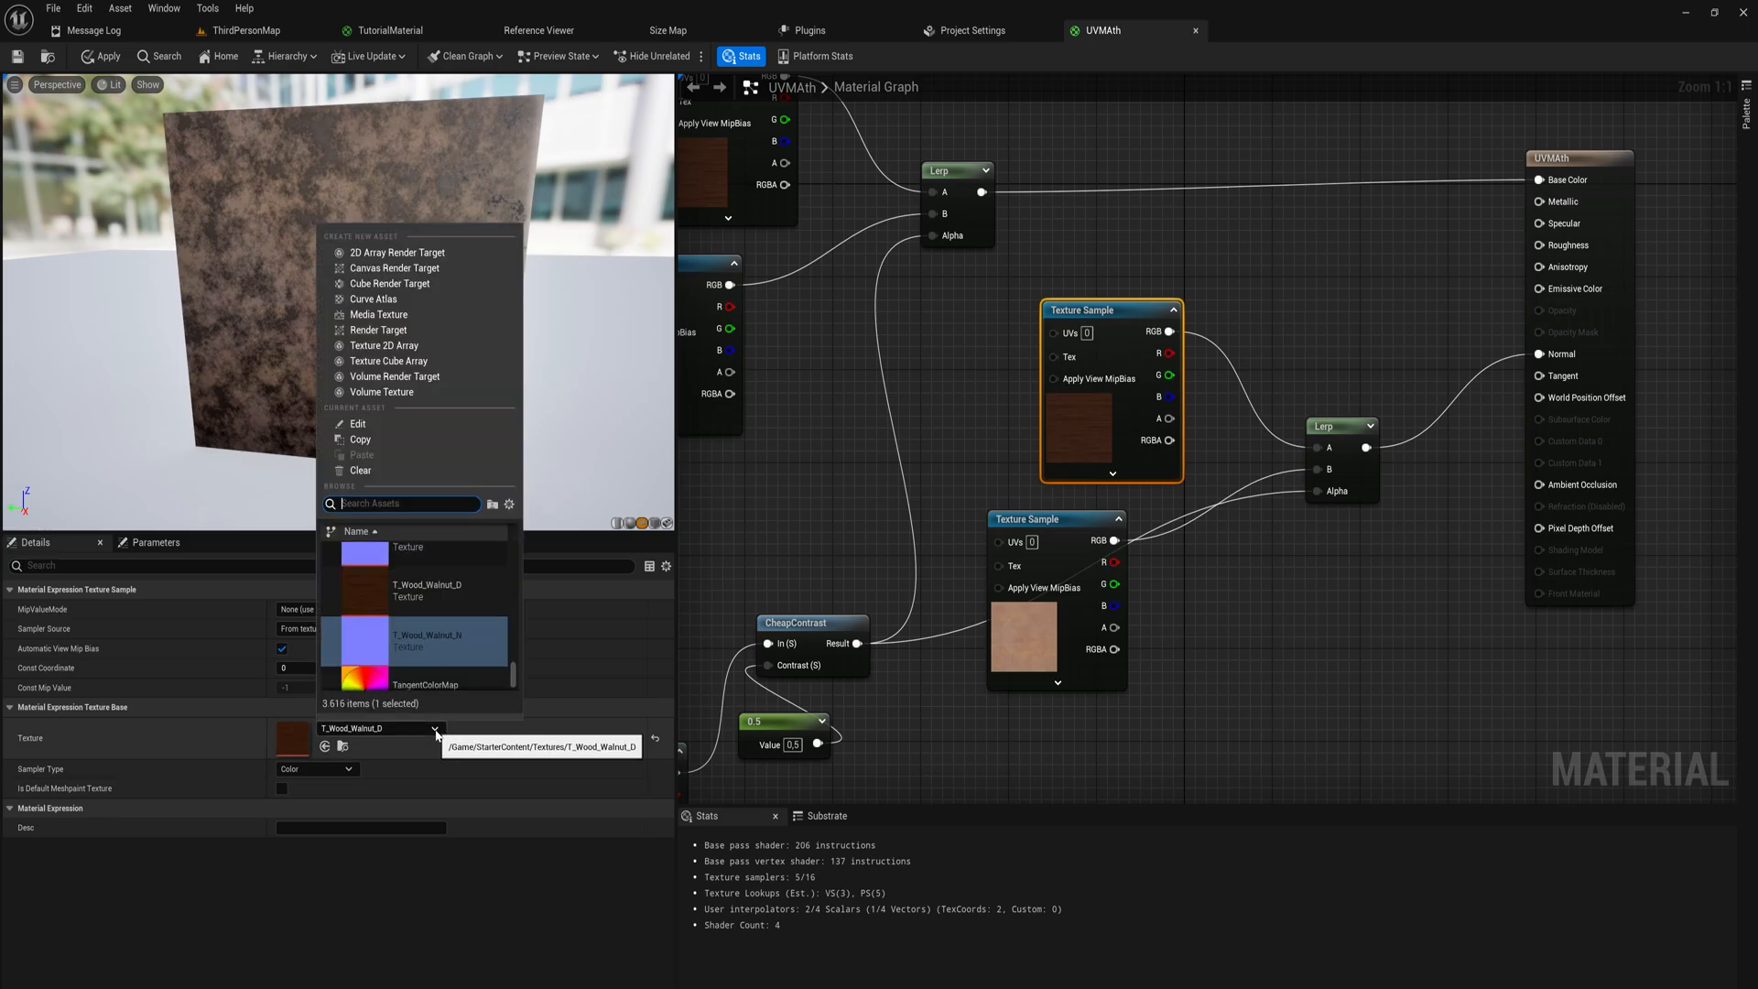
left_click(426, 638)
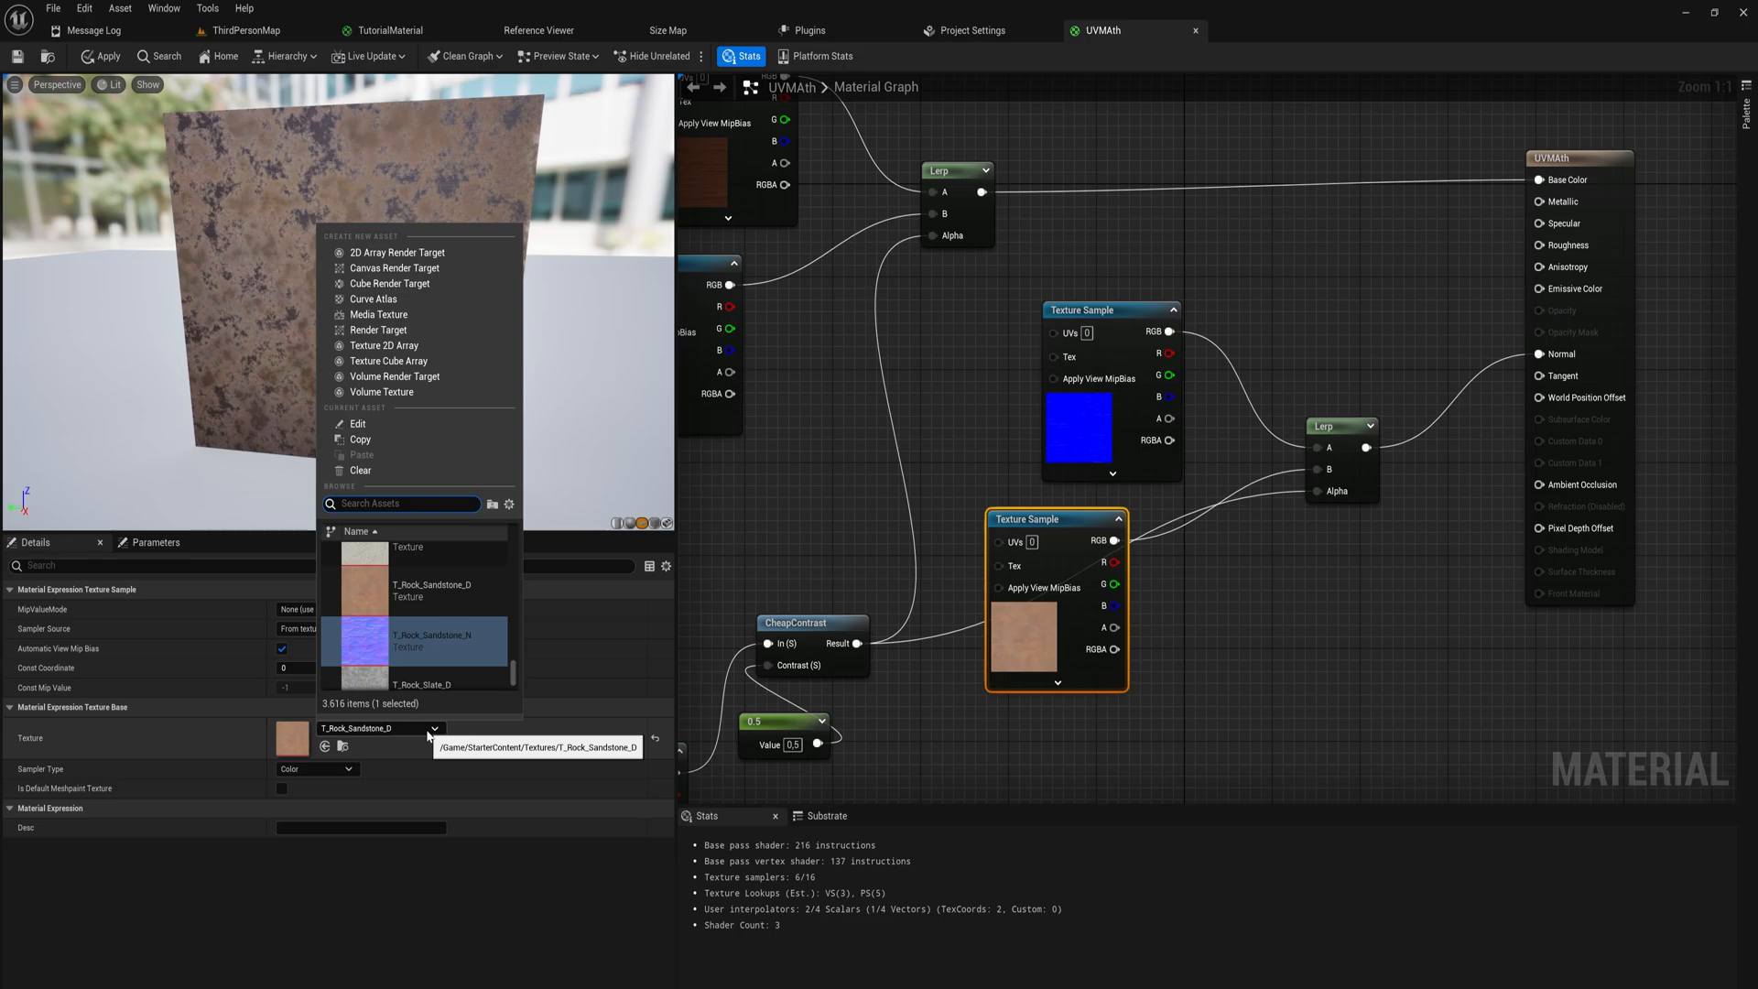
left_click(430, 640)
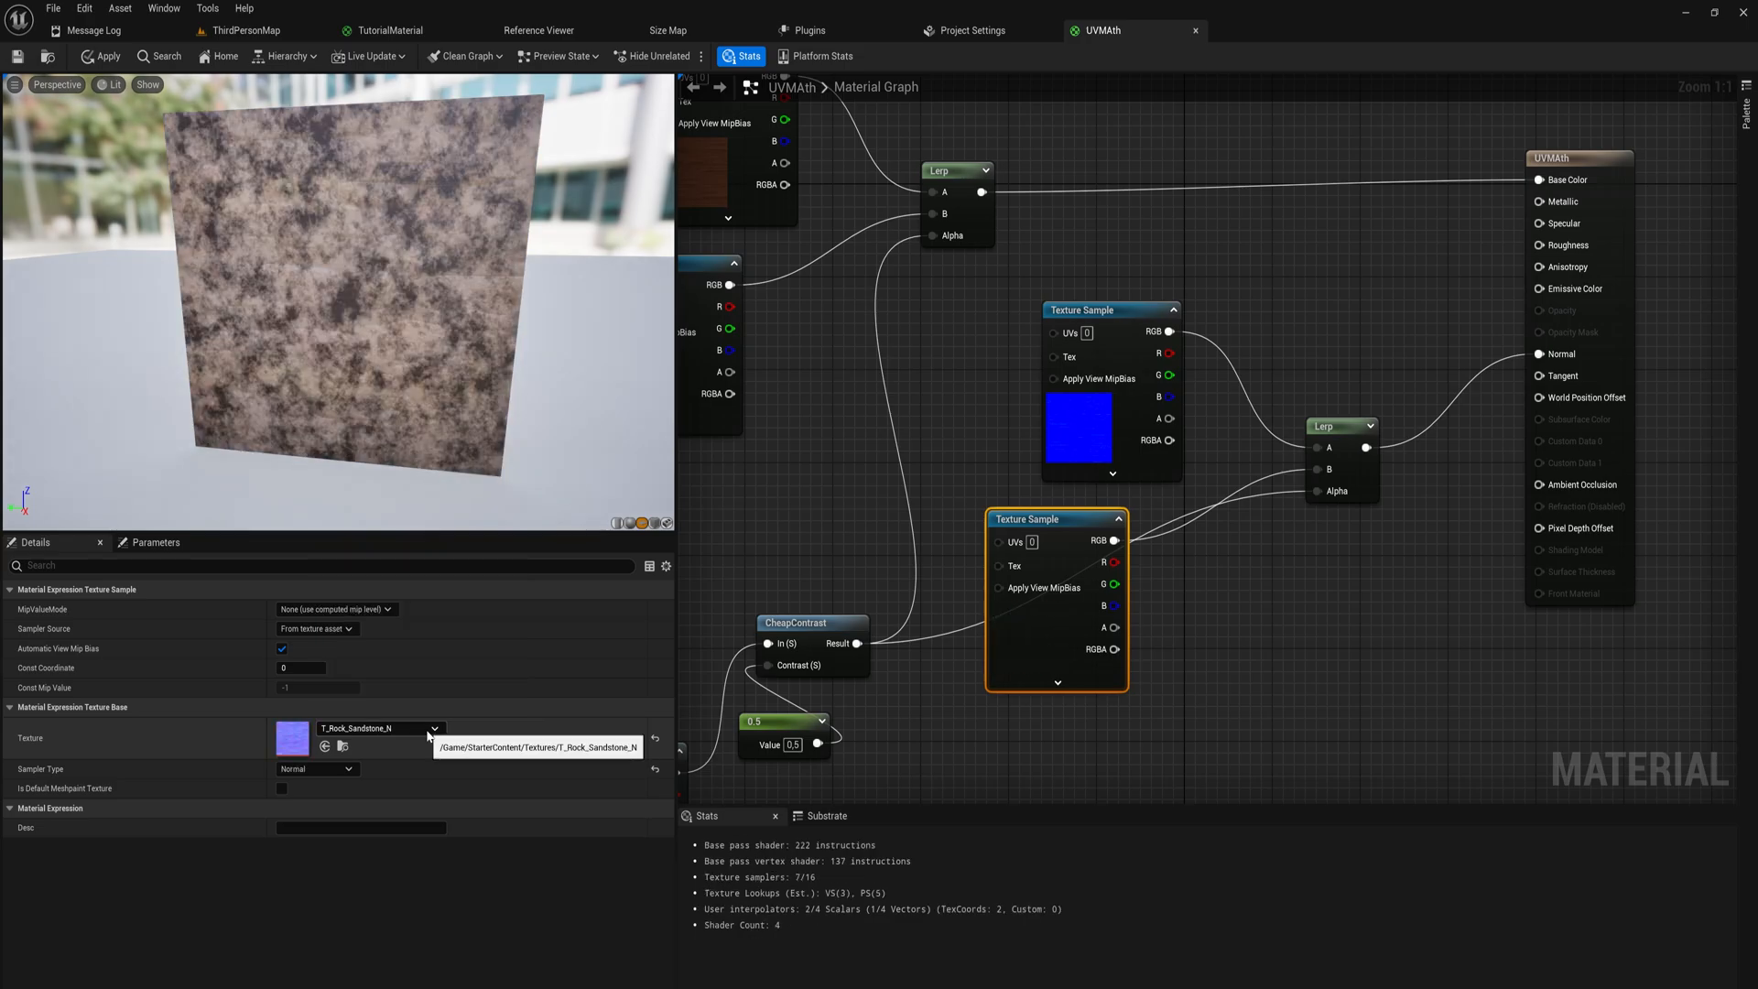
left_click(103, 55)
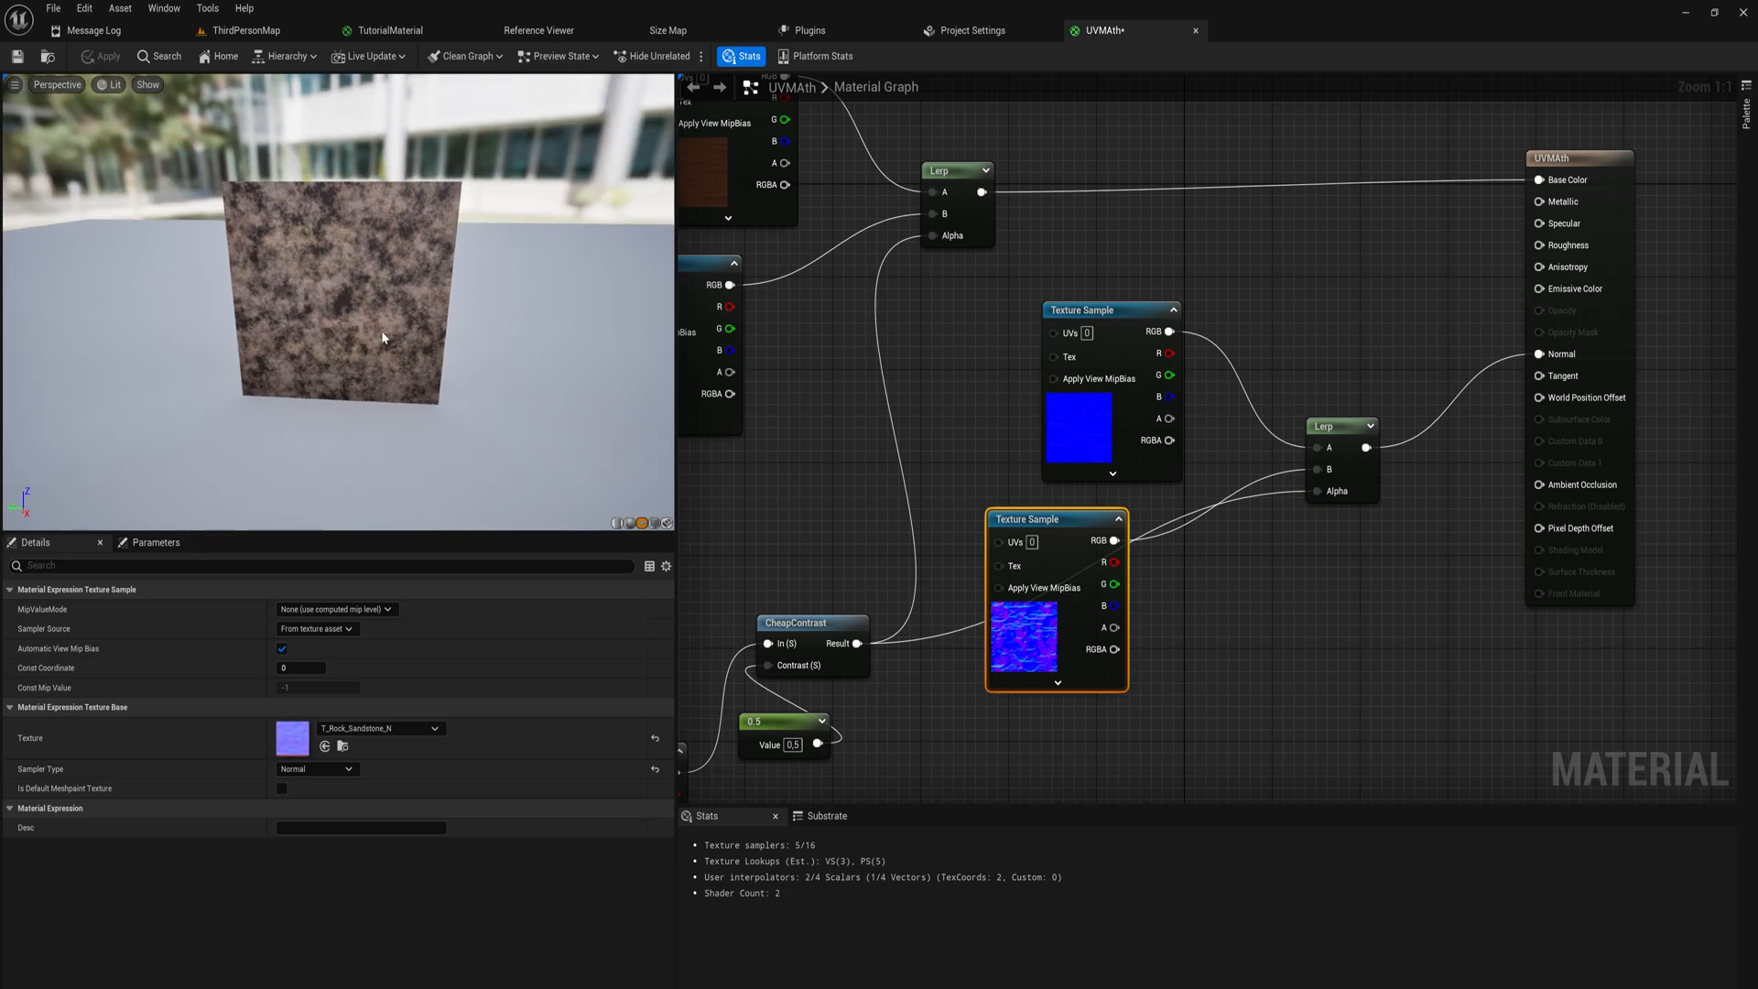
Pan the graph over to the base colour Lerp and its texture samples
left_click_drag(1054, 519, 1165, 576)
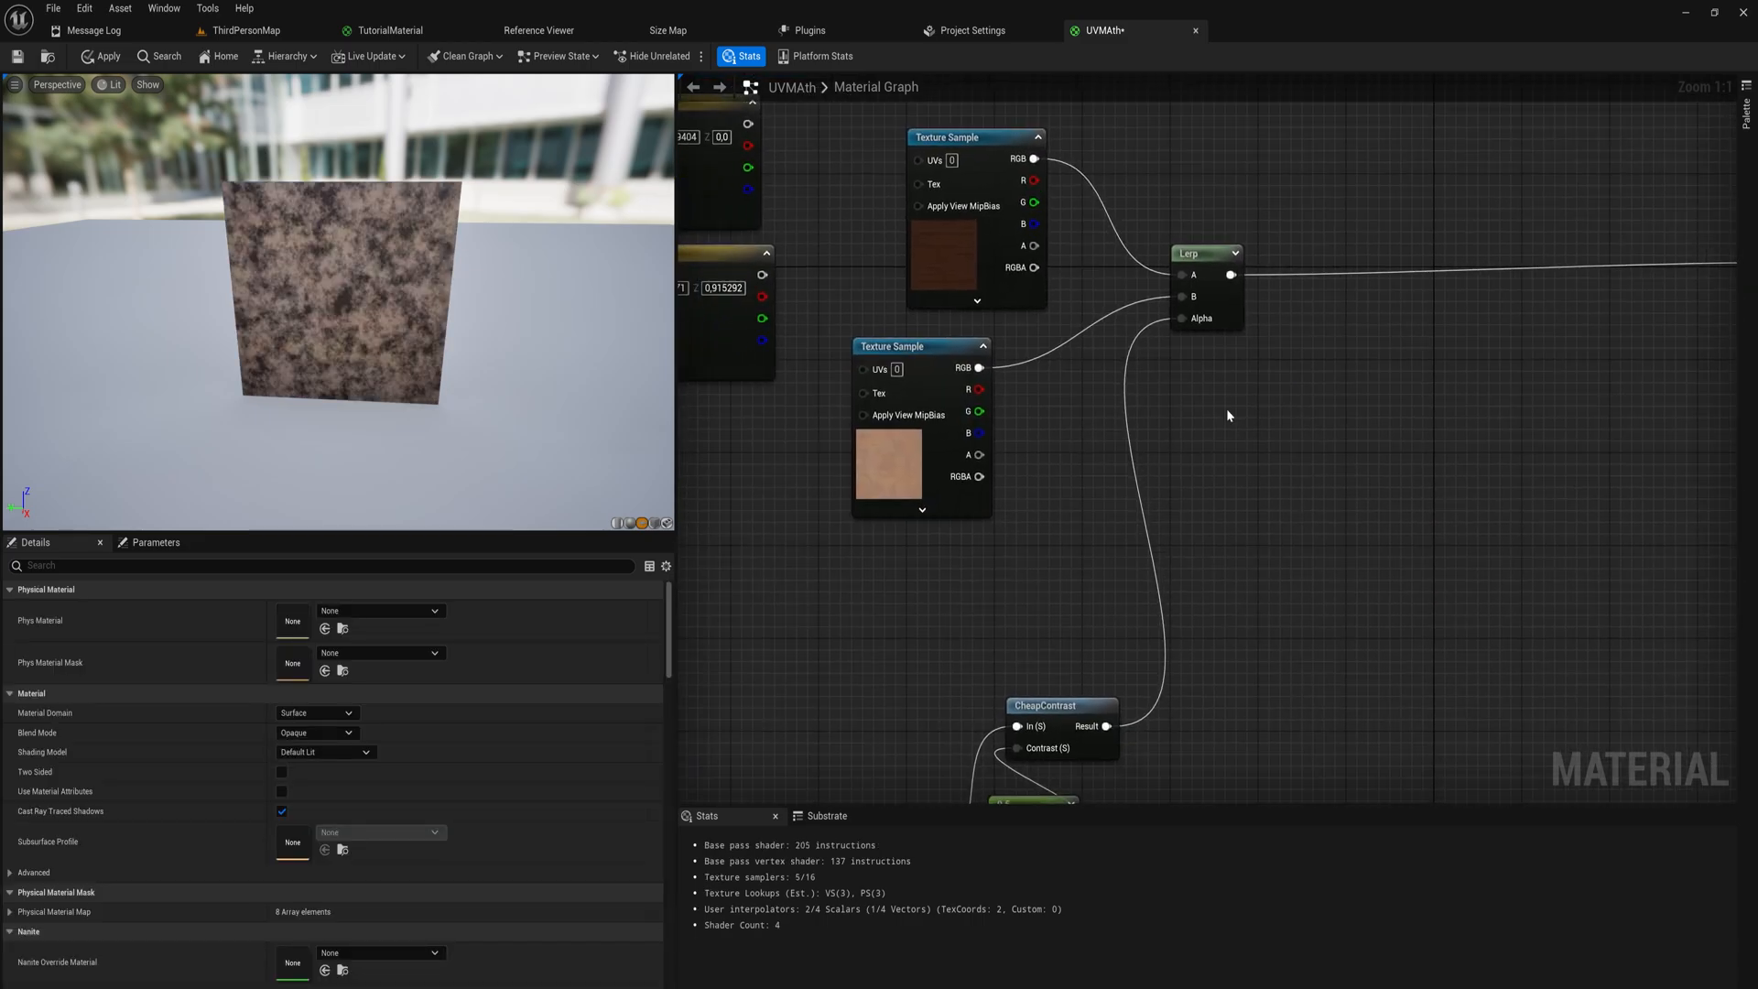
mouse_move(1189, 131)
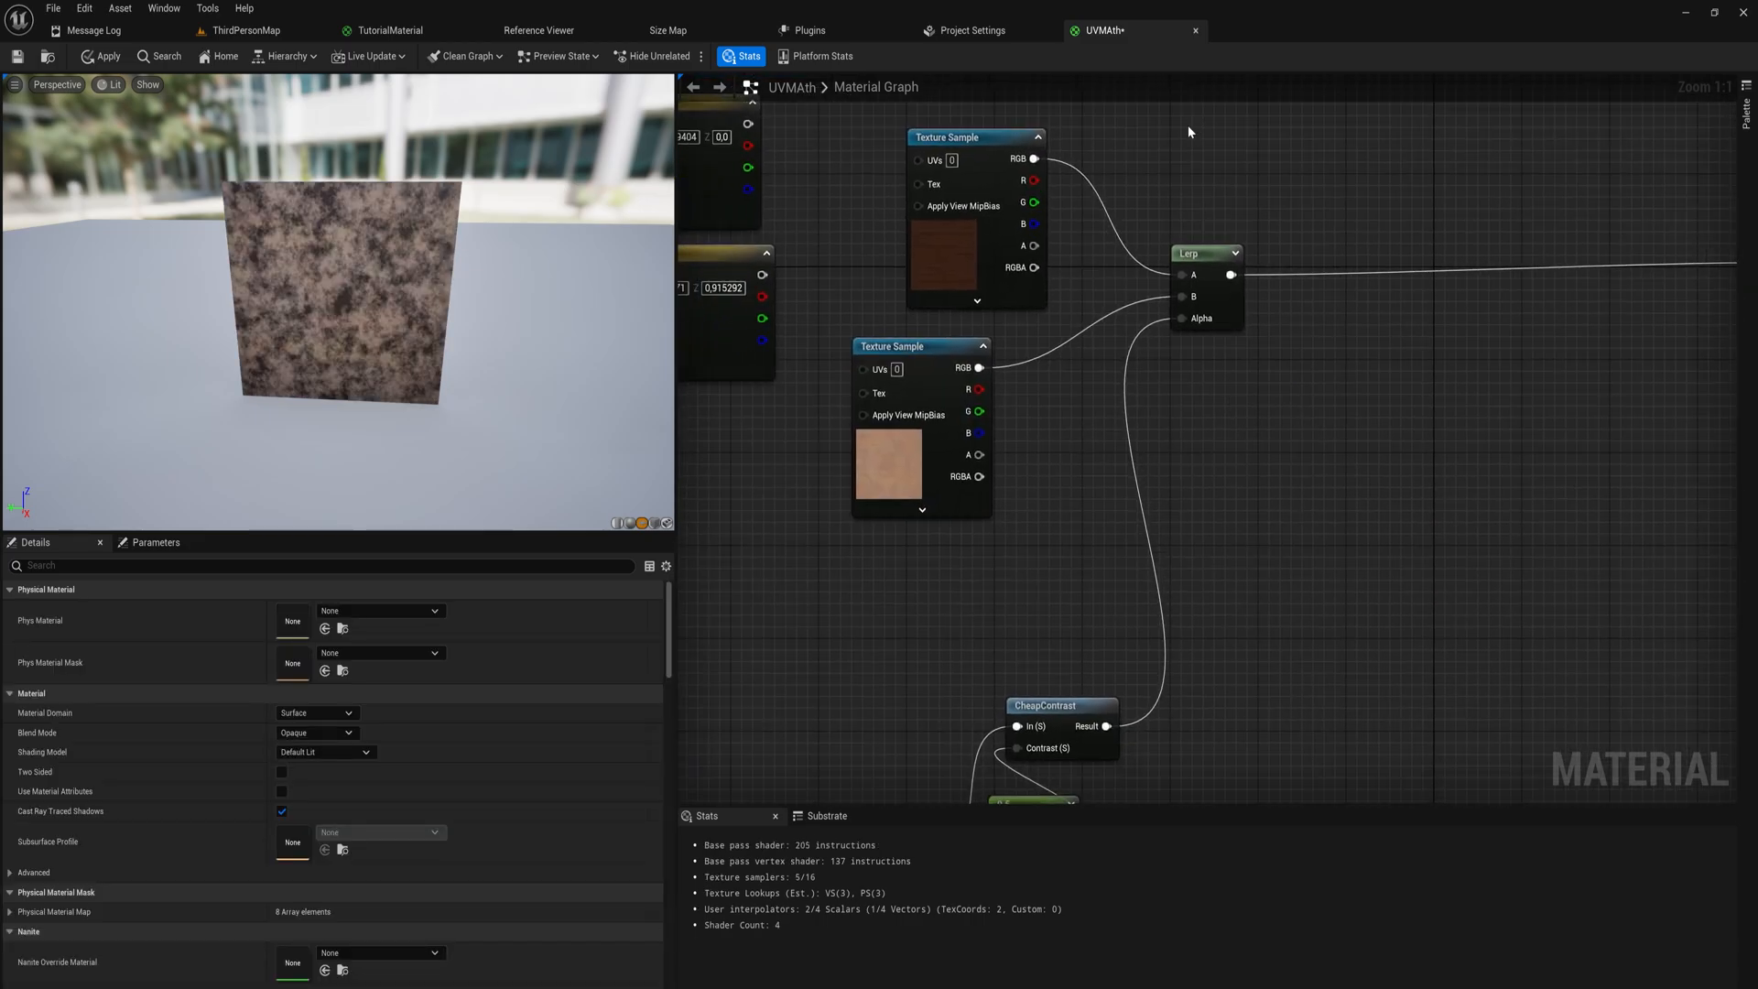
Select the base colour Lerp and box-select the blend nodes beside the orange and pink constants
left_click(1207, 253)
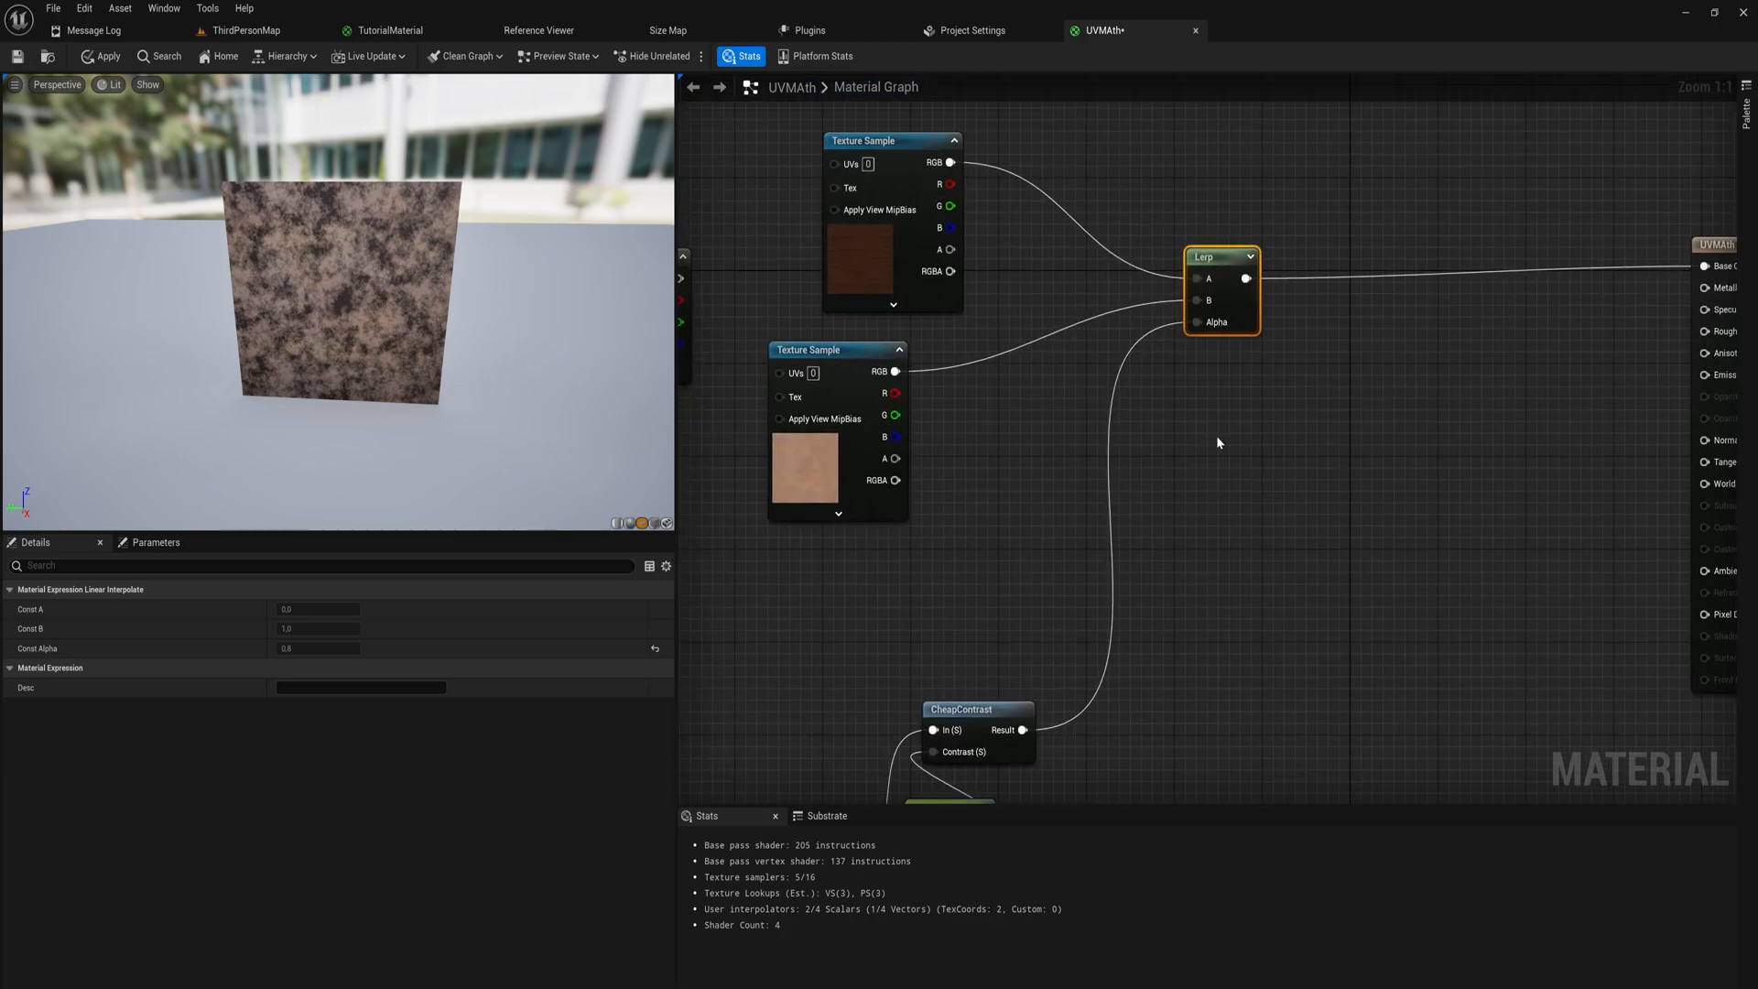
left_click_drag(795, 260, 1219, 443)
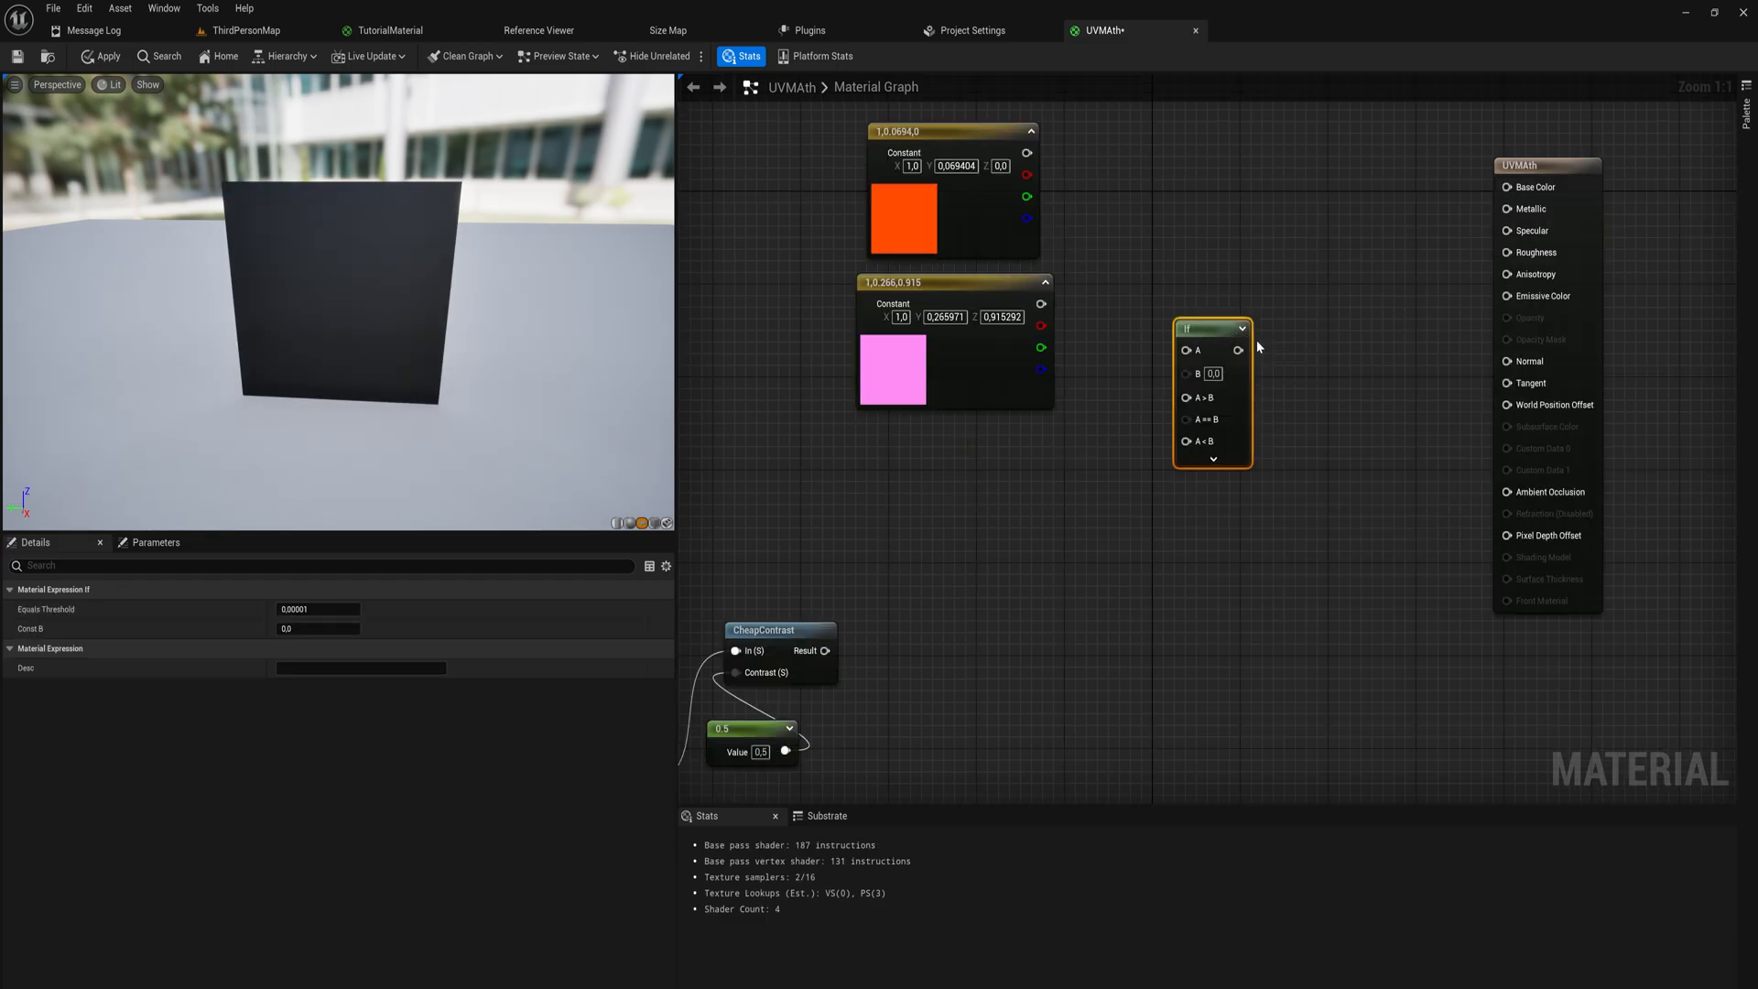
Wire CheapContrast Result into If A and a 0.5 Constant into If B
left_click_drag(1238, 350, 1379, 277)
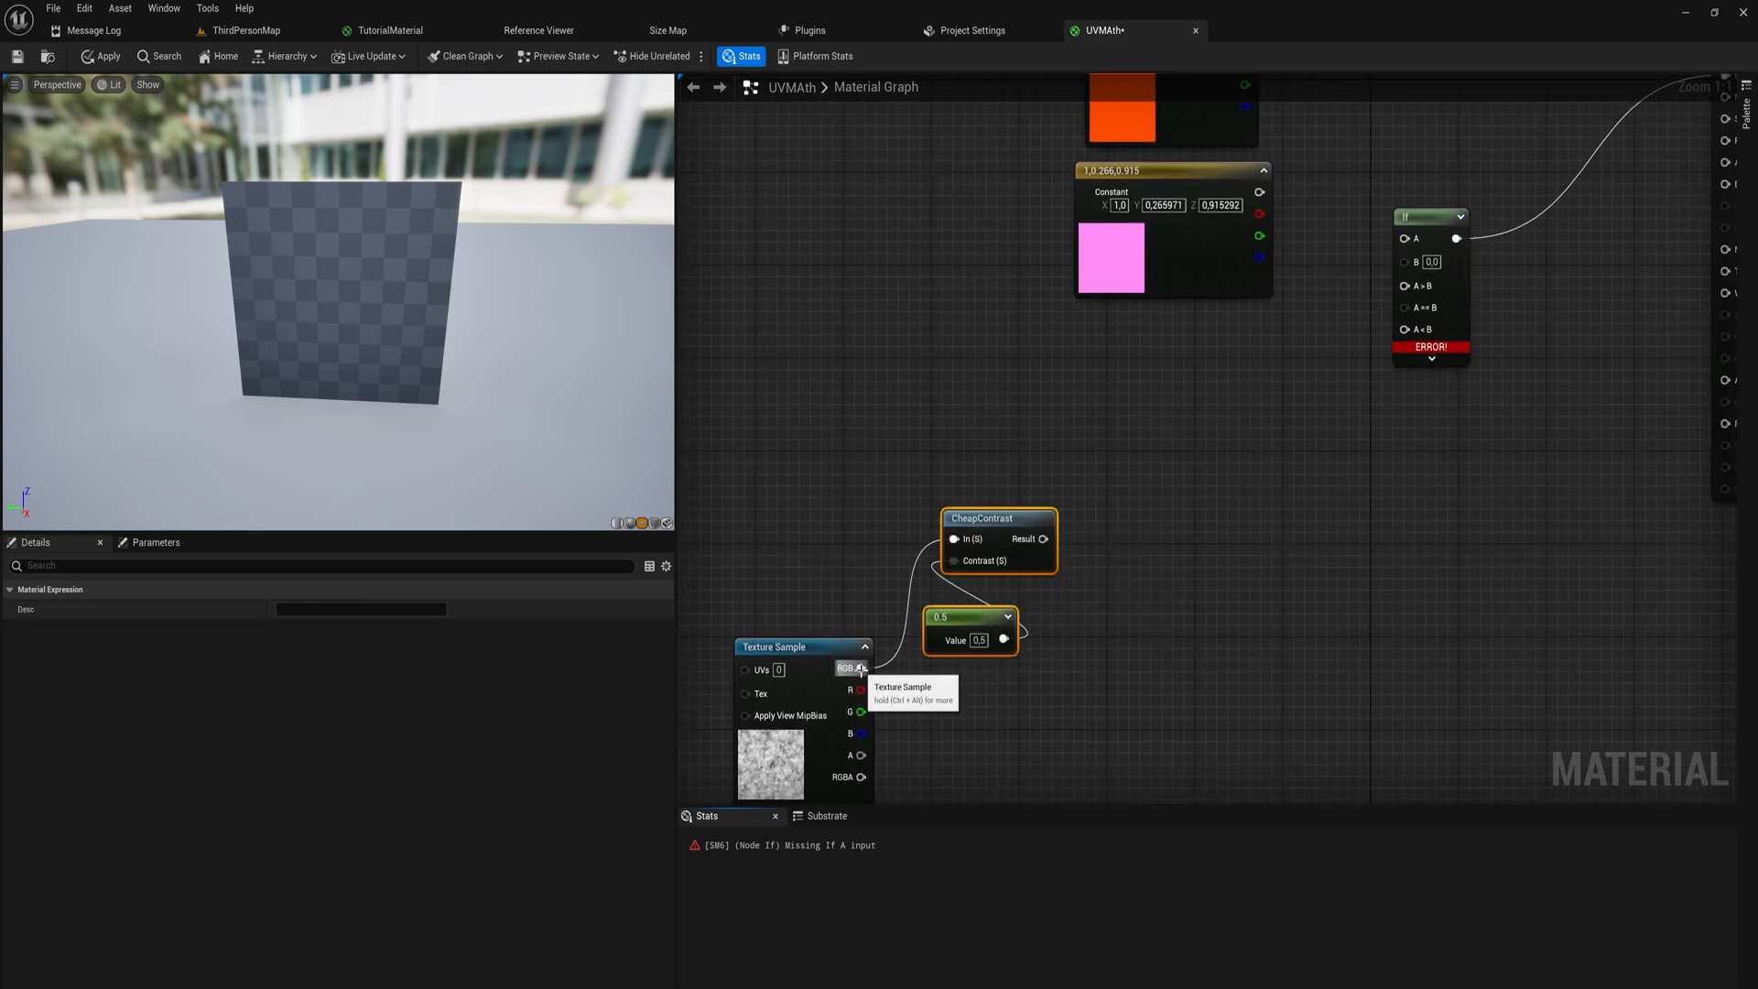
left_click_drag(862, 669, 1404, 238)
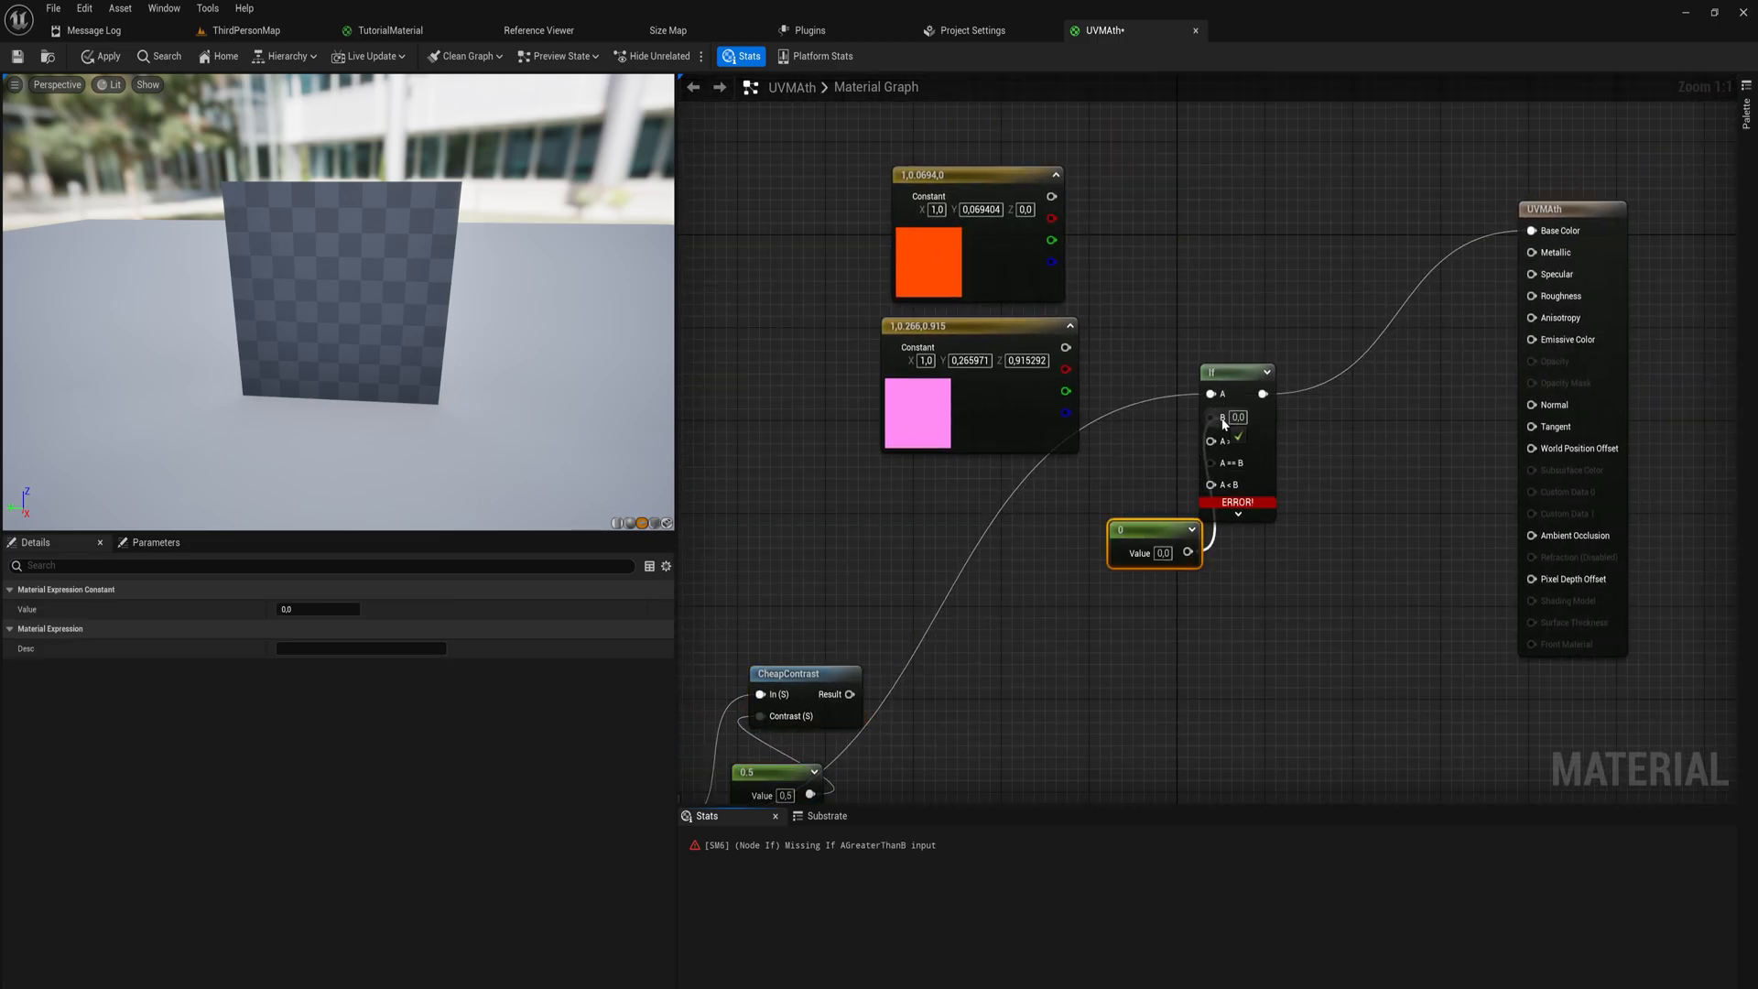
left_click_drag(1154, 529, 1090, 465)
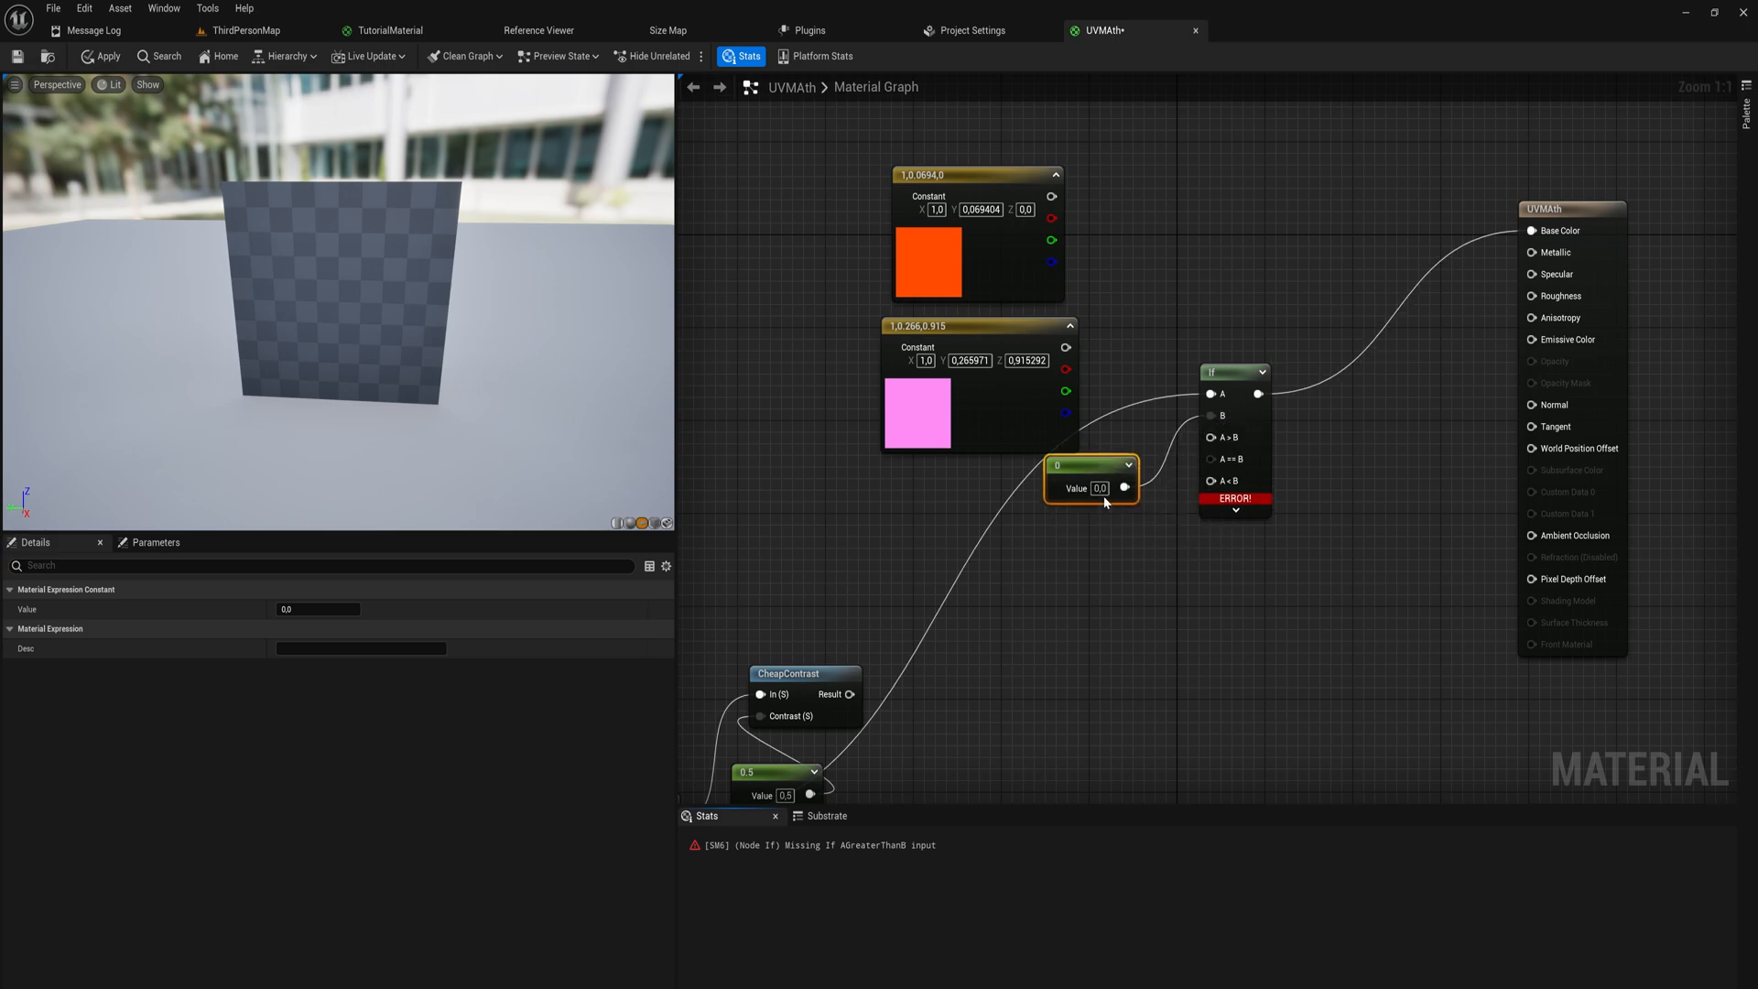
type("0.5")
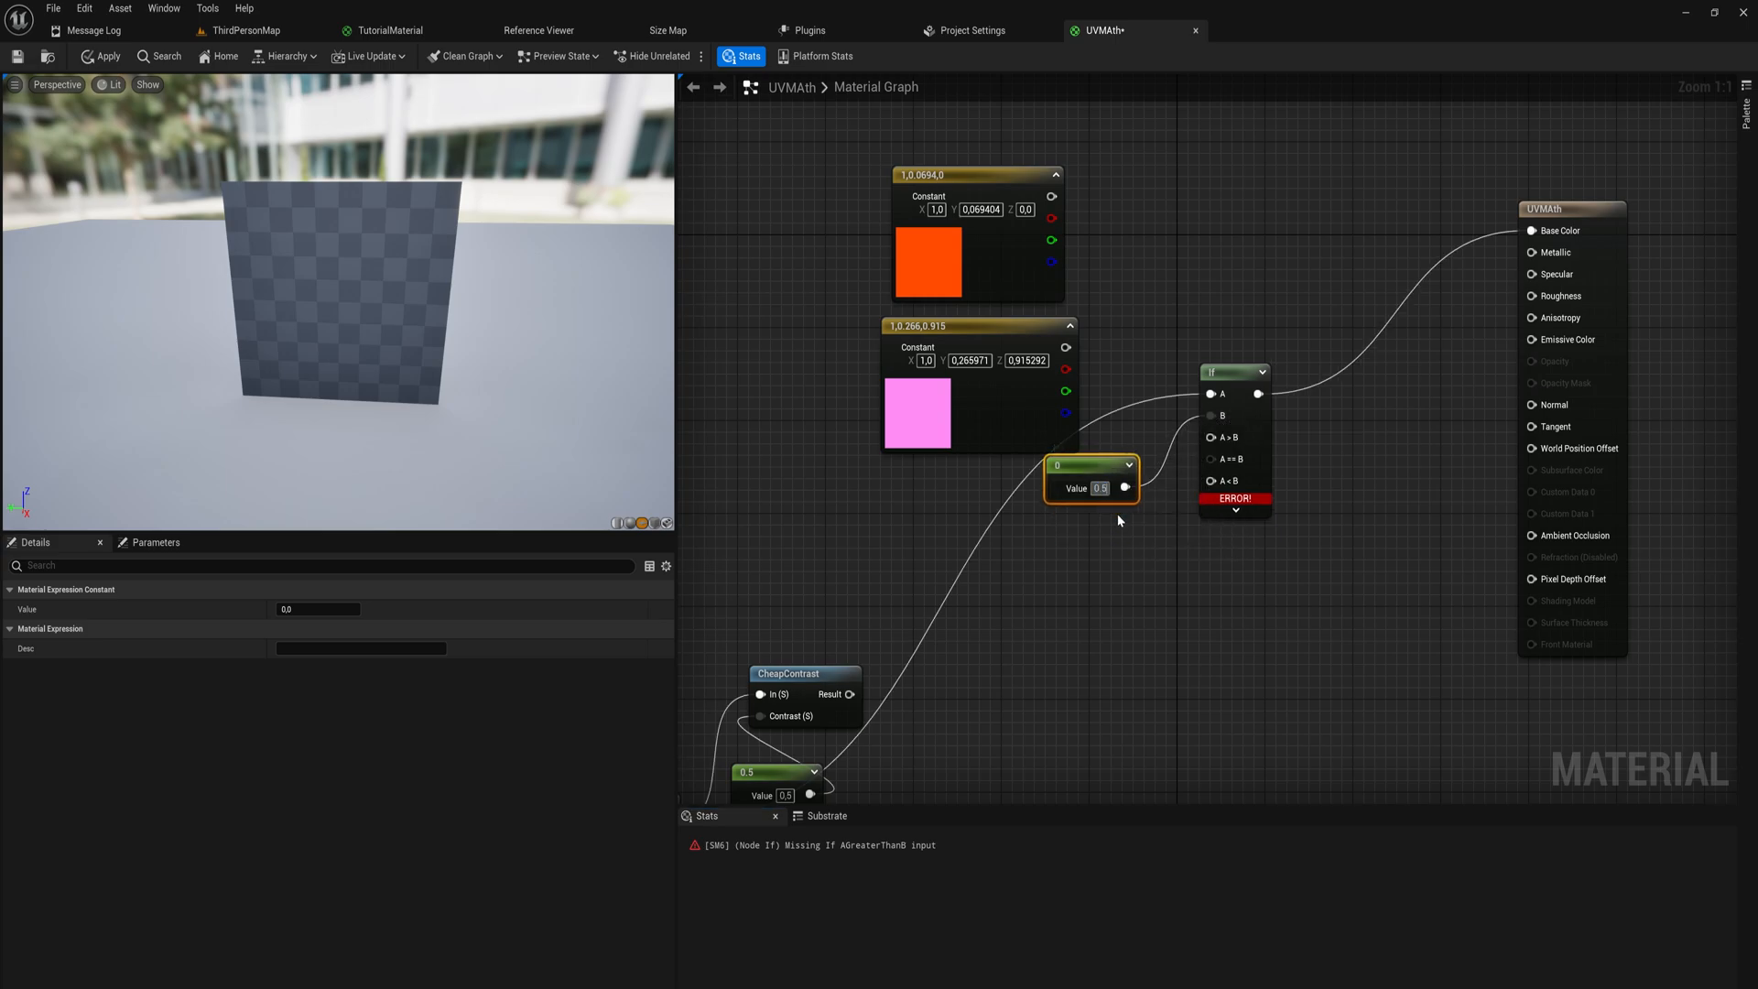
type("0.5")
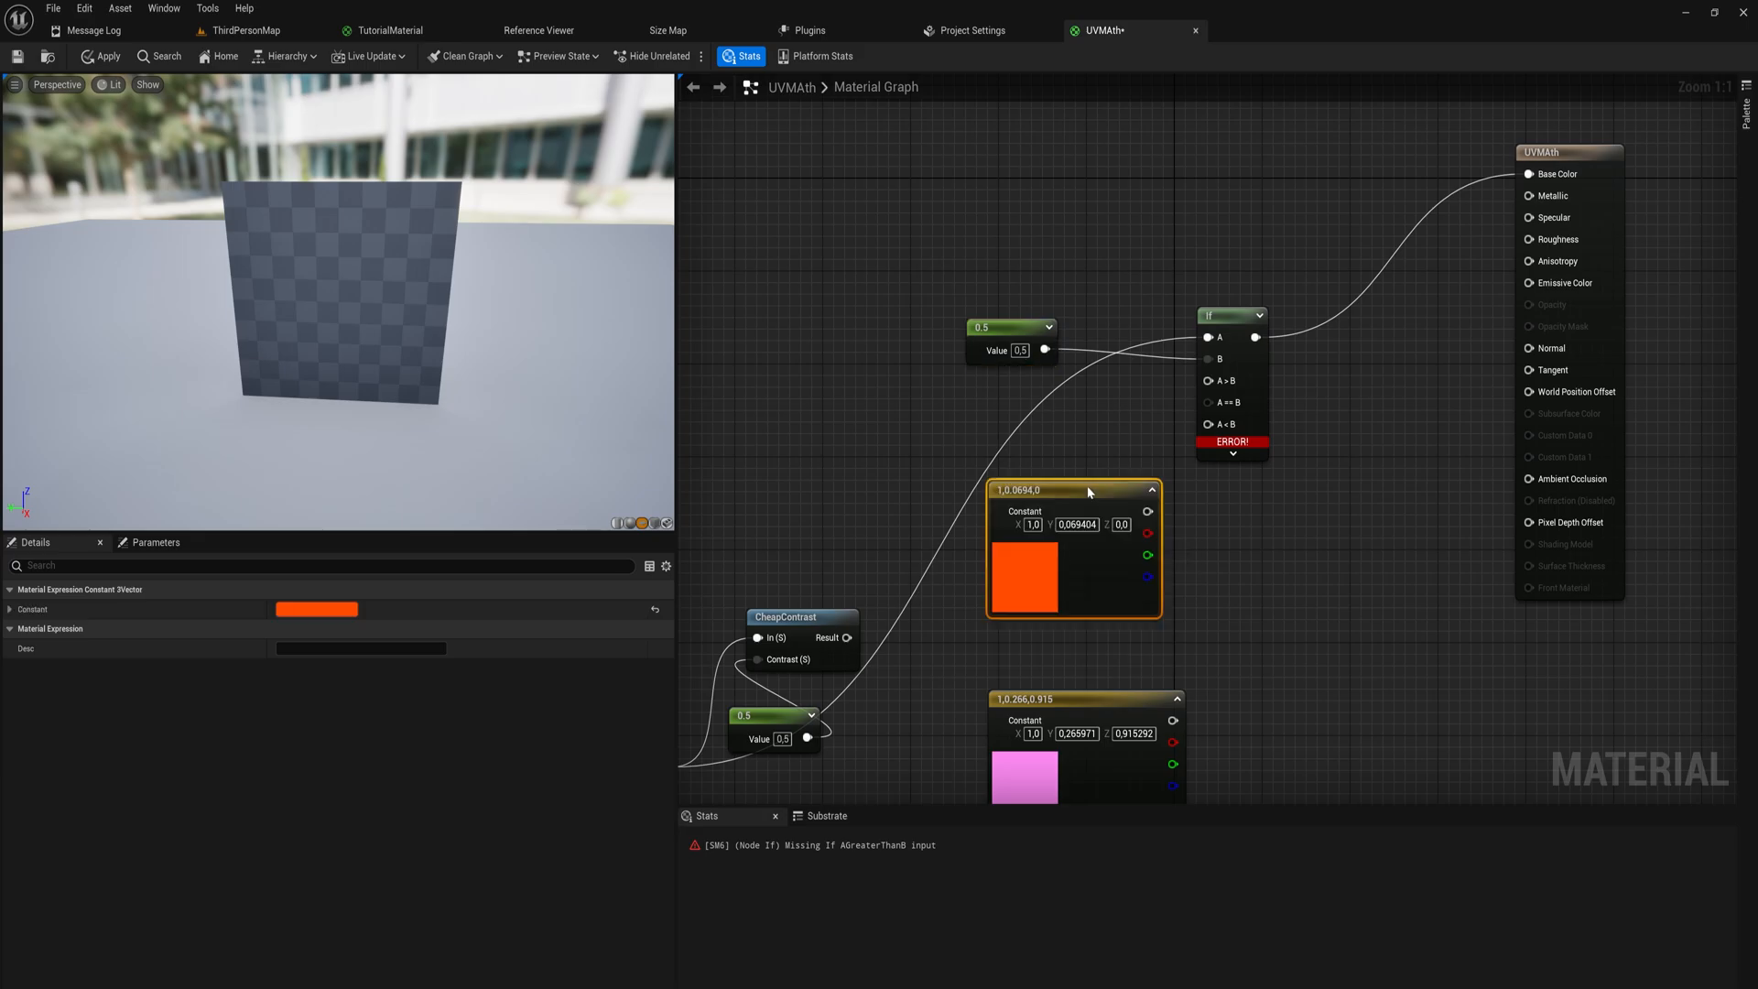
Wire the orange, pink and light blue constants into the If node's A>B, A==B and A<B pins
left_click_drag(1073, 491, 1009, 431)
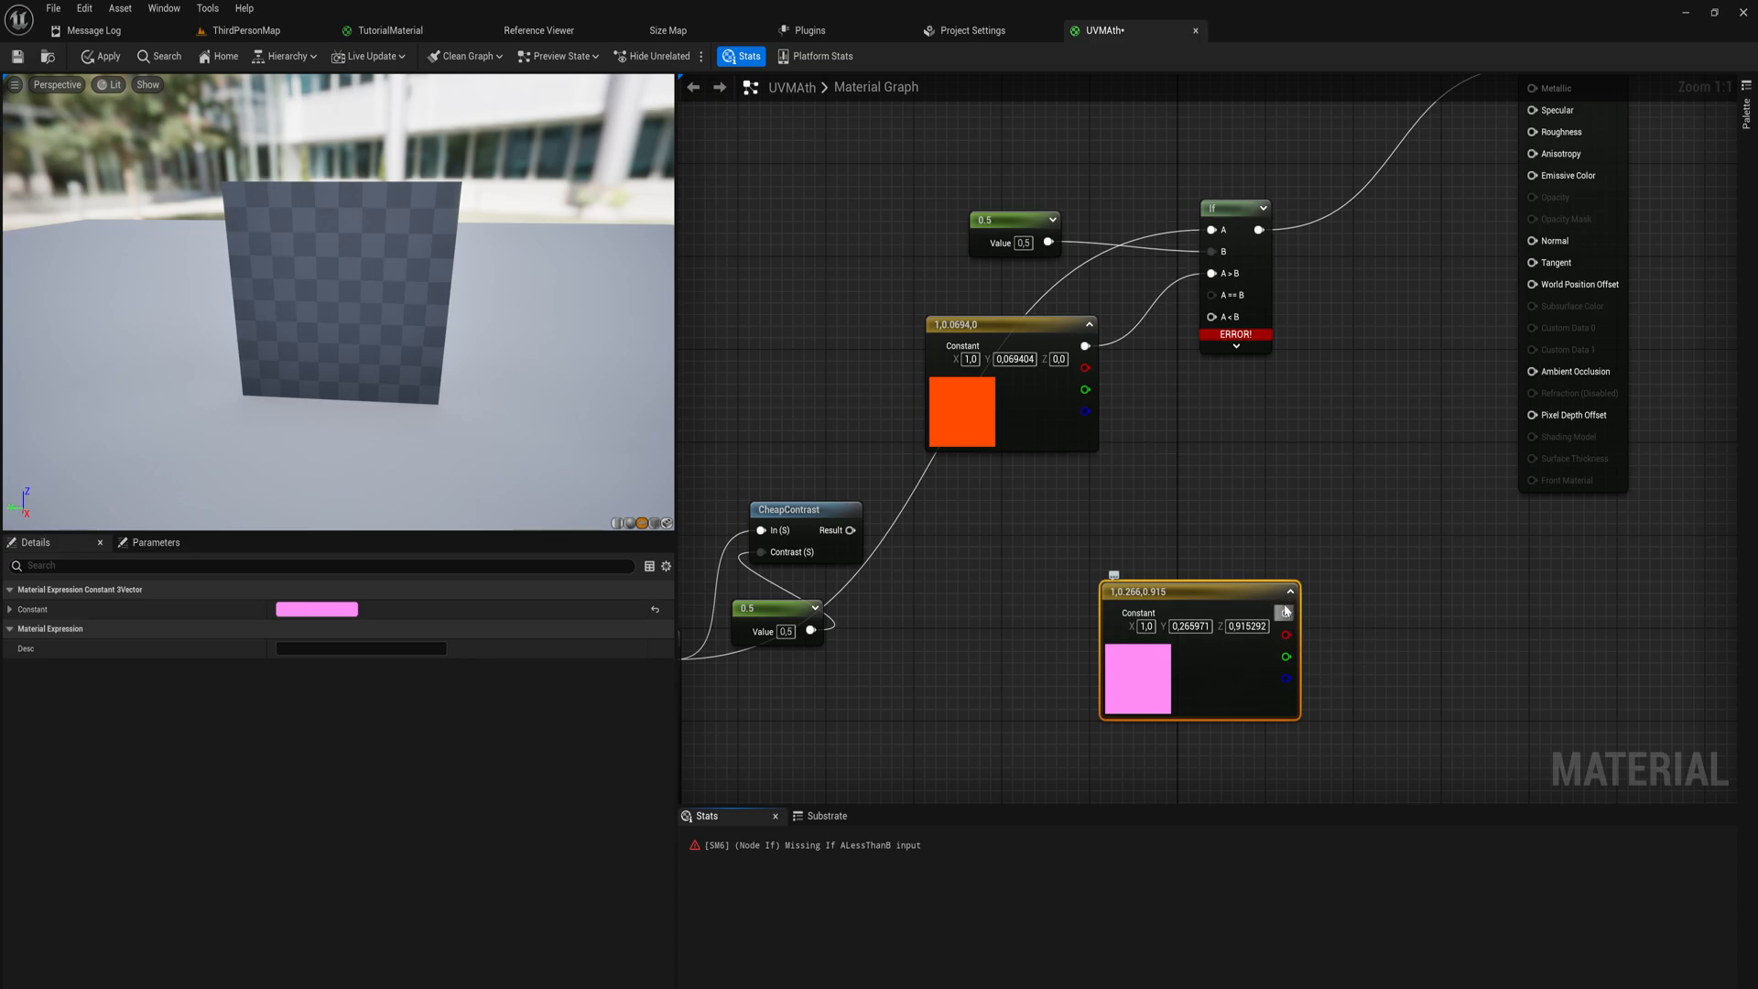
left_click_drag(1289, 614, 1210, 273)
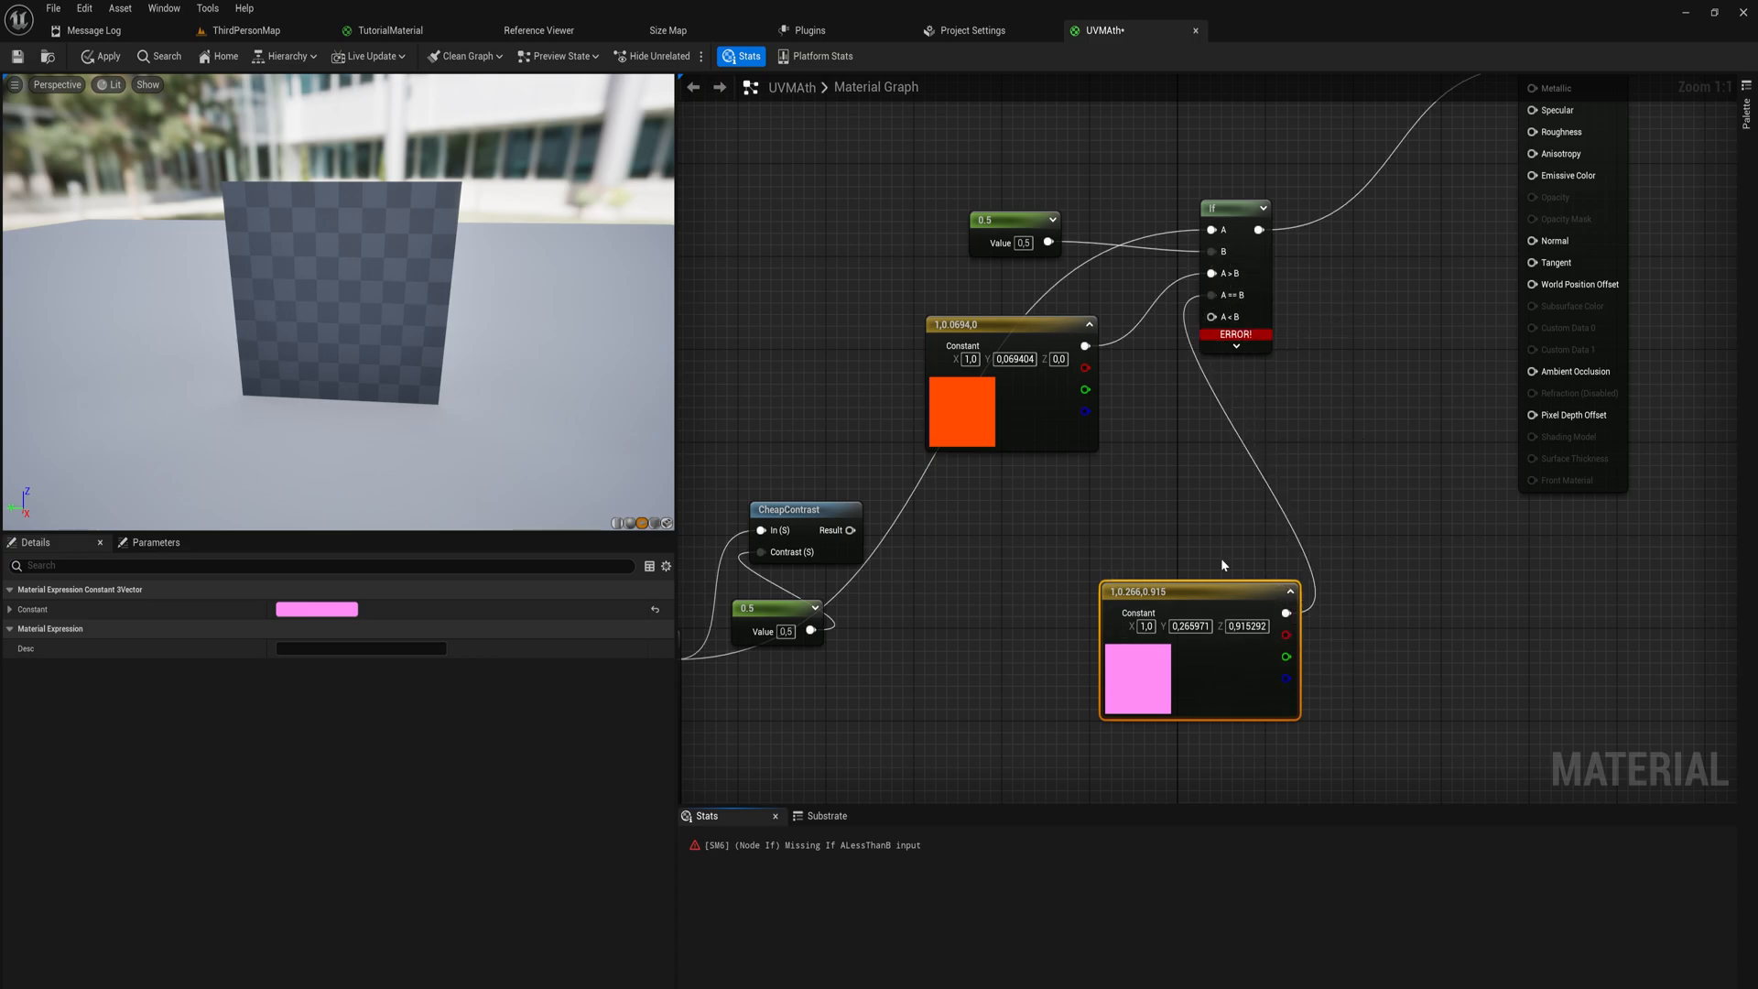
left_click_drag(1198, 593, 1023, 464)
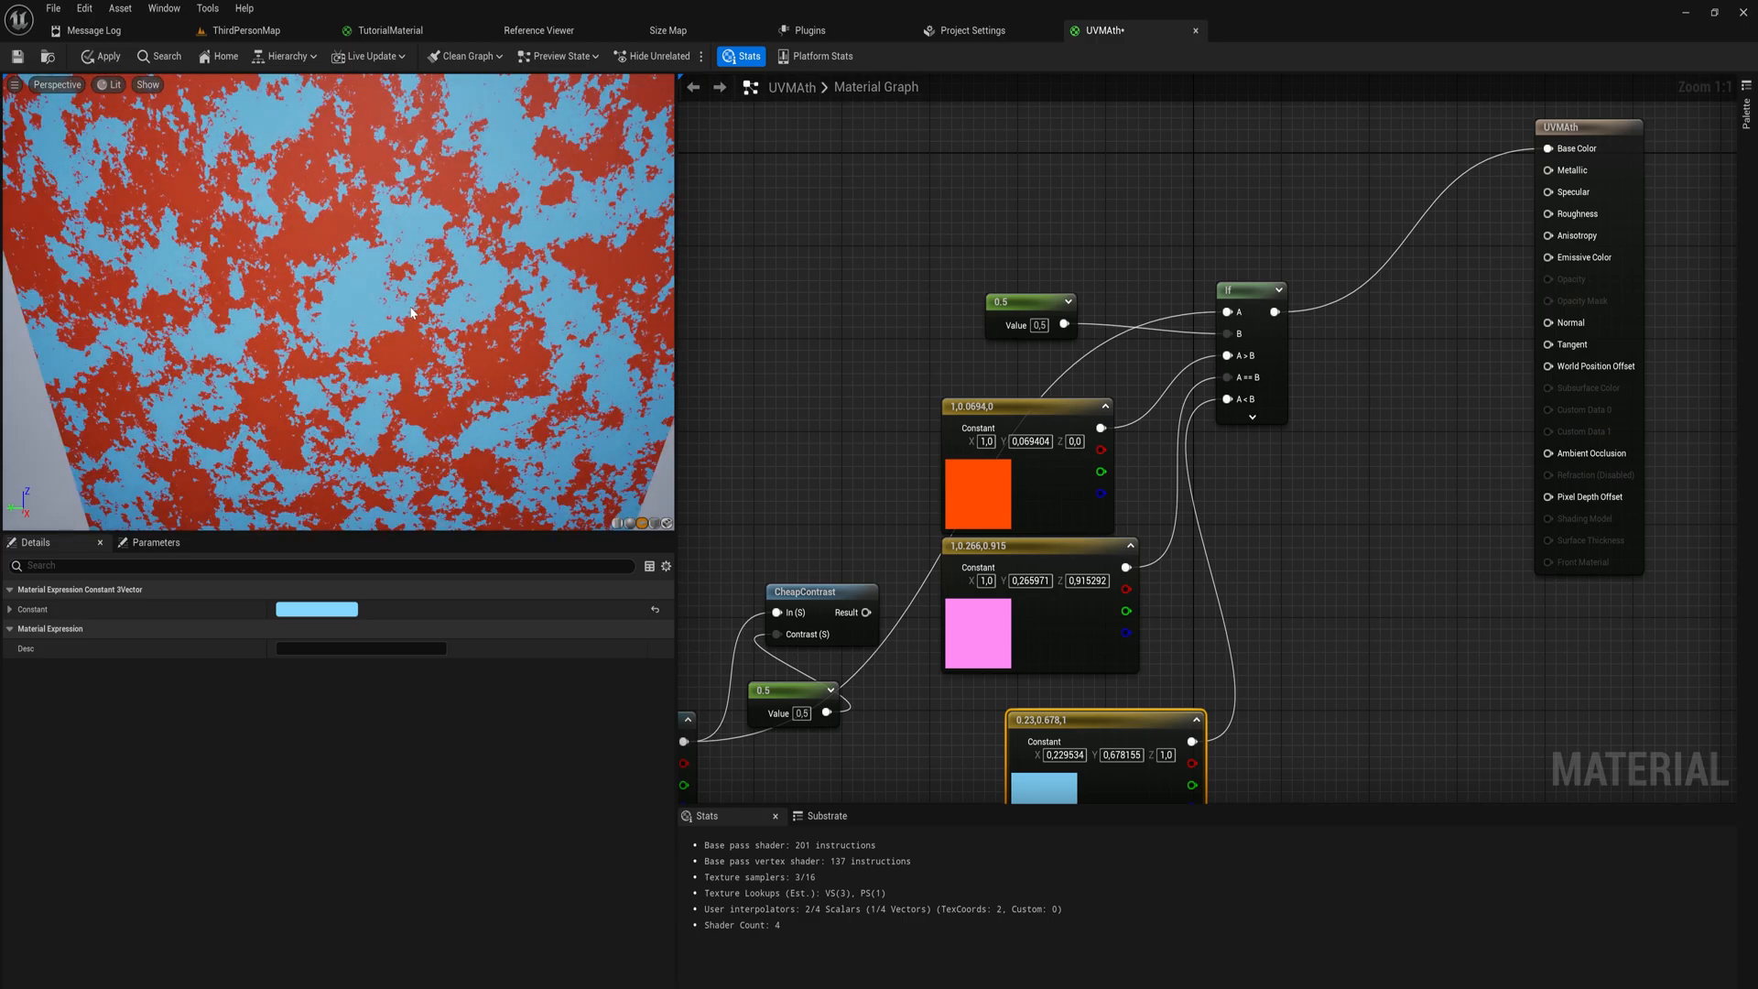
mouse_move(983, 495)
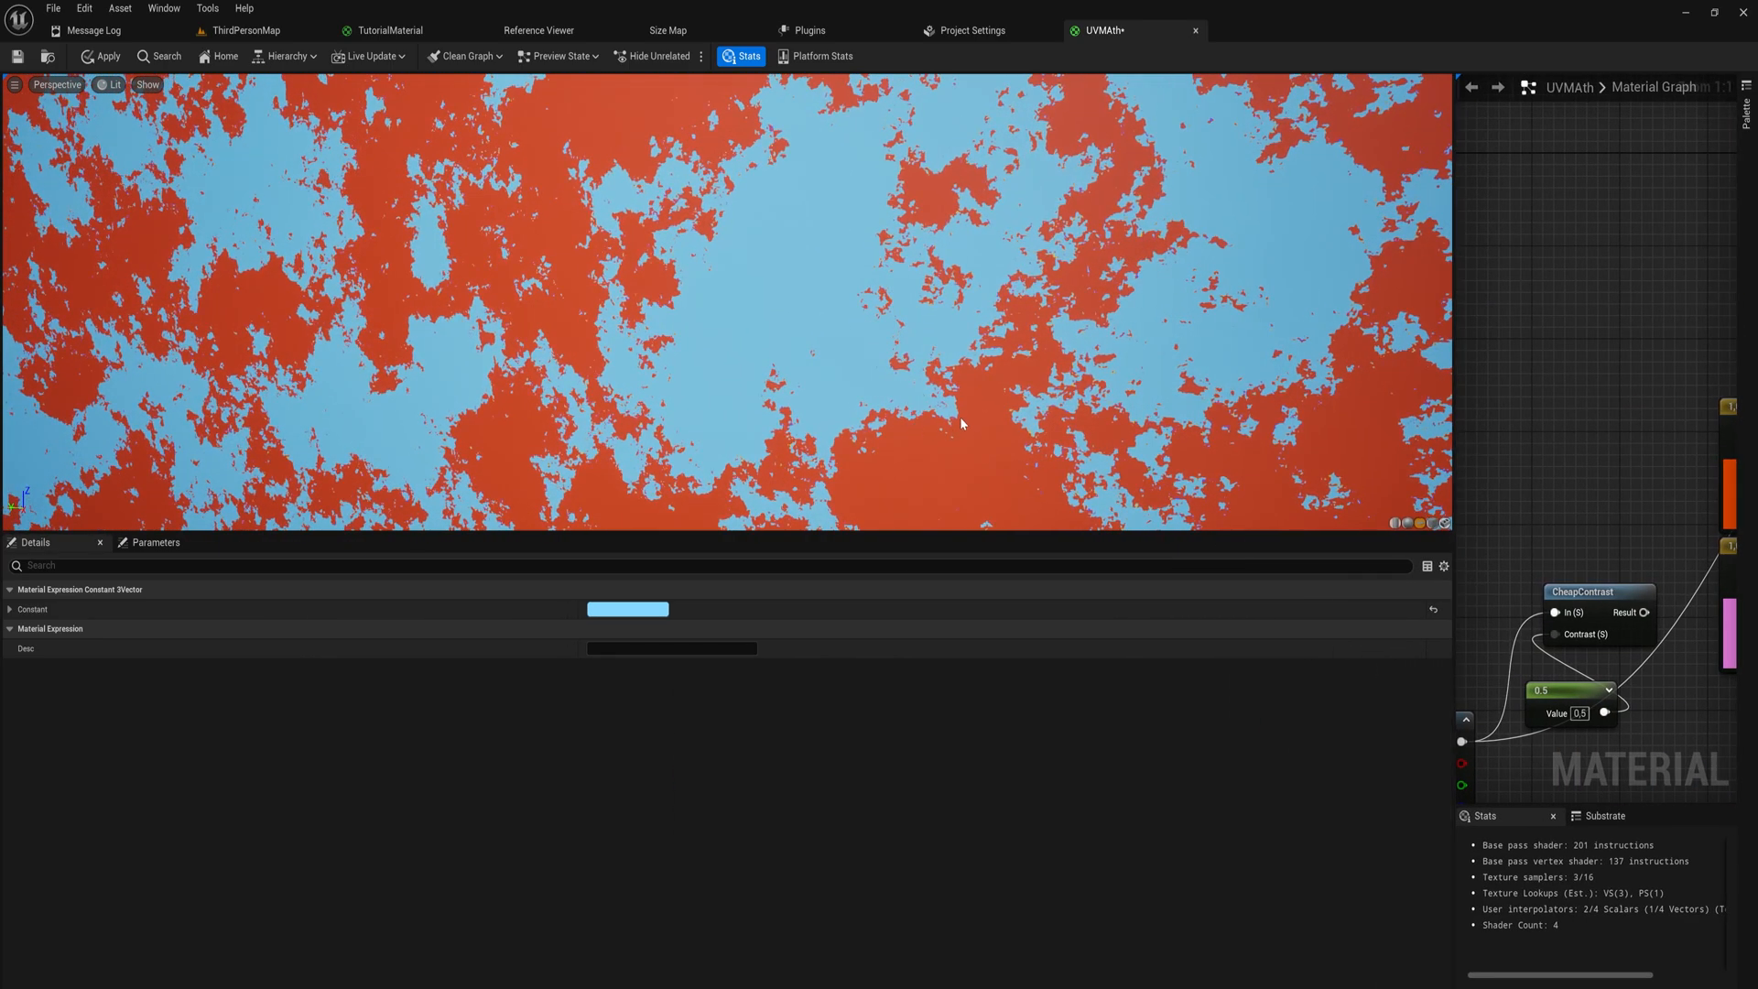
mouse_move(848, 438)
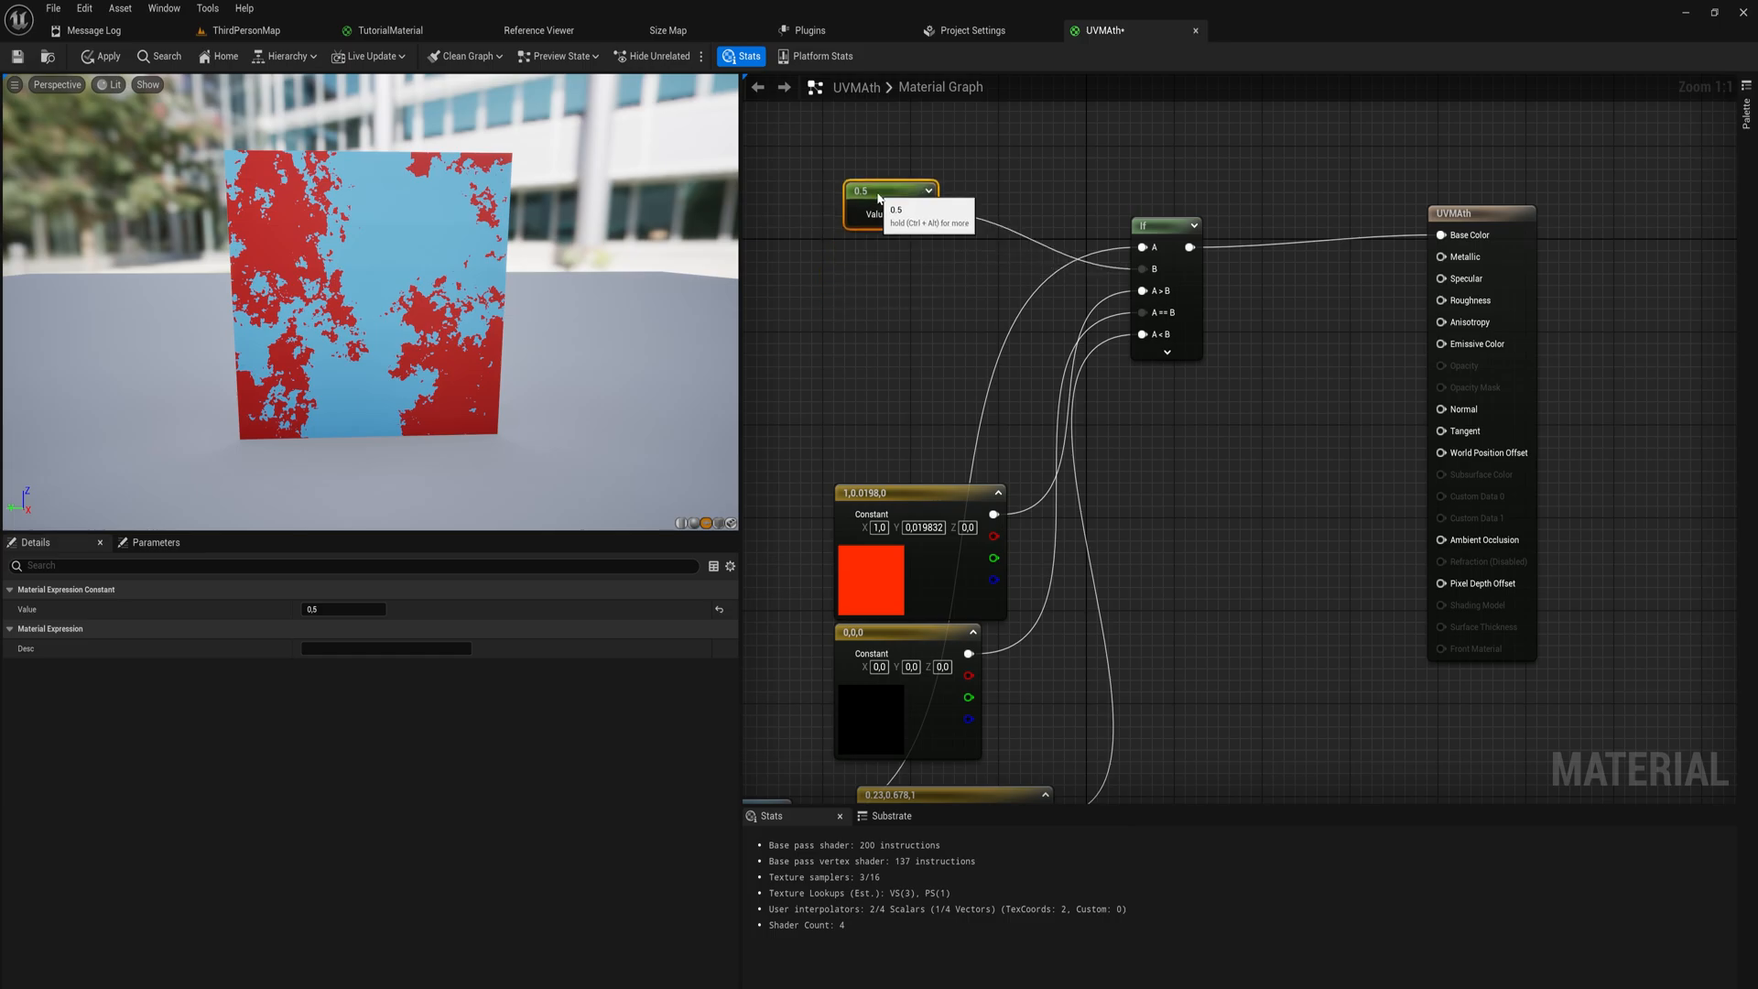
left_click_drag(886, 191, 904, 283)
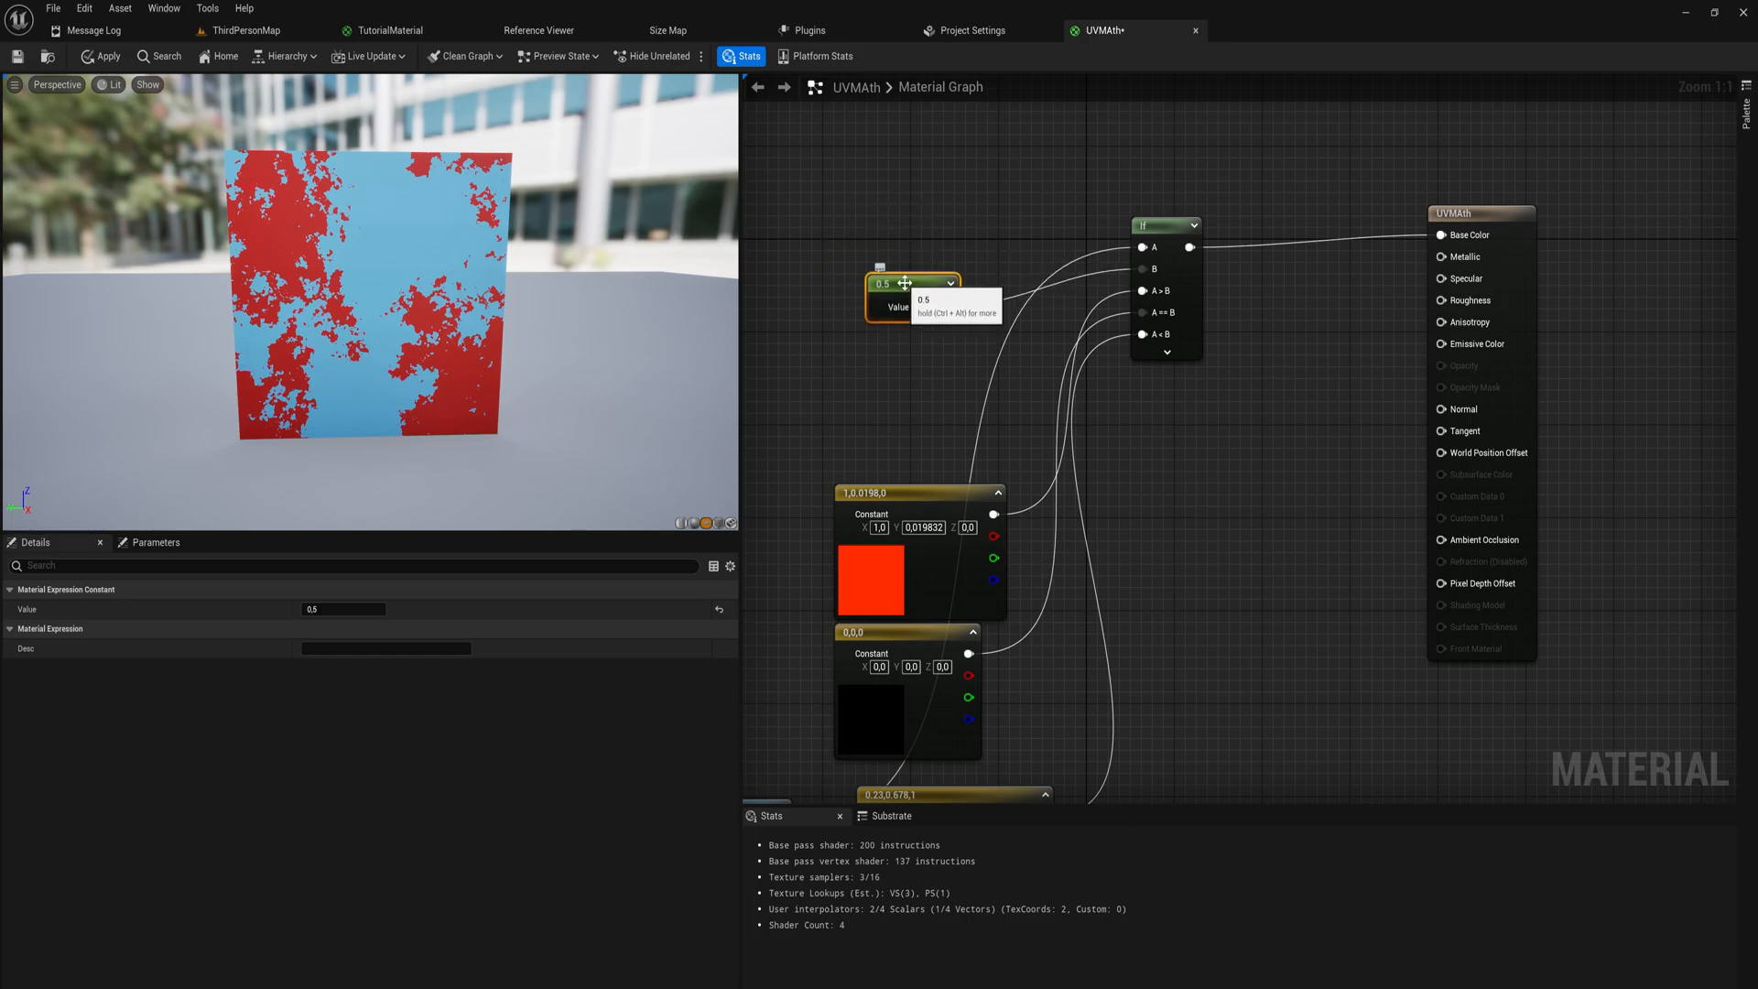
type("math")
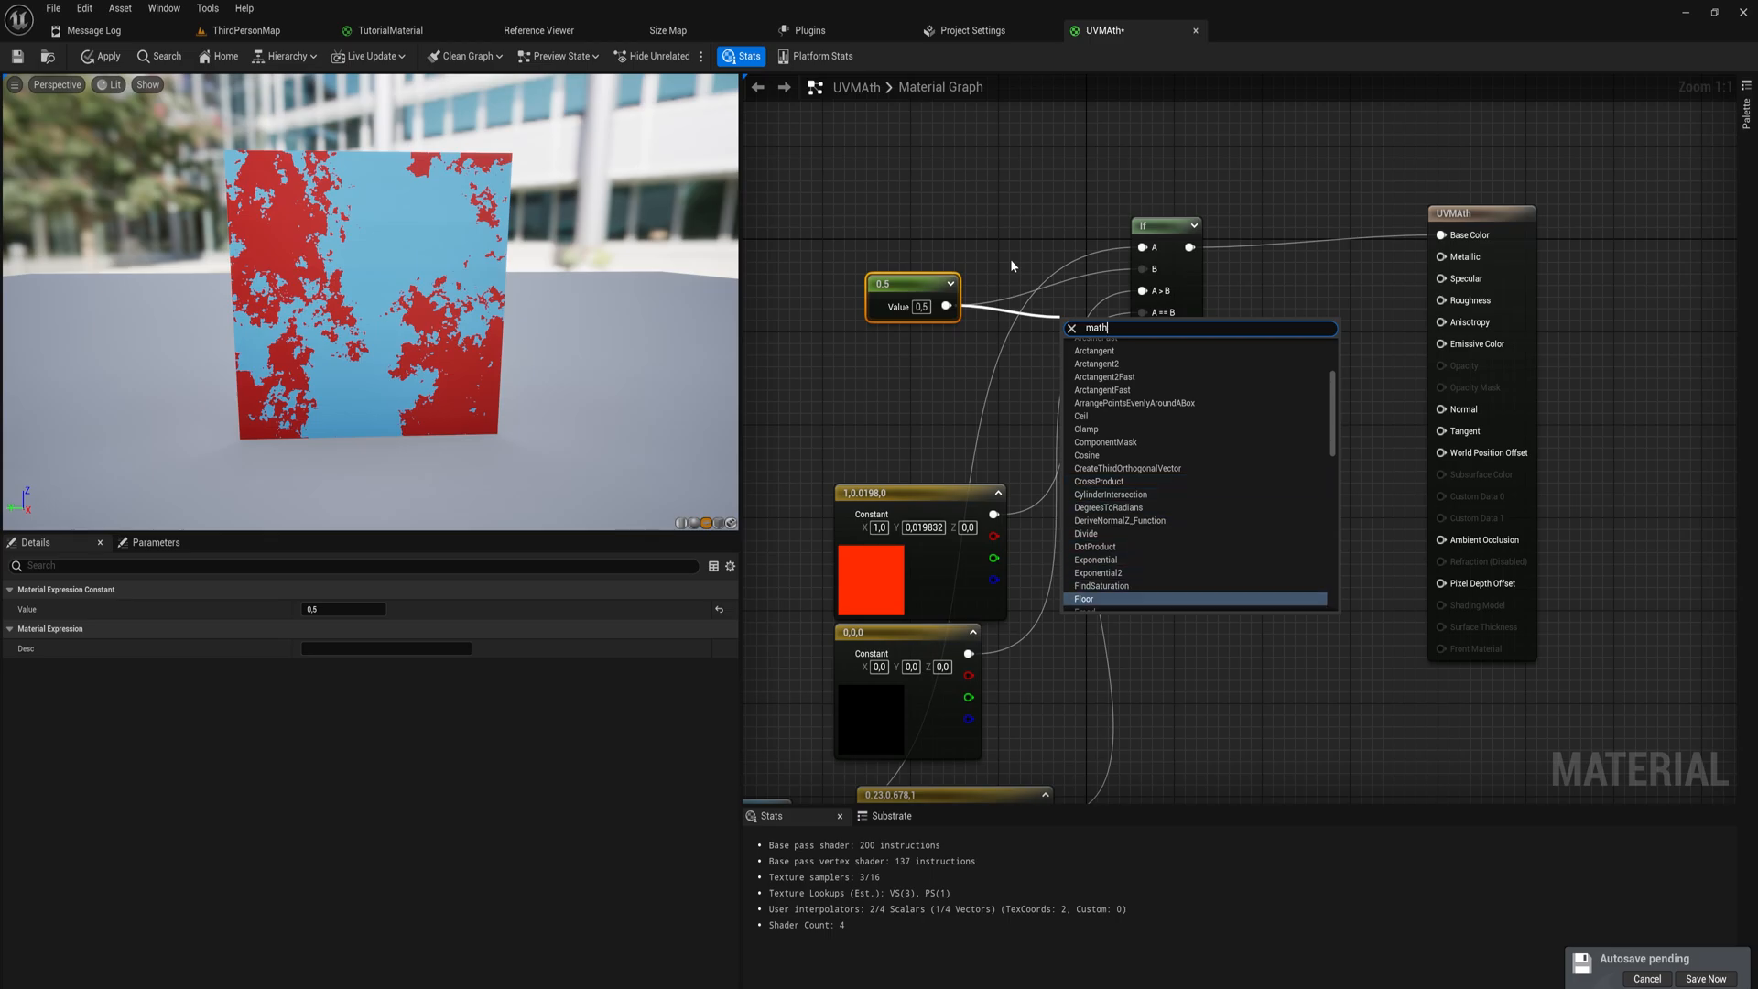
scroll("down", 3)
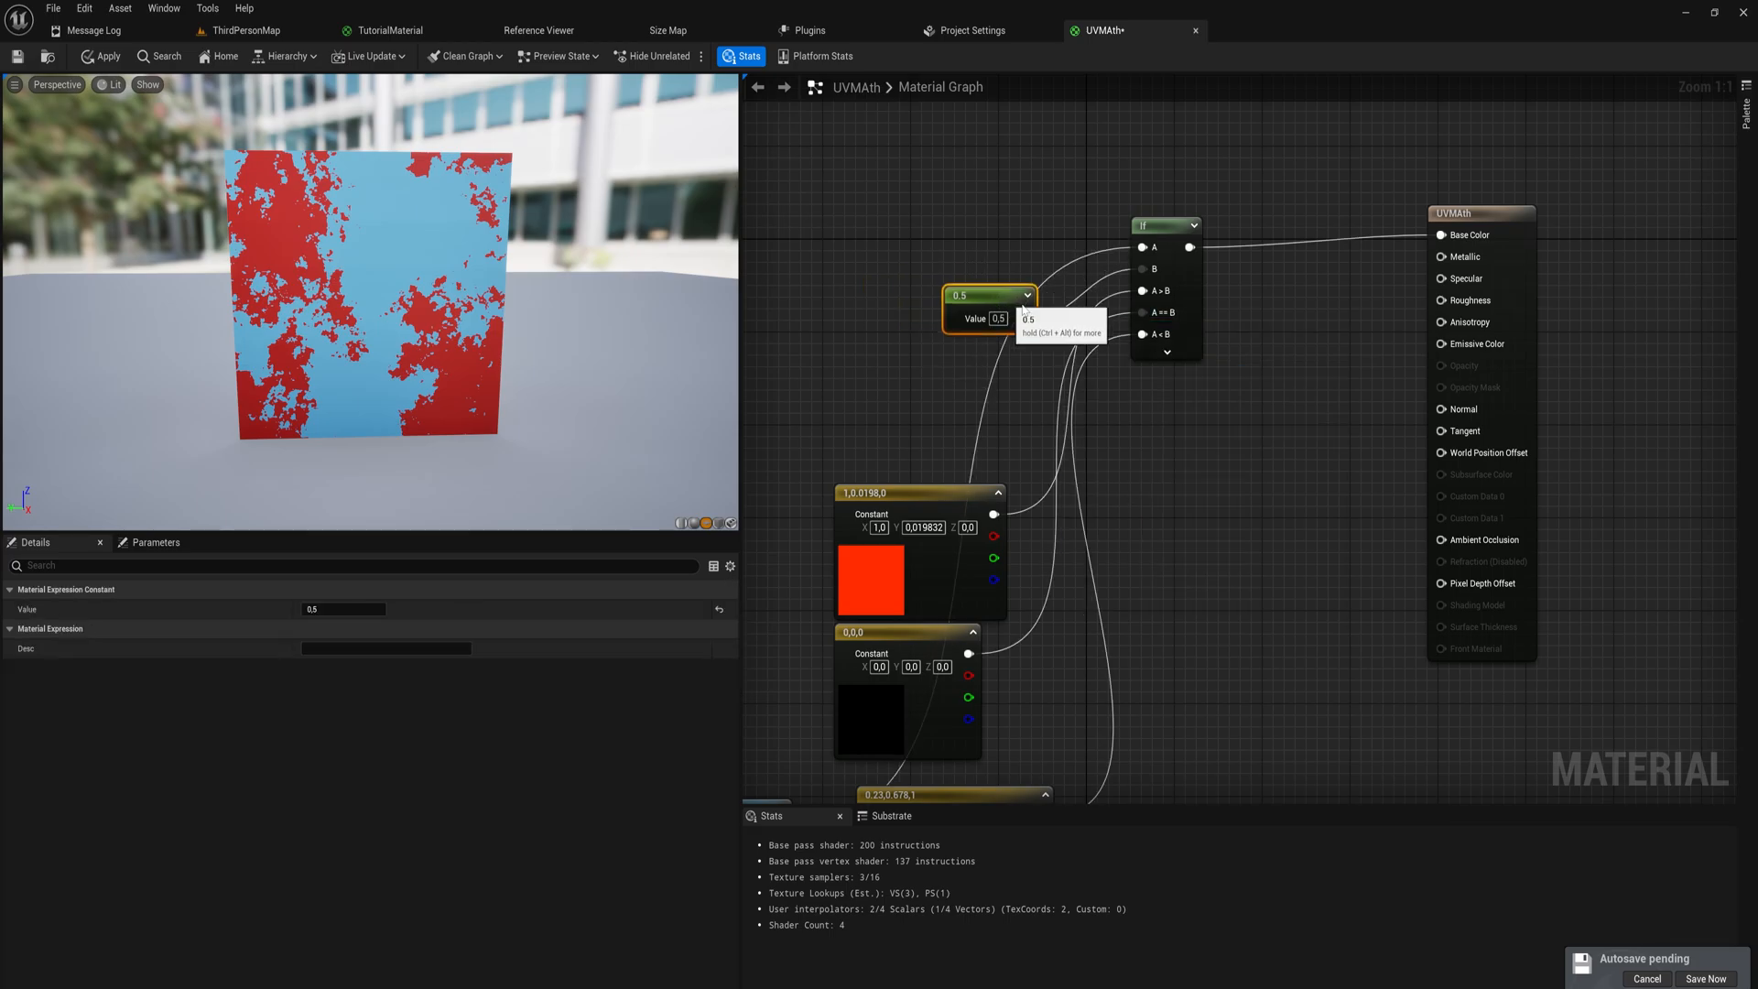
left_click(1166, 224)
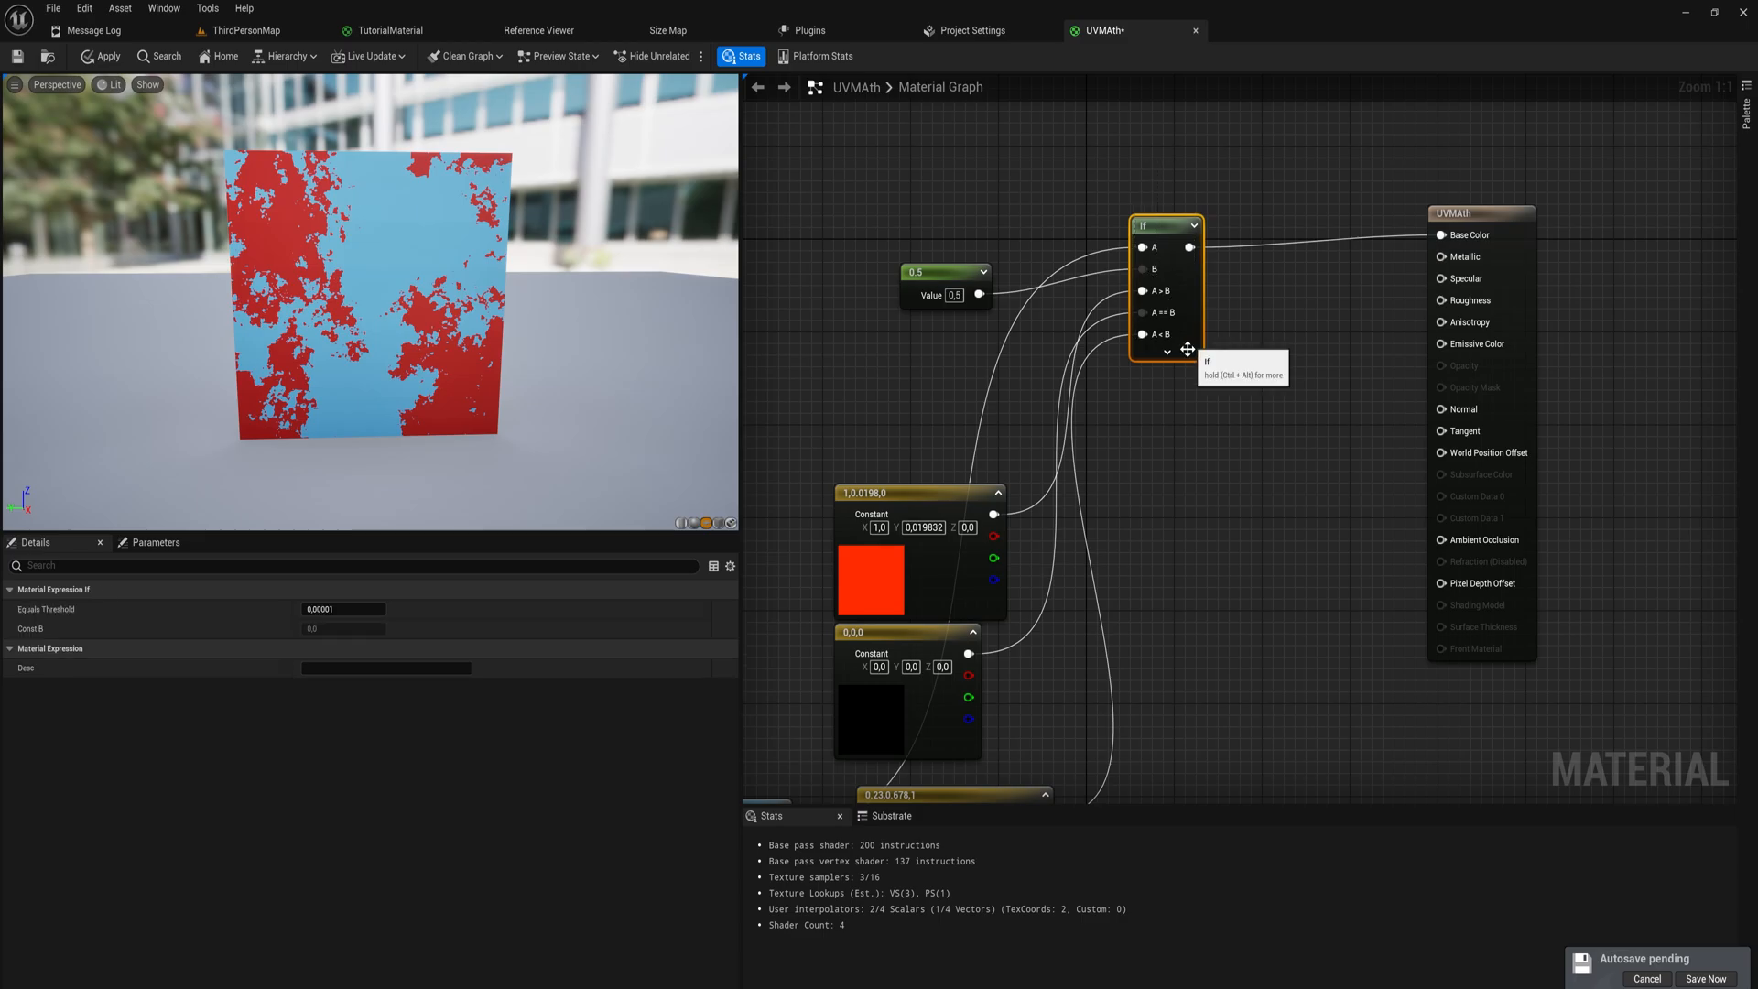